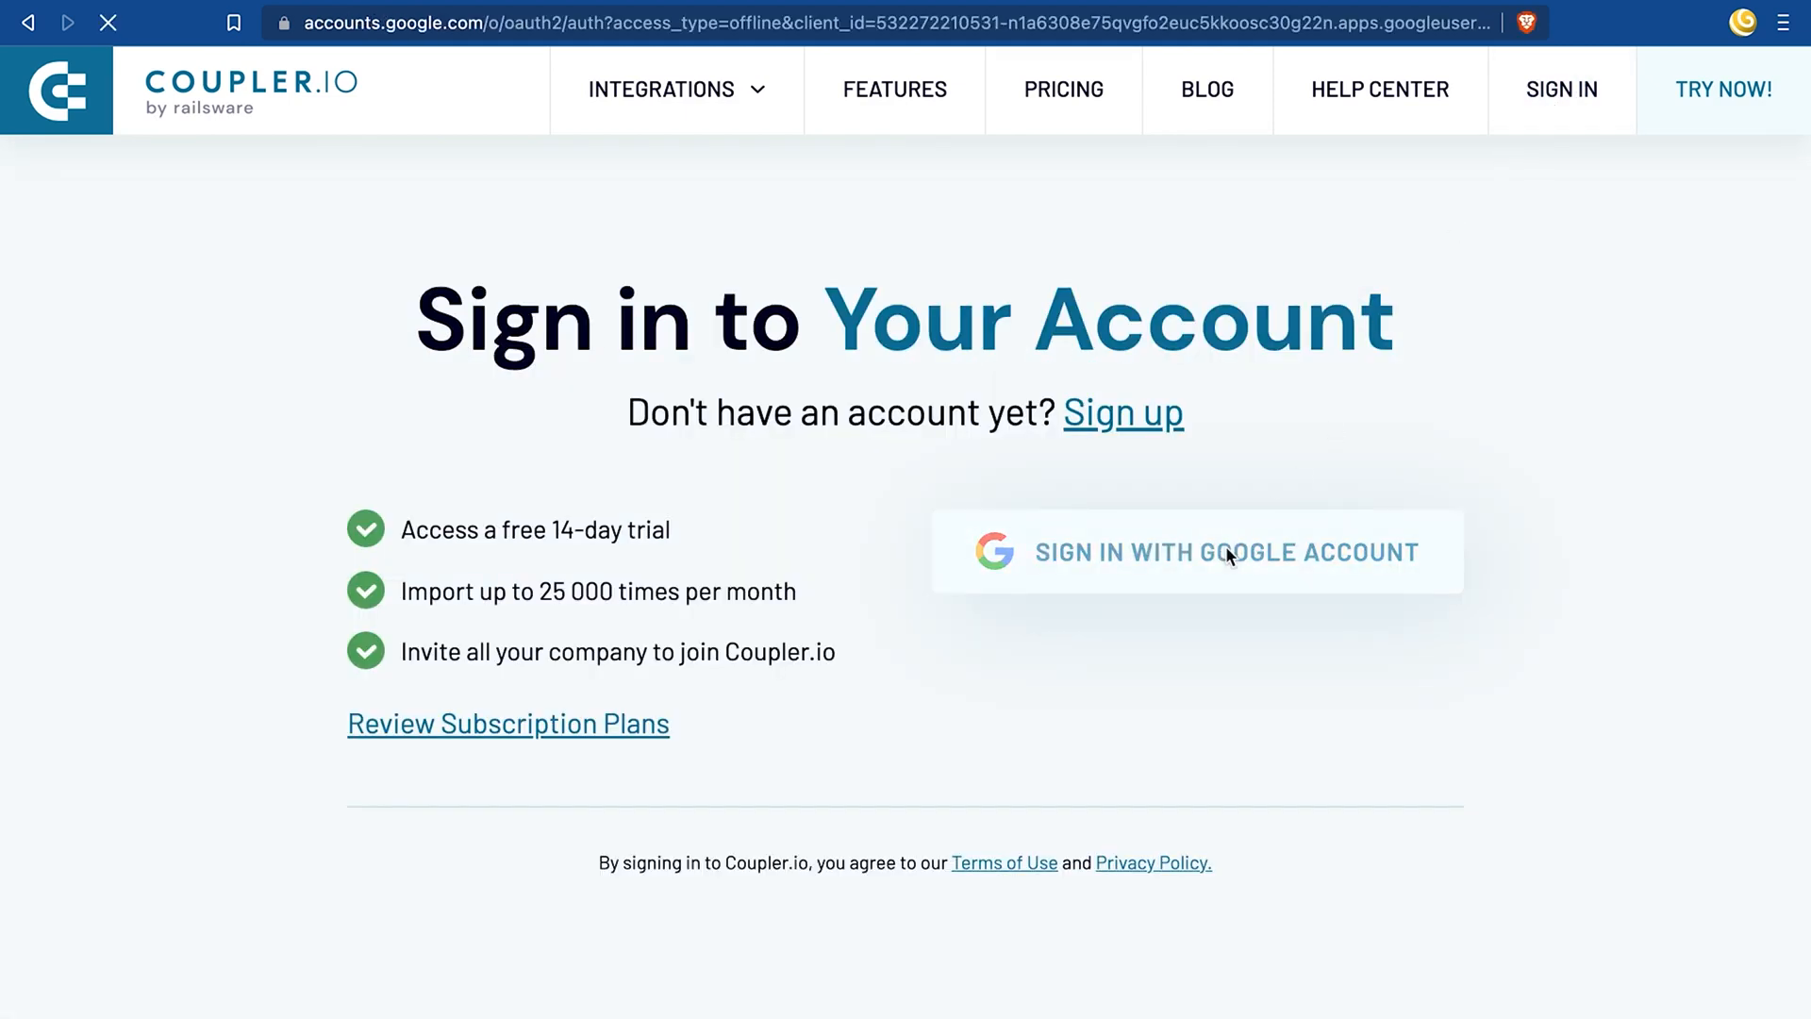
Sign in to Coupler.io using a Google account
left_click(1198, 552)
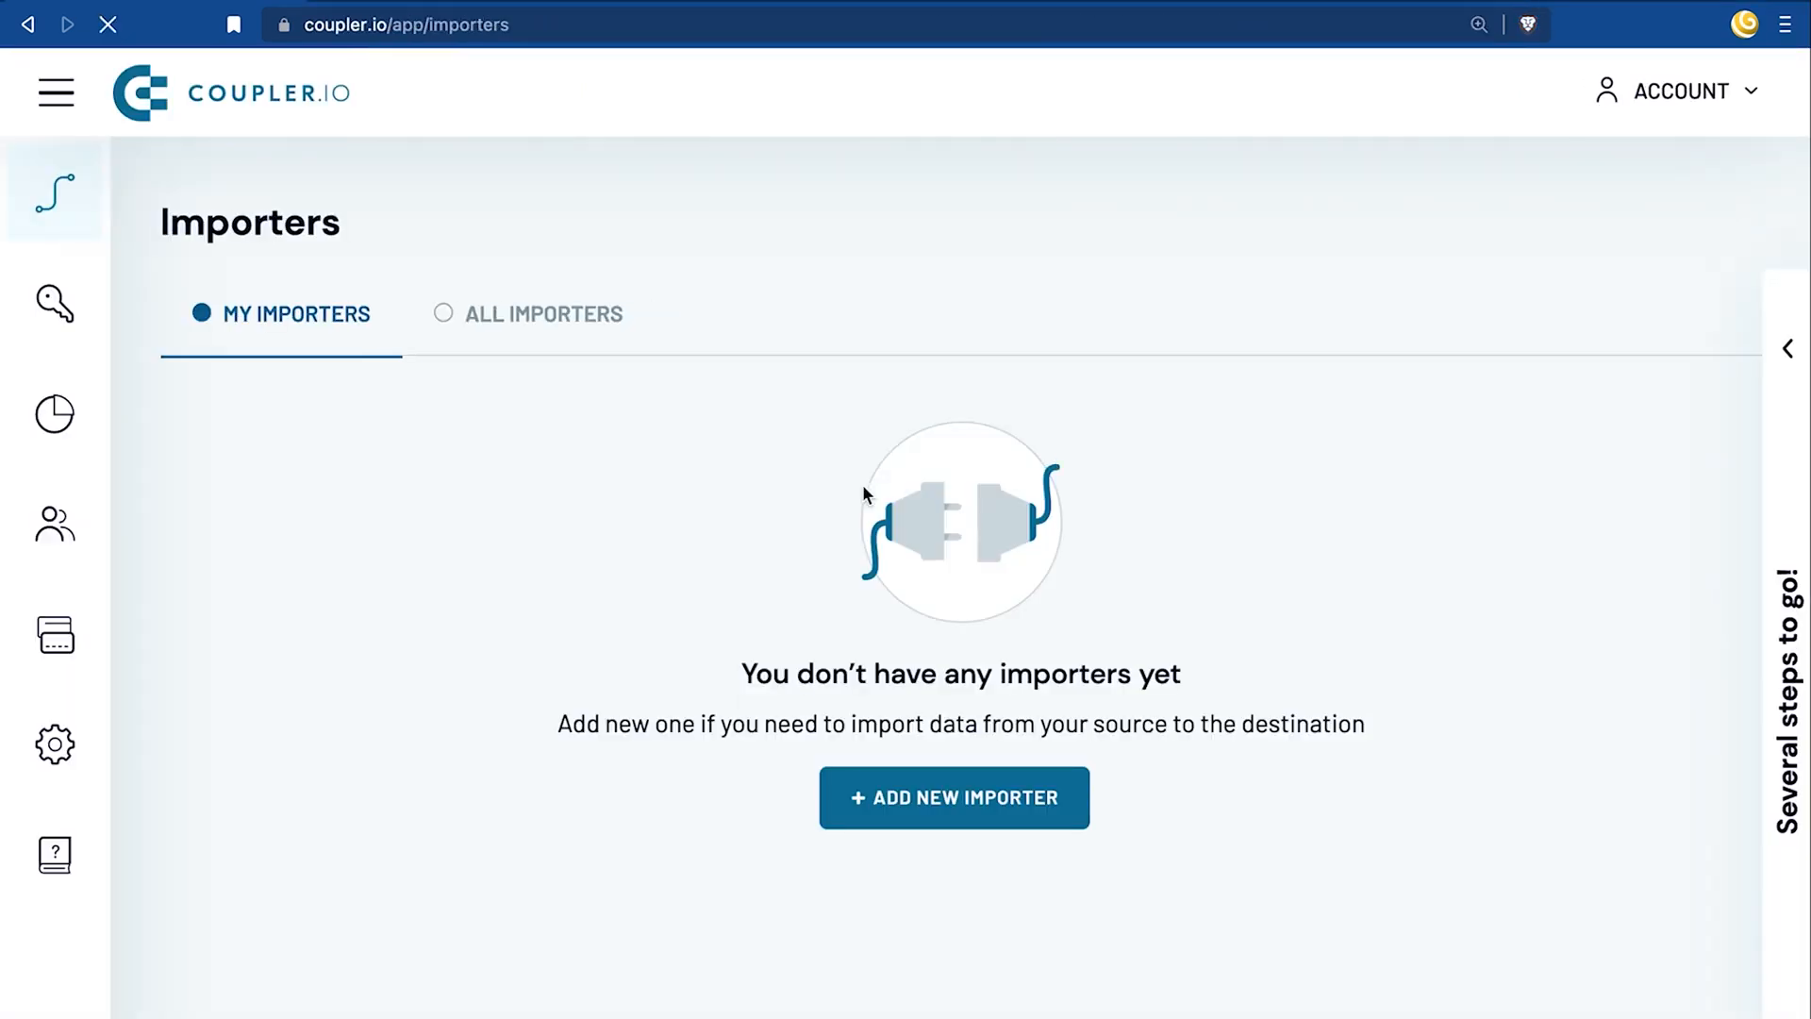
Add a new importer titled 'COVID Worldwide Stats' with CSV as its source application
left_click(953, 797)
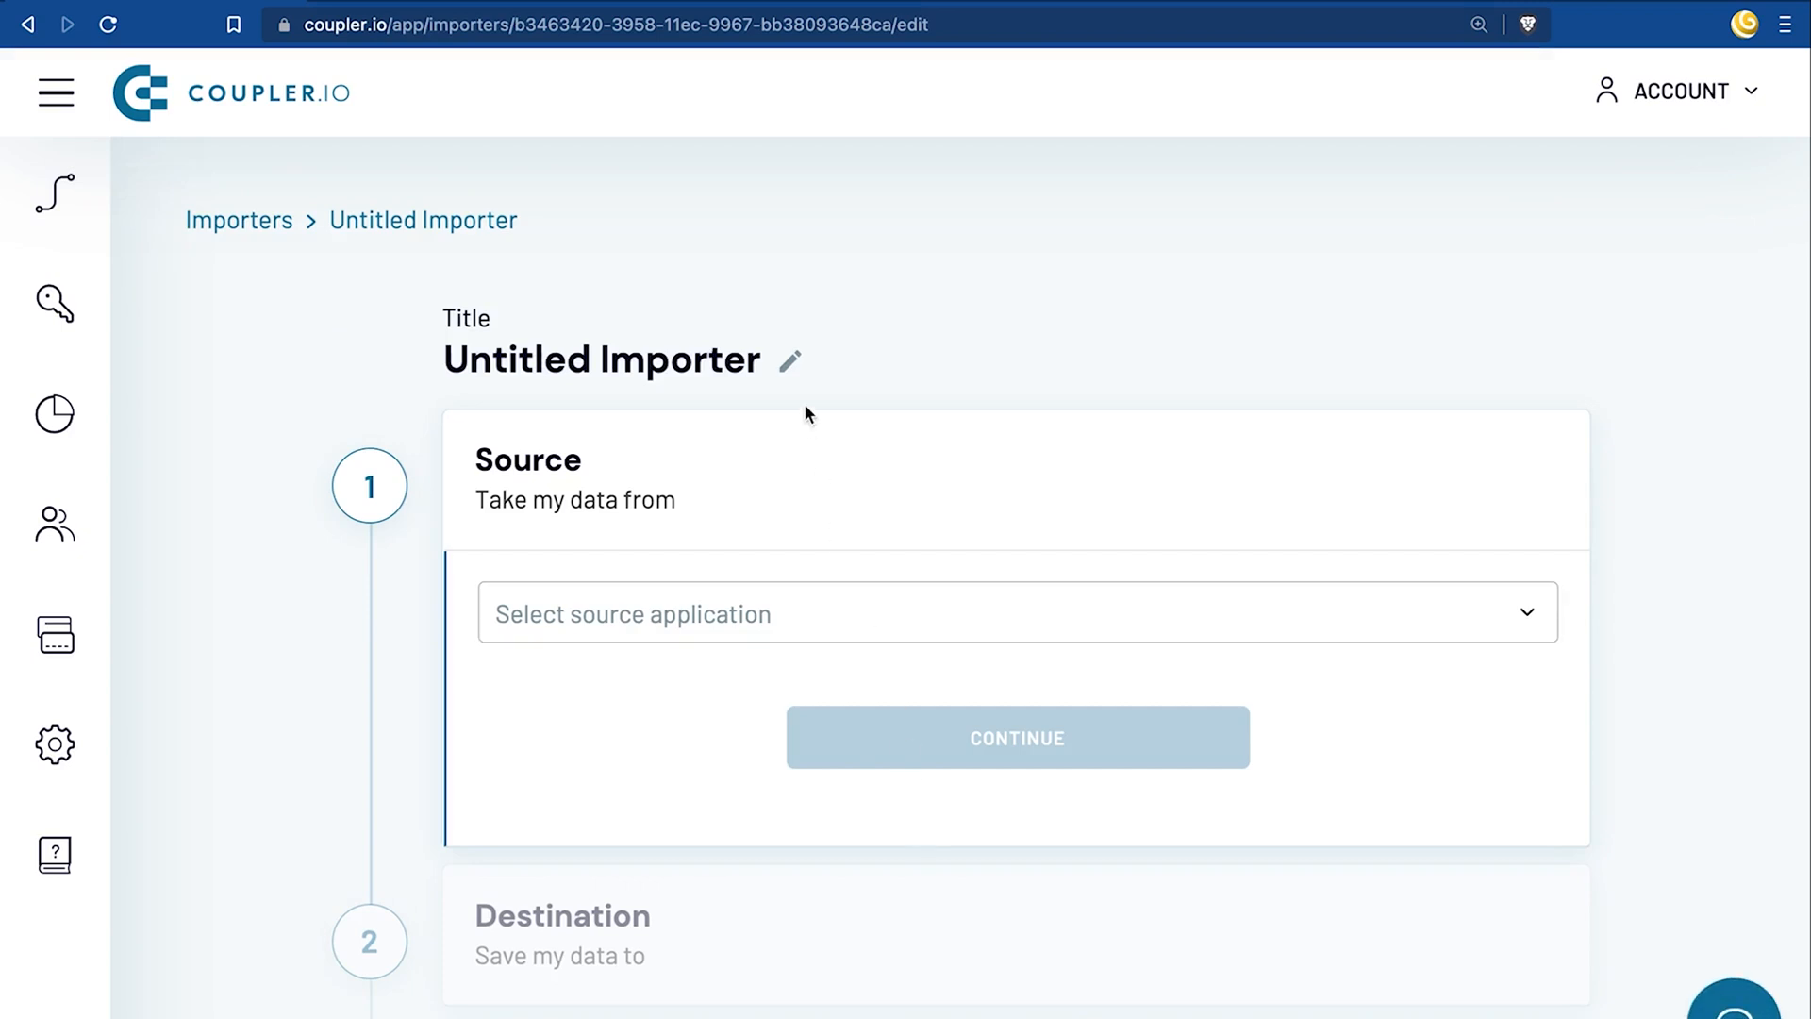
type("C")
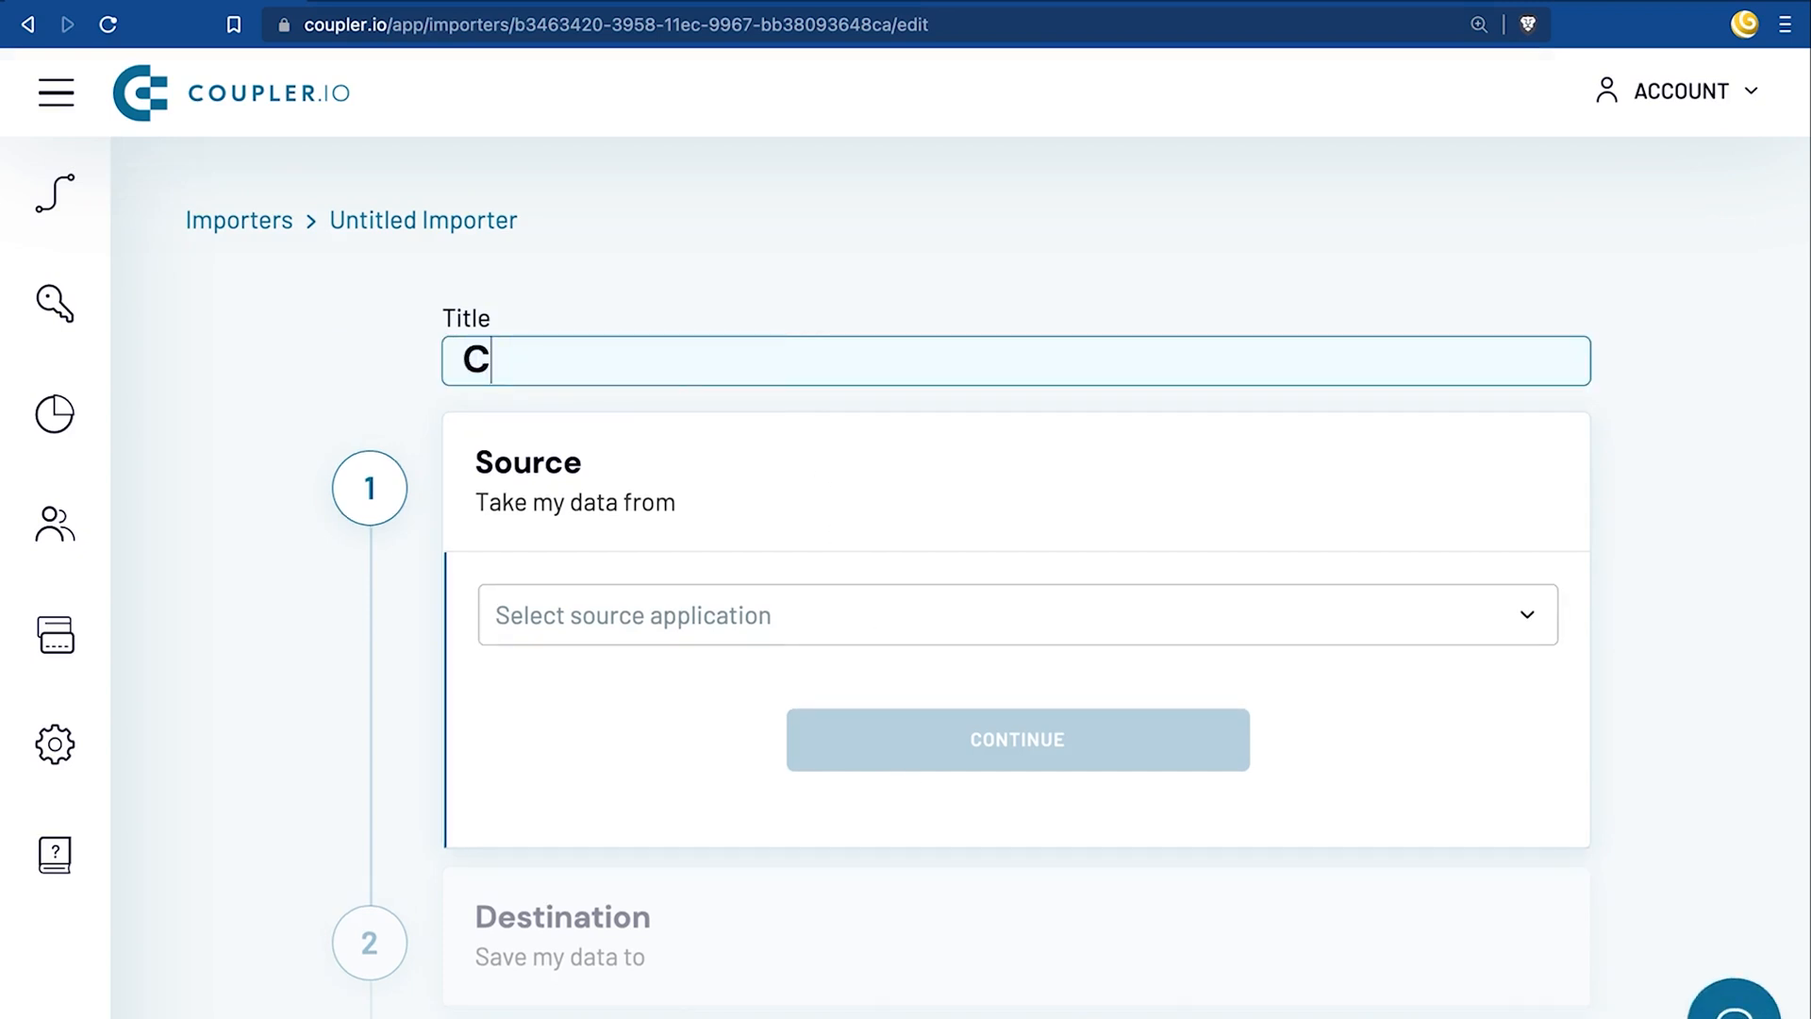
type("OVID Worldwide Stats")
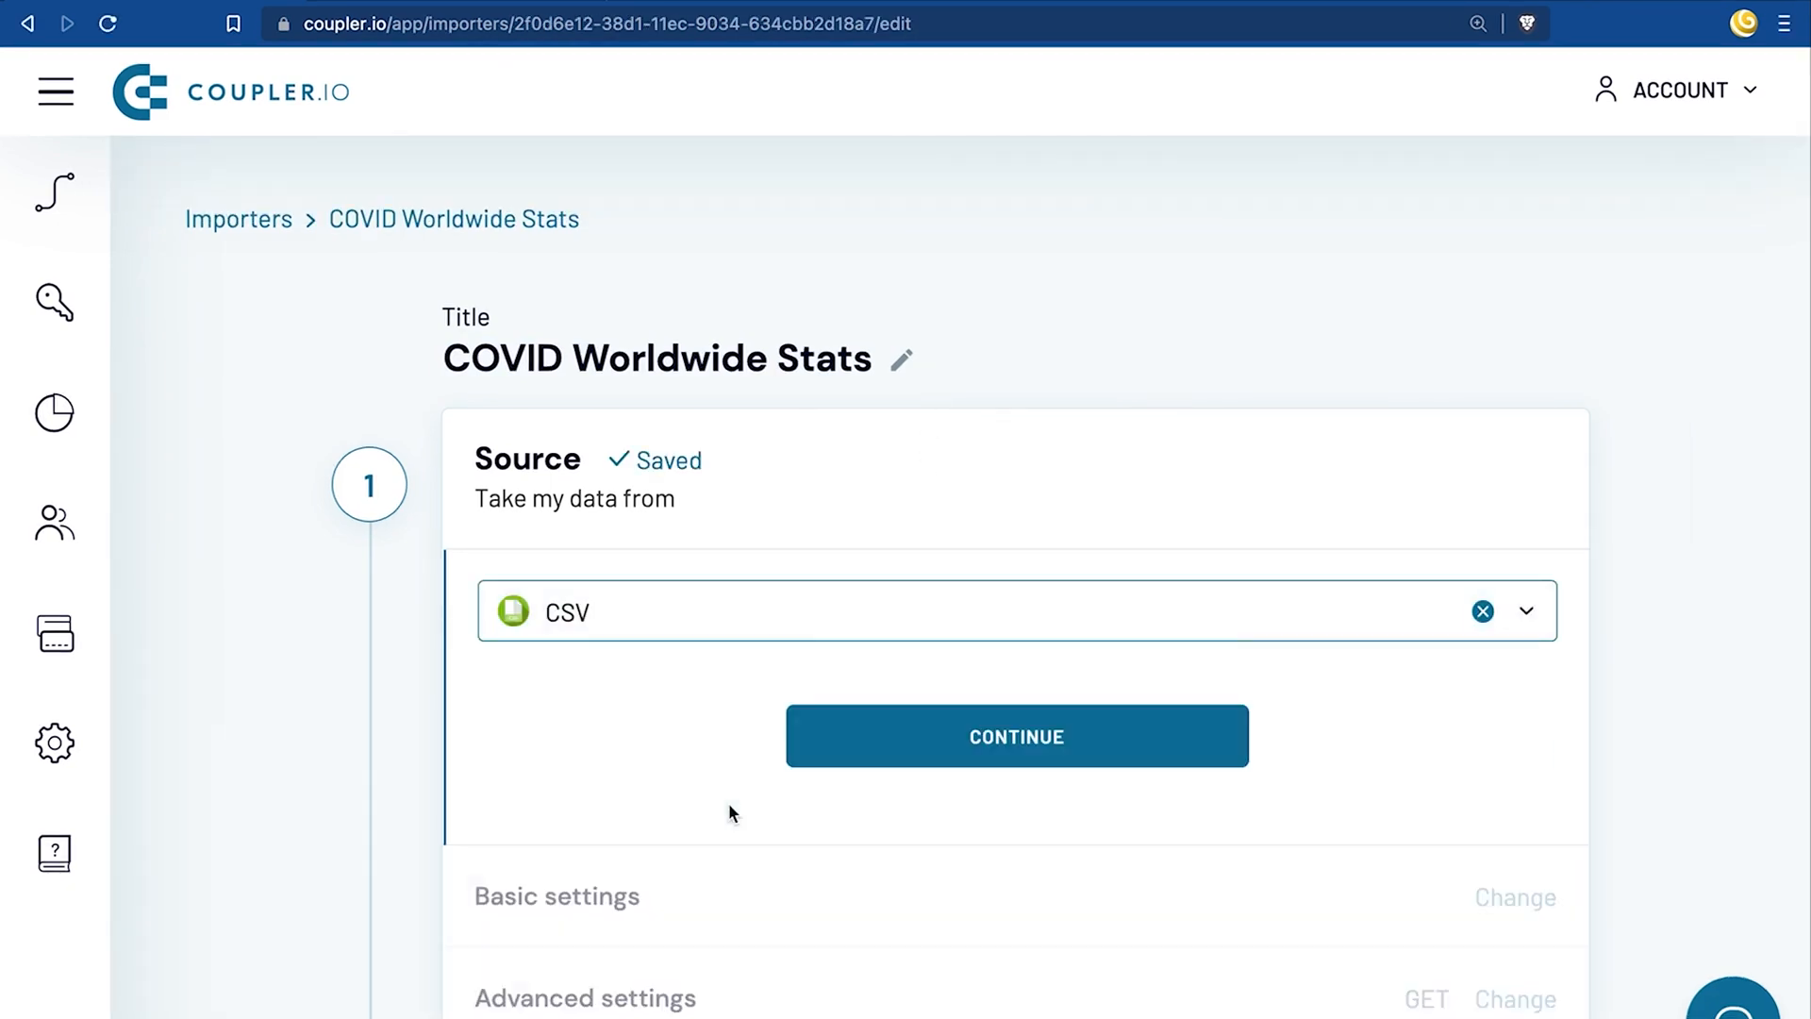
left_click(1014, 736)
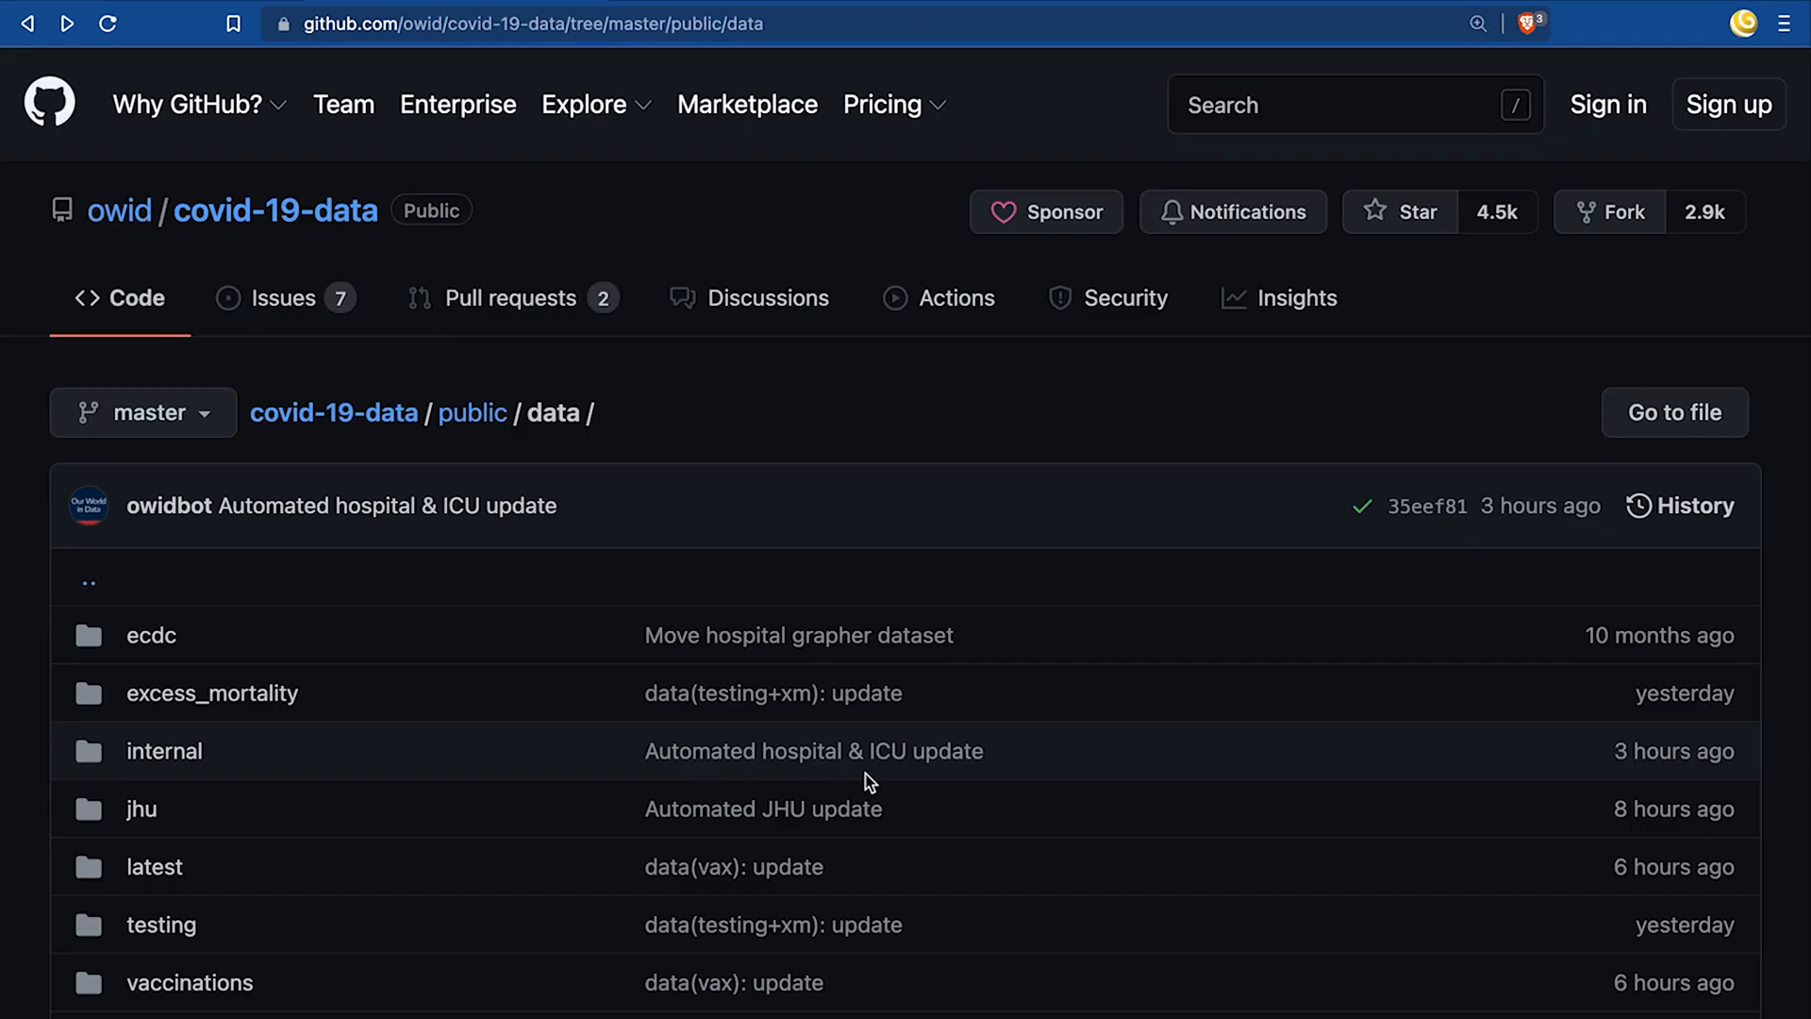
Scroll OWID's covid-19-data public/data folder on GitHub and open owid-covid-data.csv
scroll("down", 3)
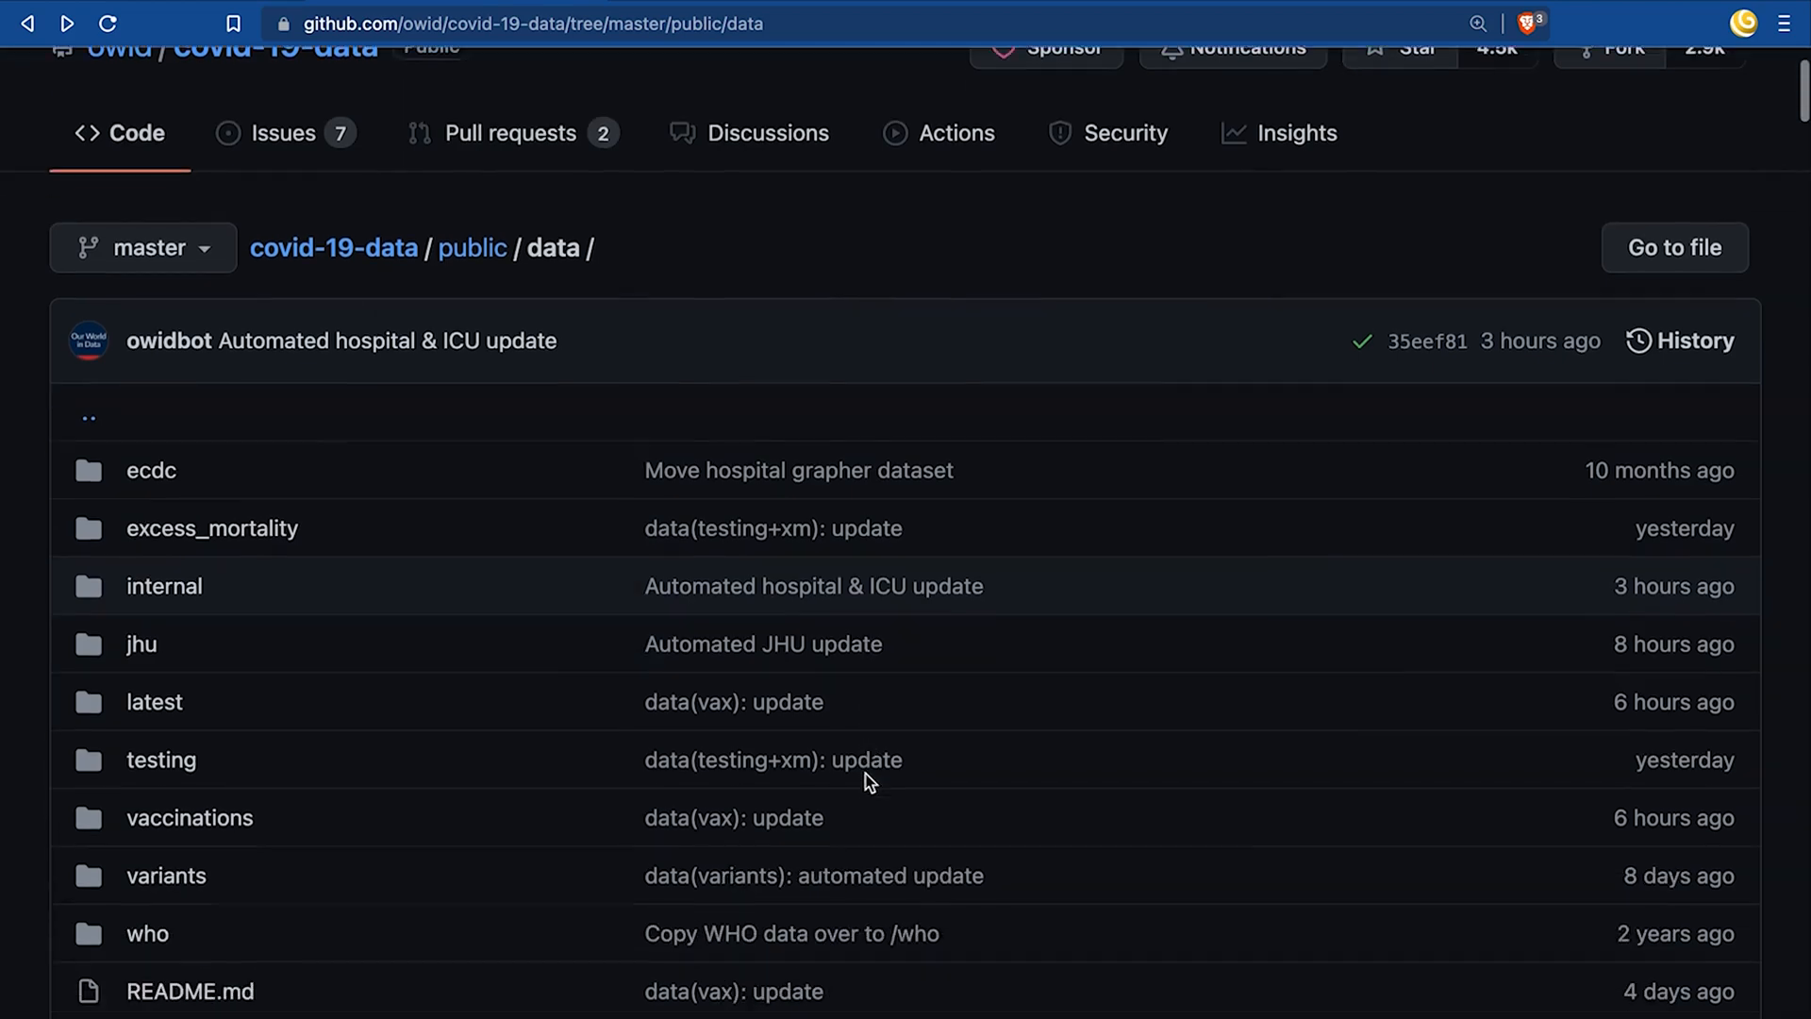
scroll("down", 3)
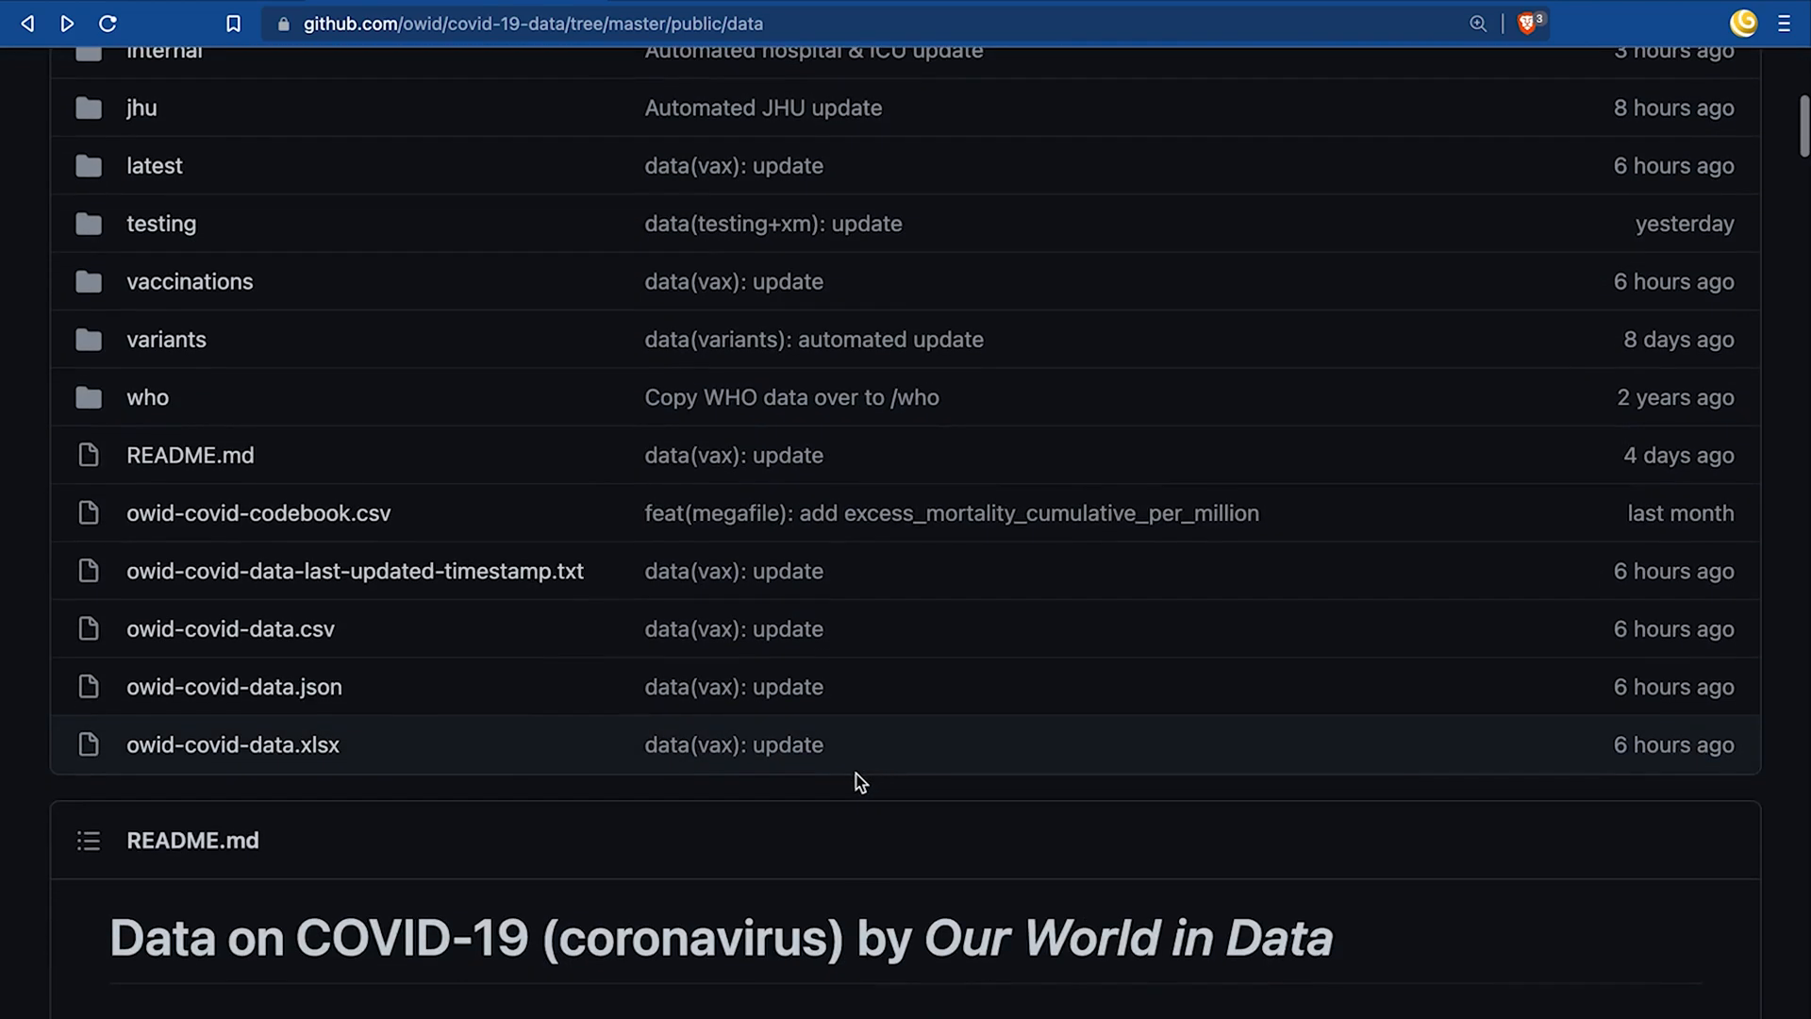
mouse_move(290, 655)
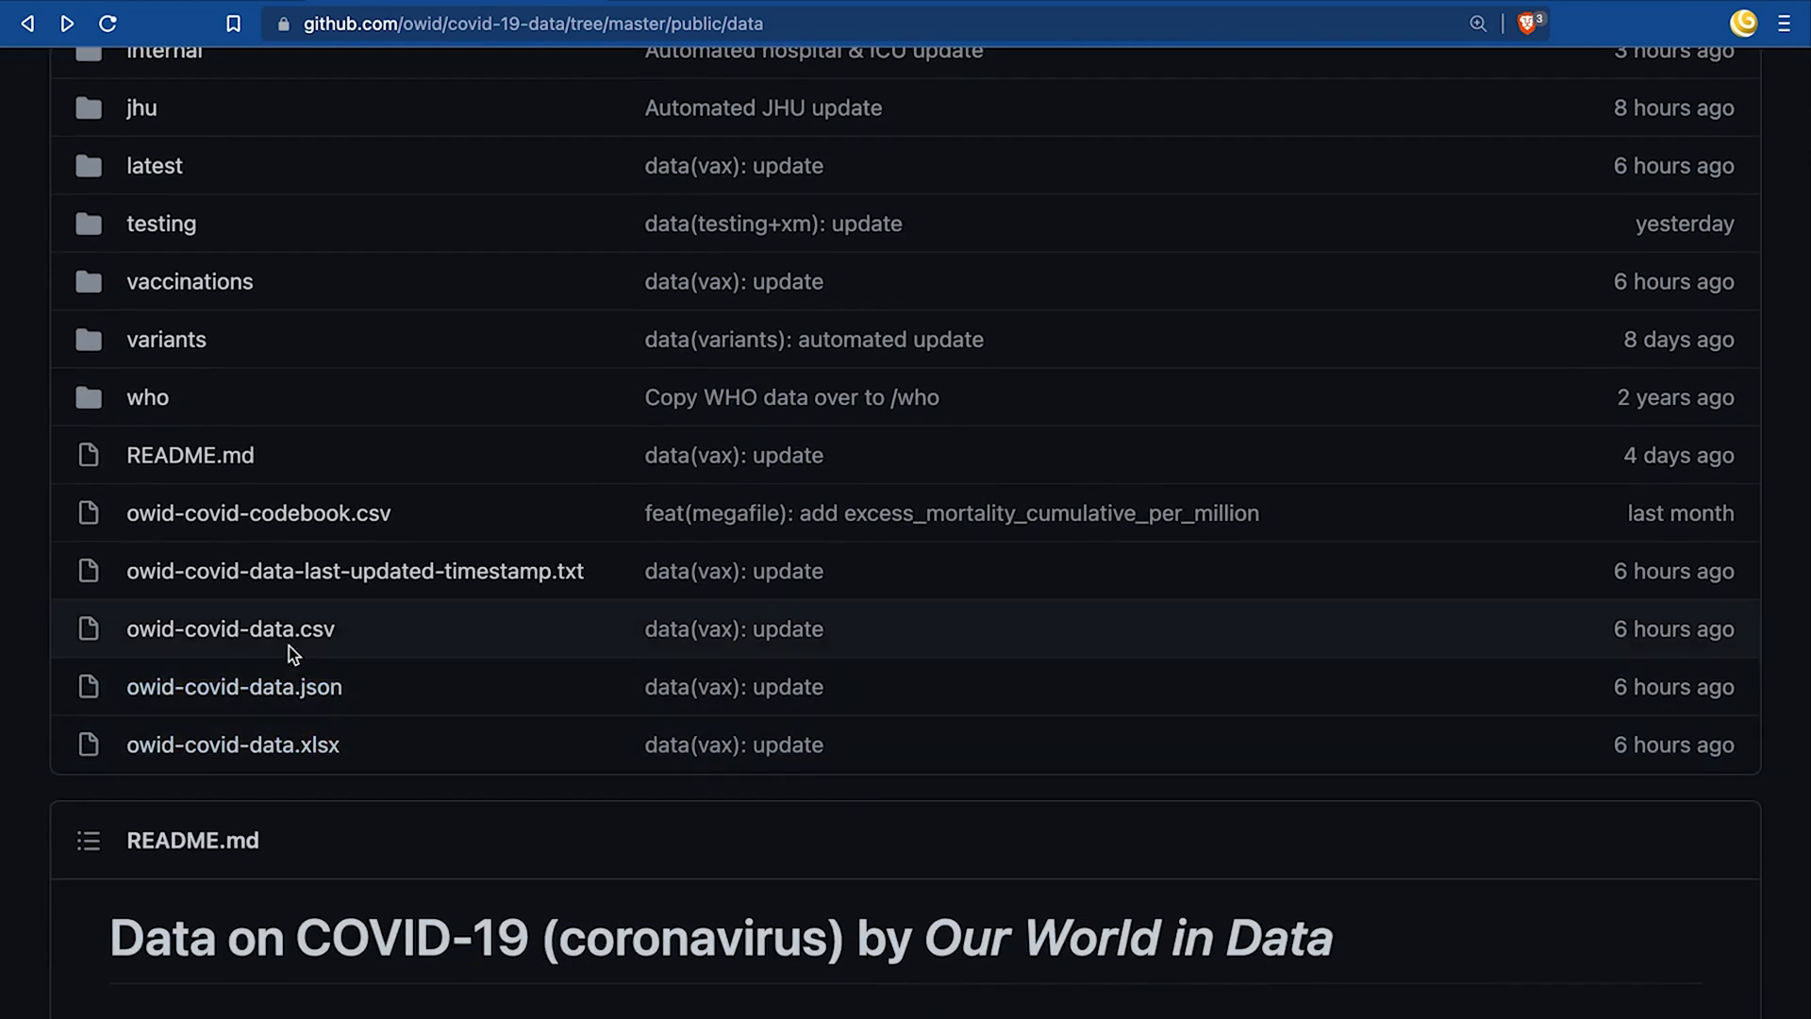
left_click(230, 628)
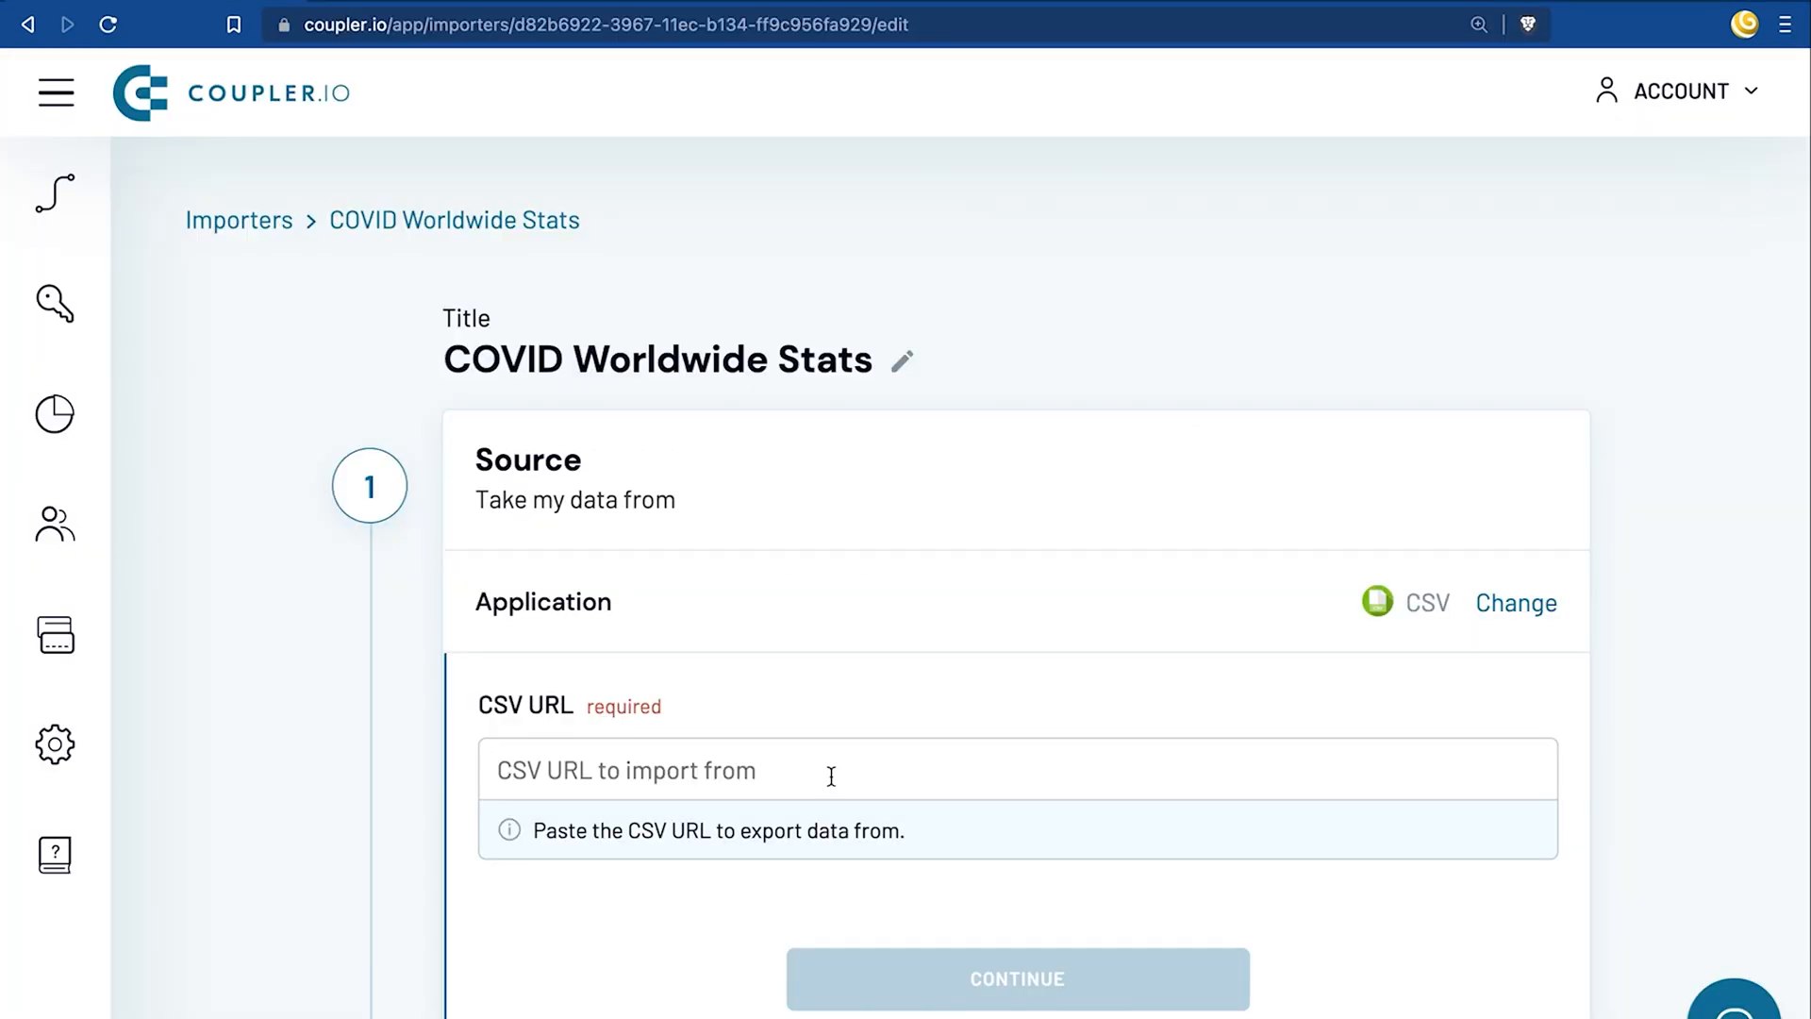
Enter the raw GitHub owid-covid-data.csv link as the CSV URL and continue
type("https://raw.githubusercontent.com/owid/covid-19-data/master/public/data/owid-covid-data.csv")
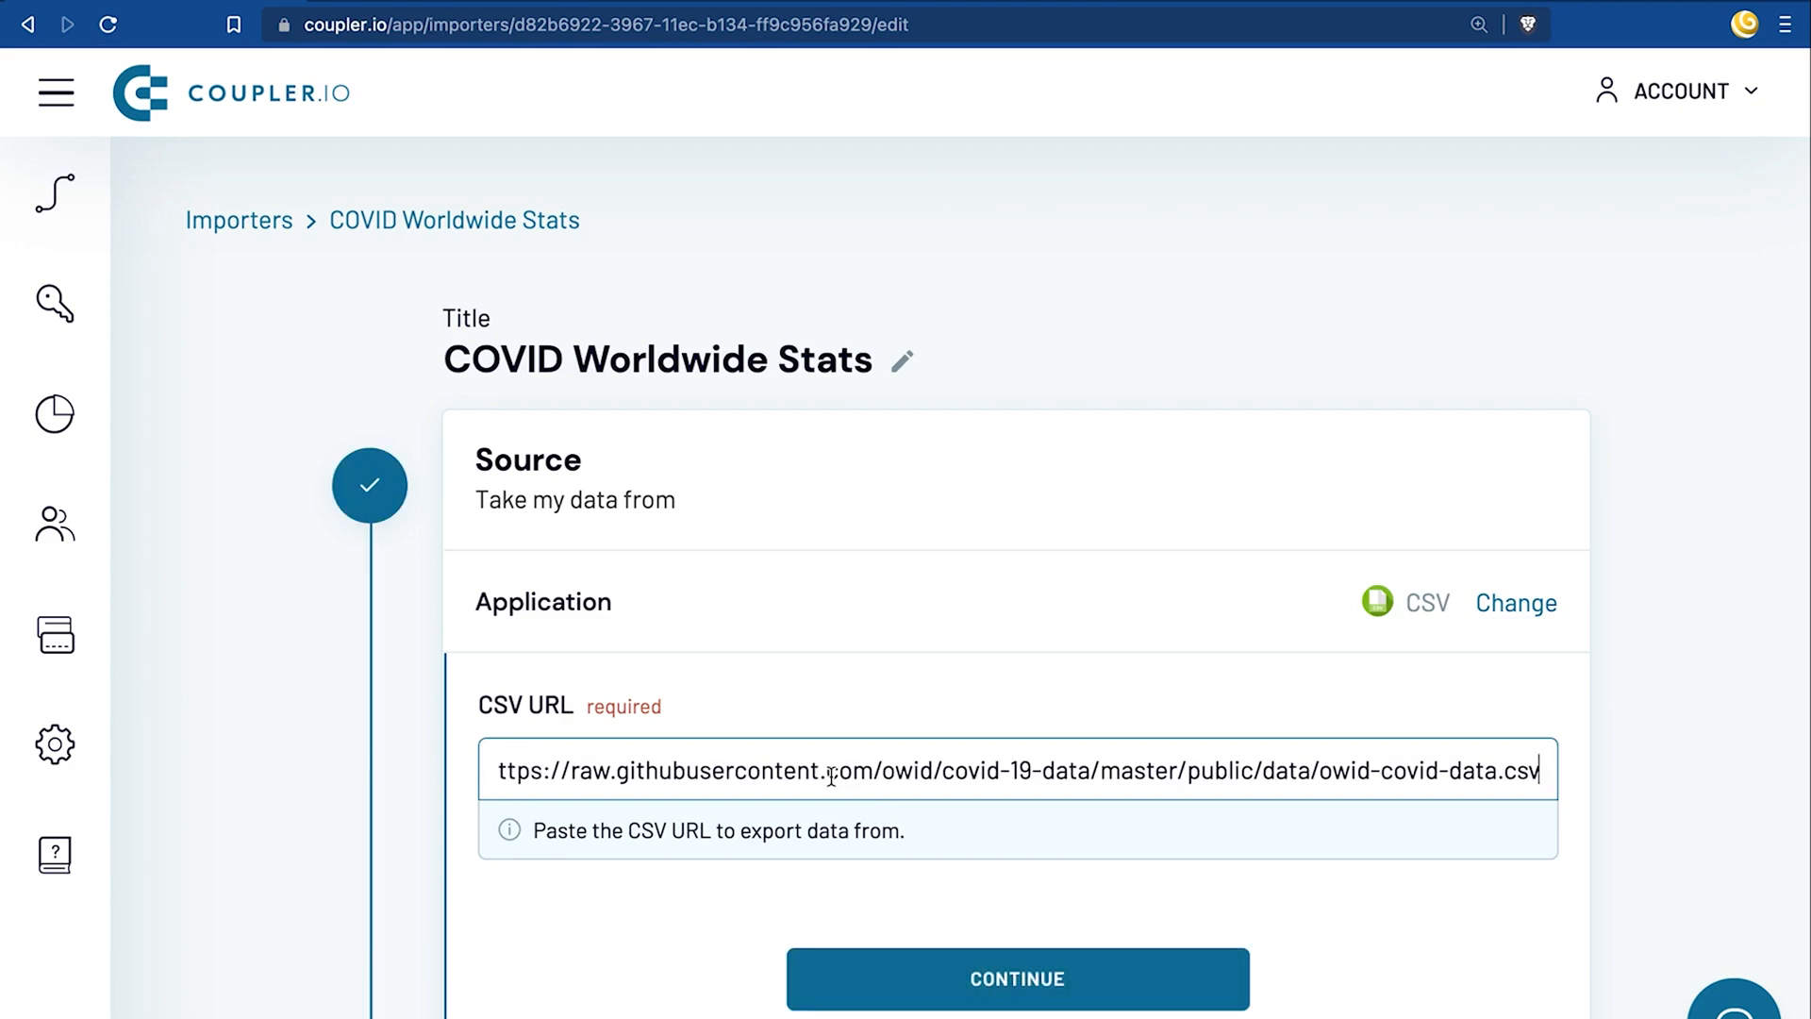
left_click(1015, 978)
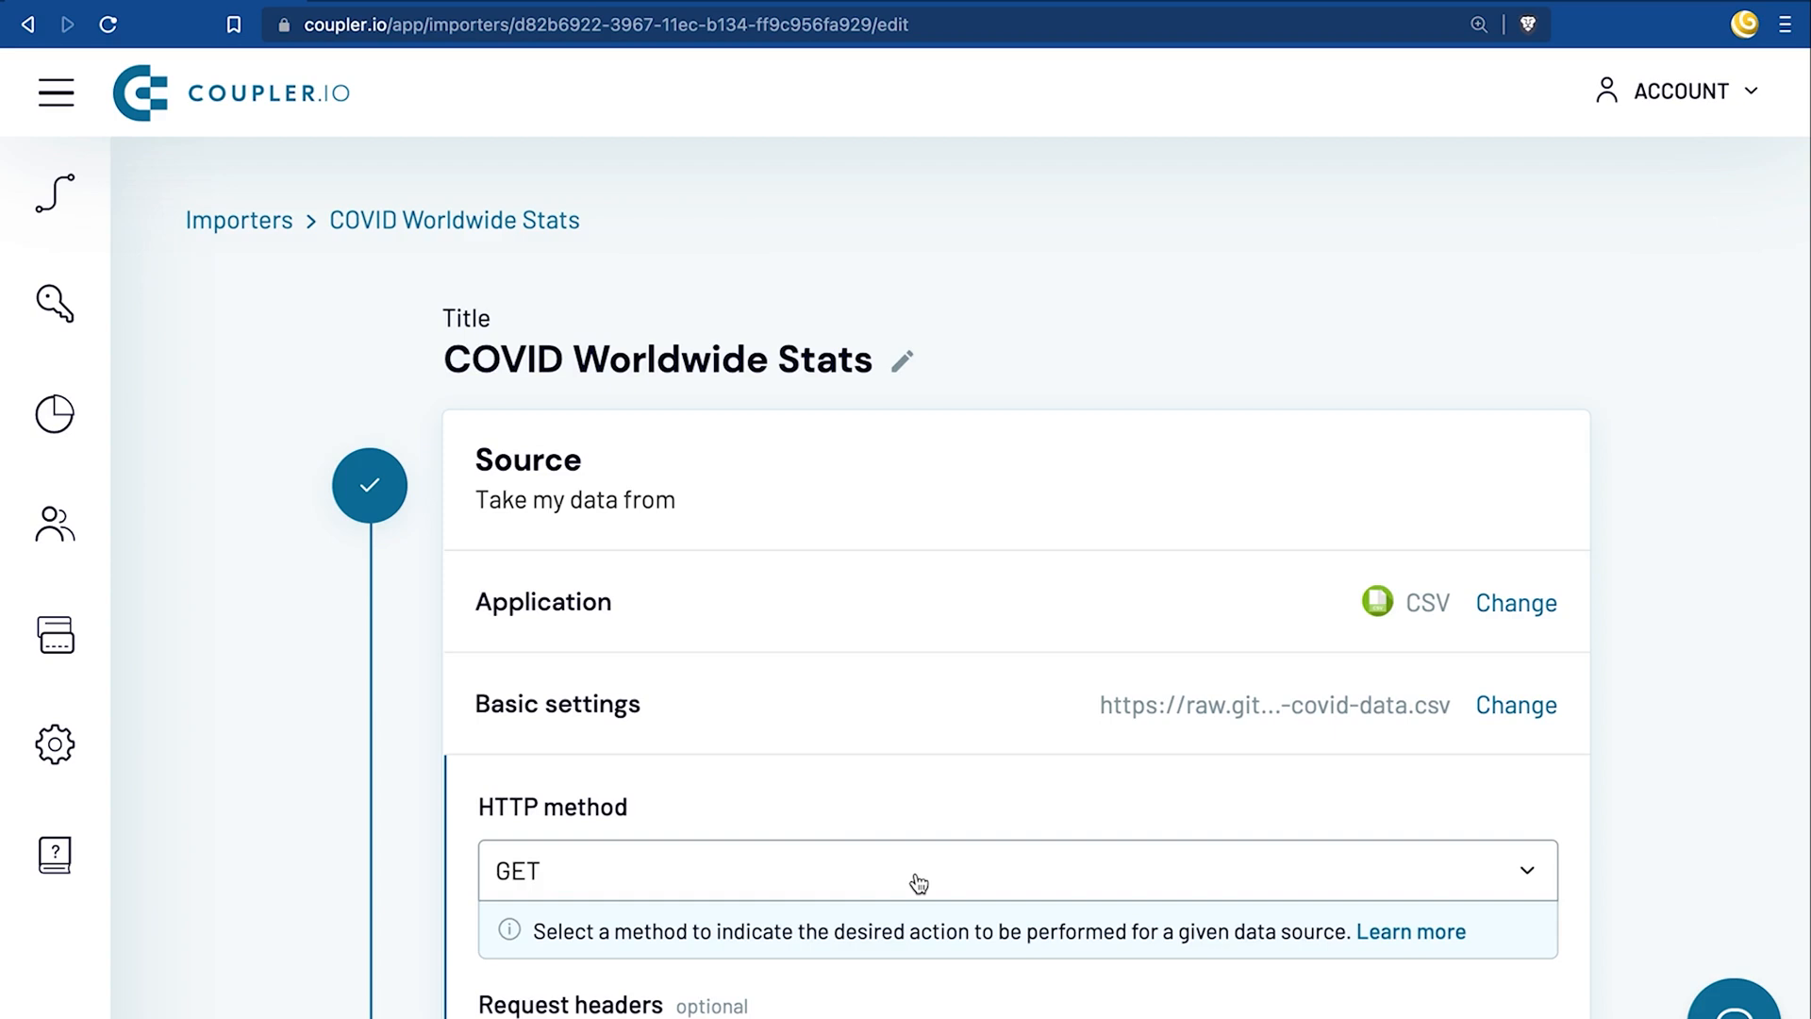
Enter 'iso_code, continent, location, date, total_cases' in the advanced settings Fields box
scroll("down", 3)
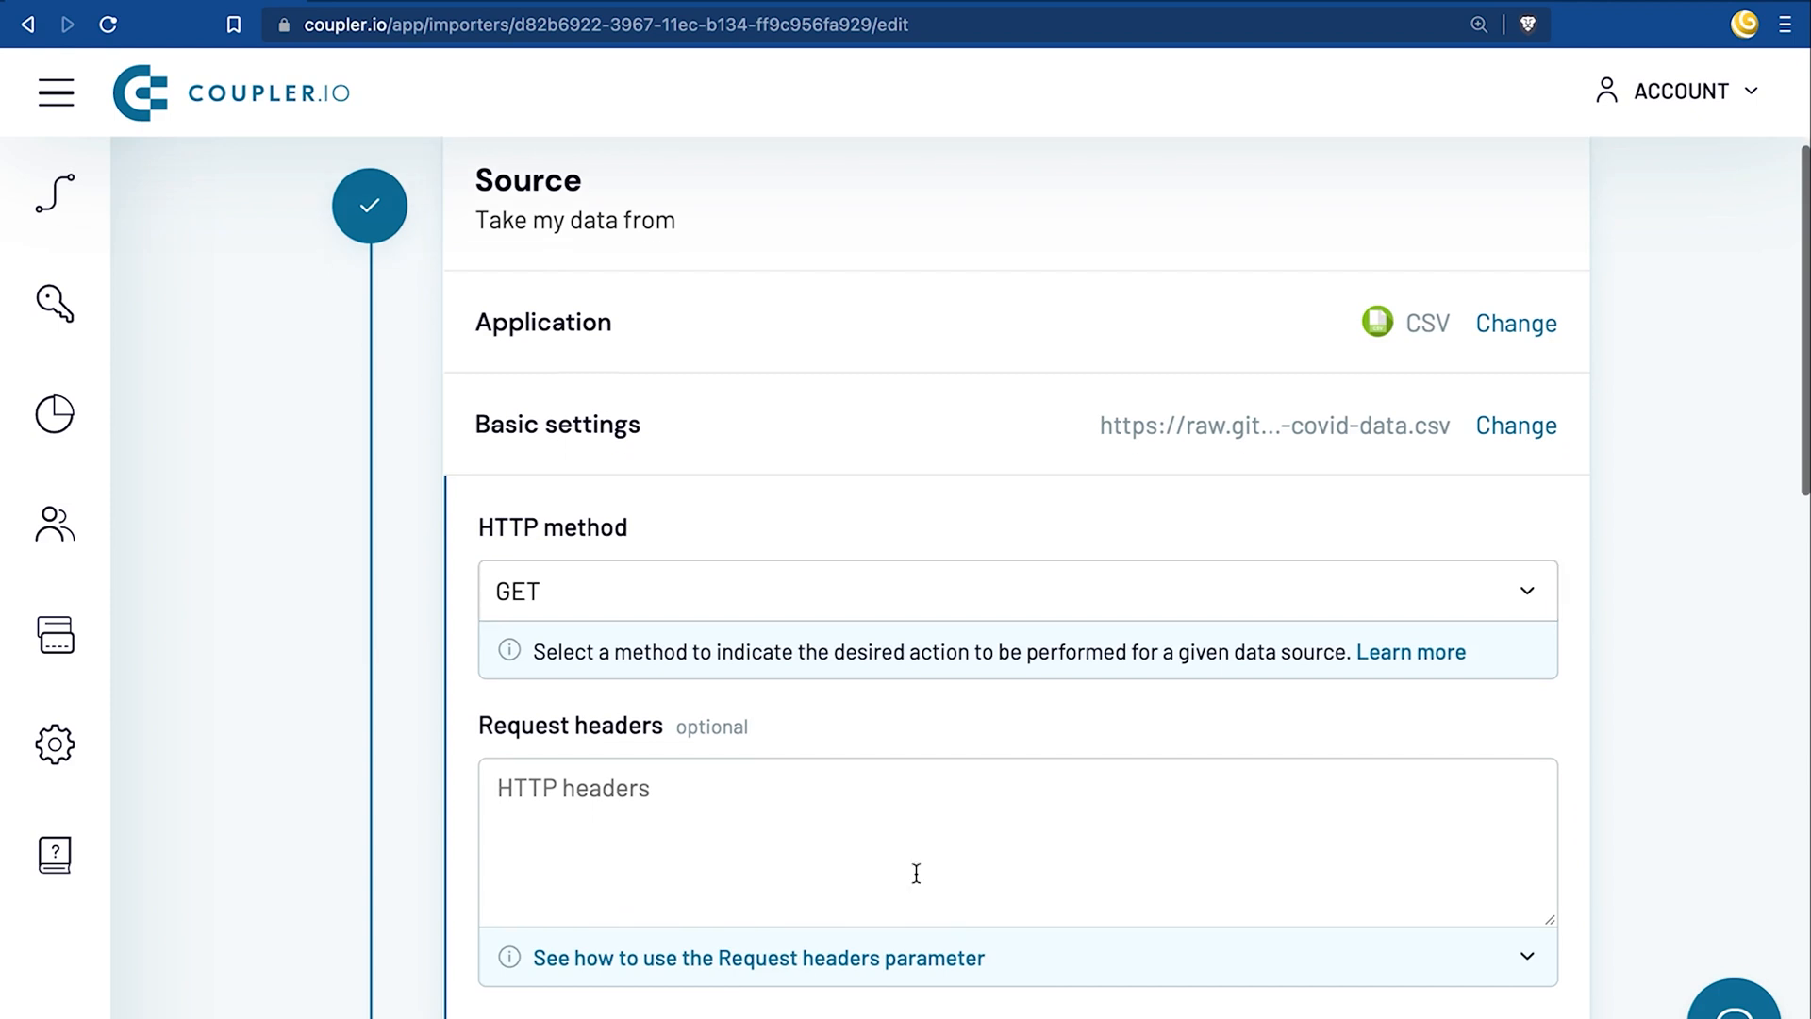
scroll("down", 3)
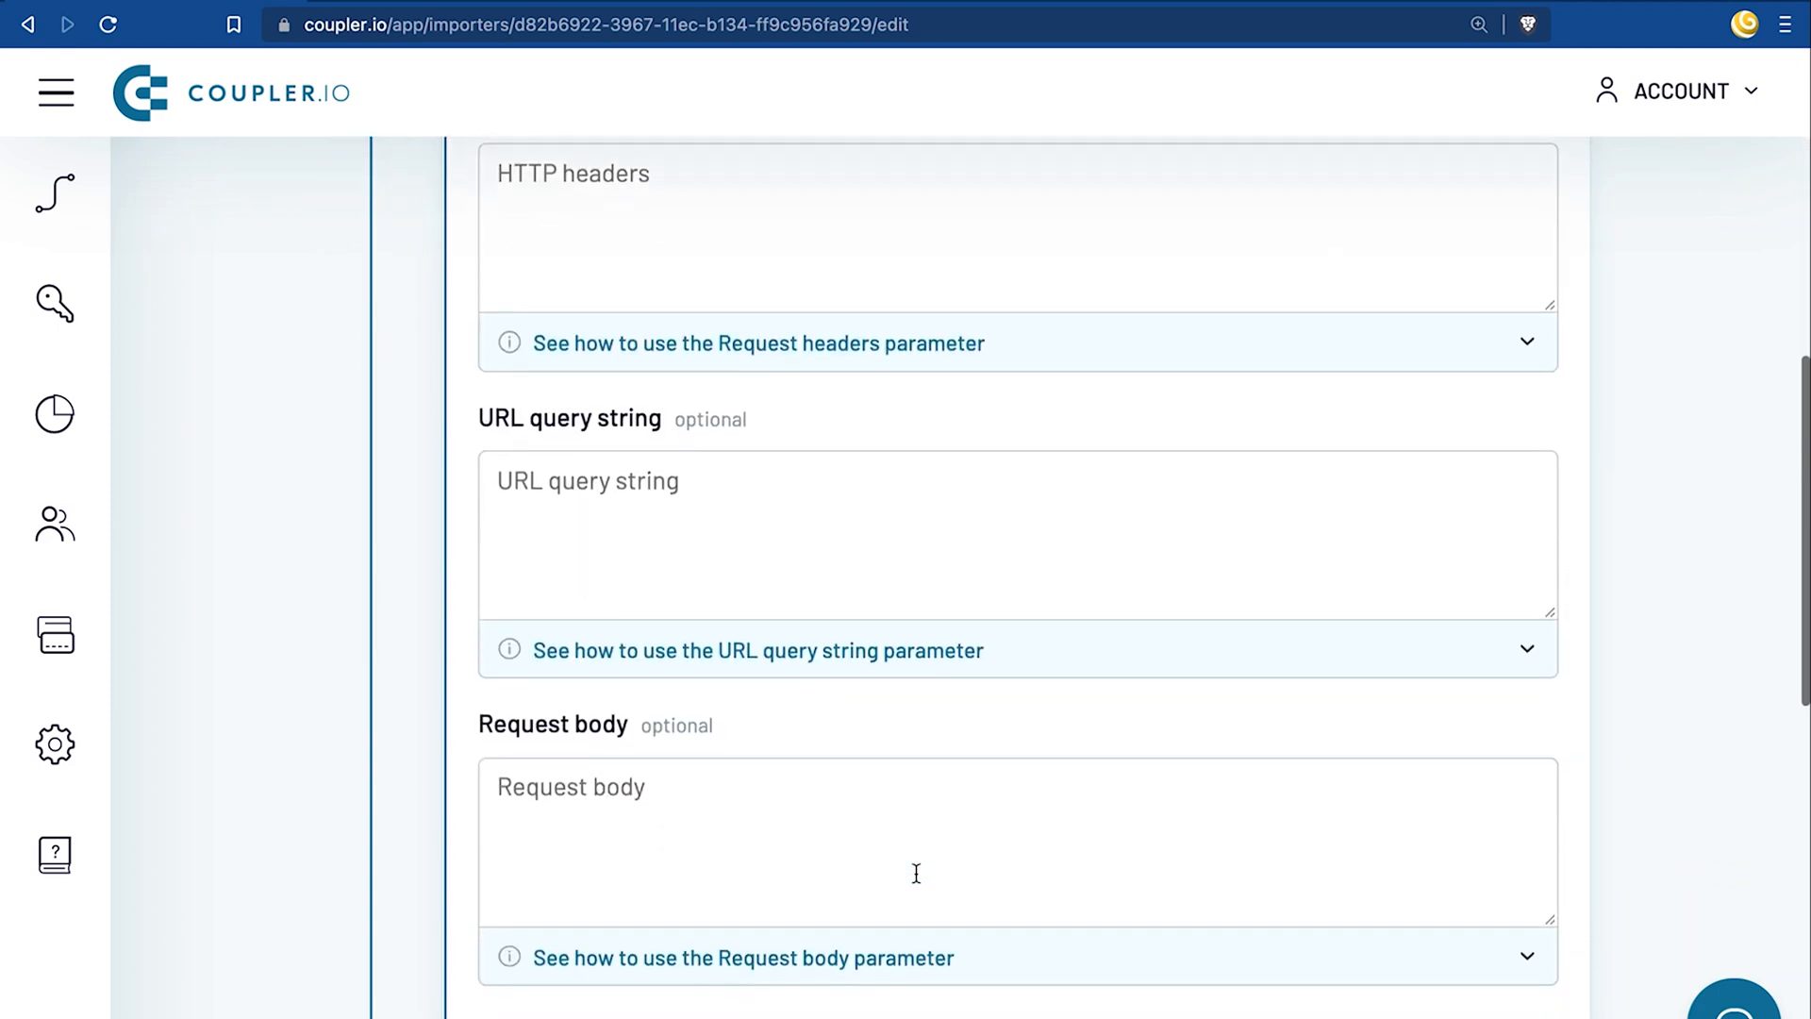
scroll("down", 3)
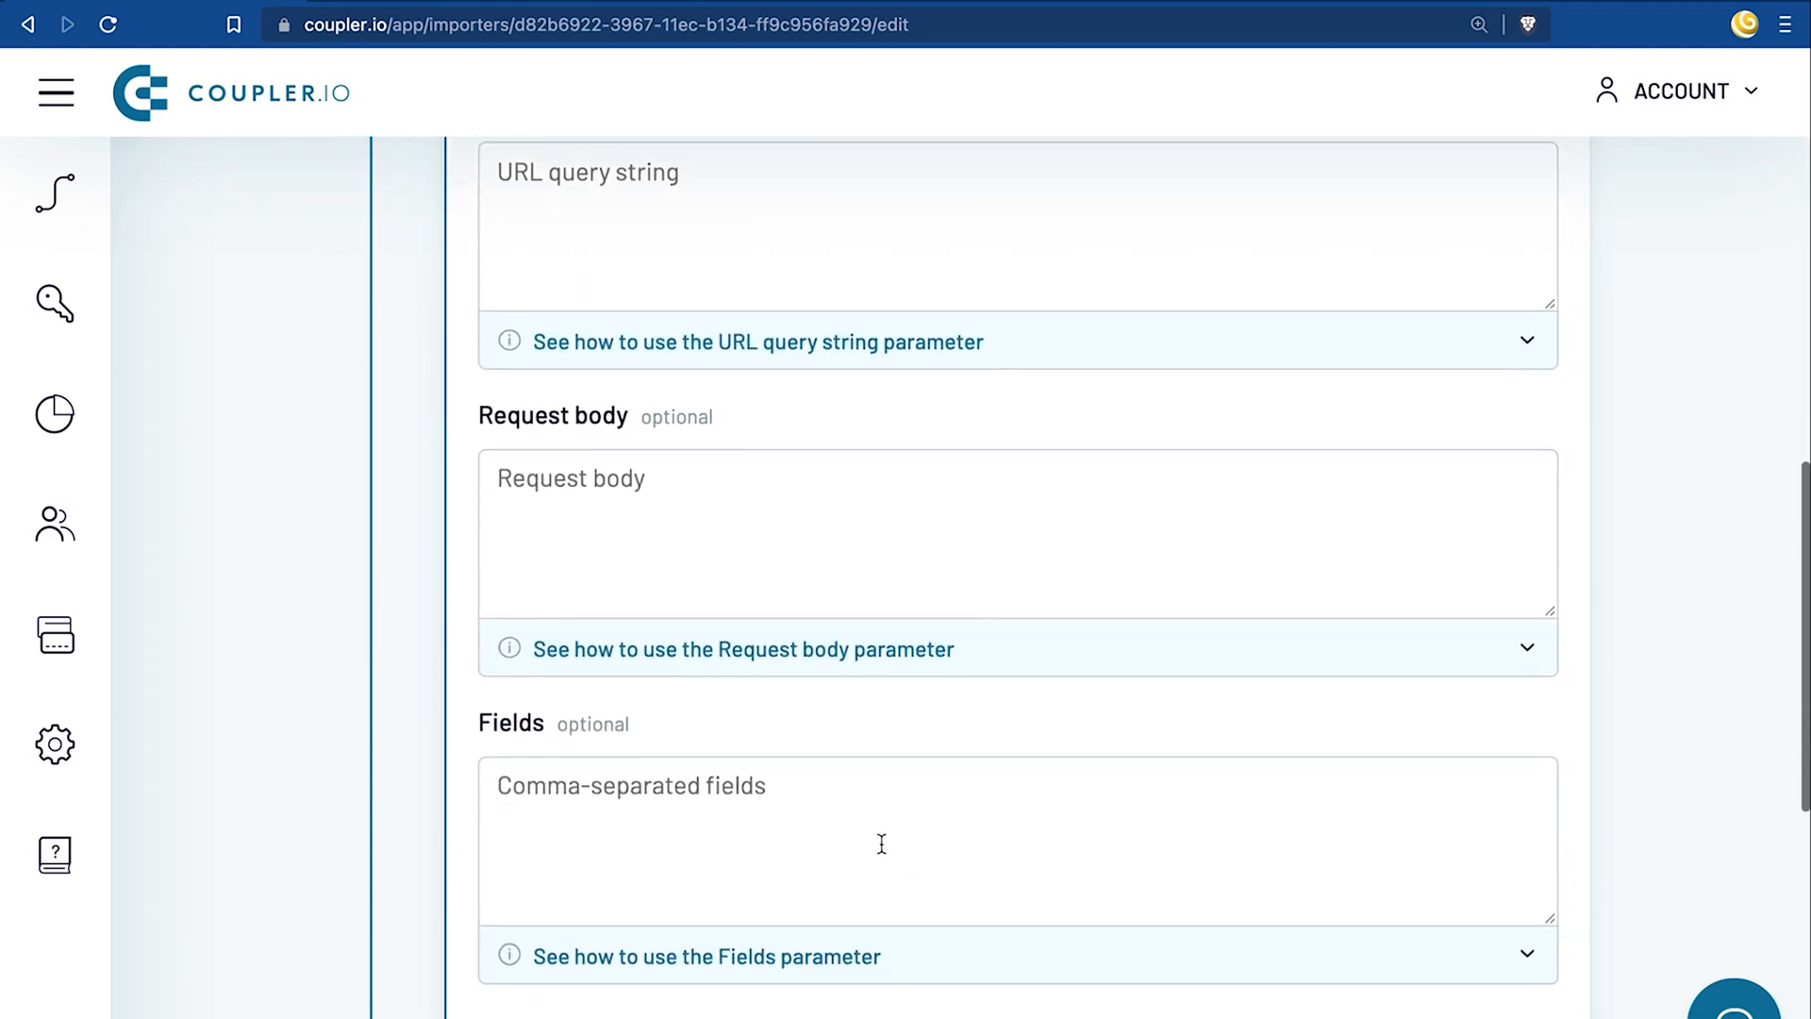
type("iso_code, conti")
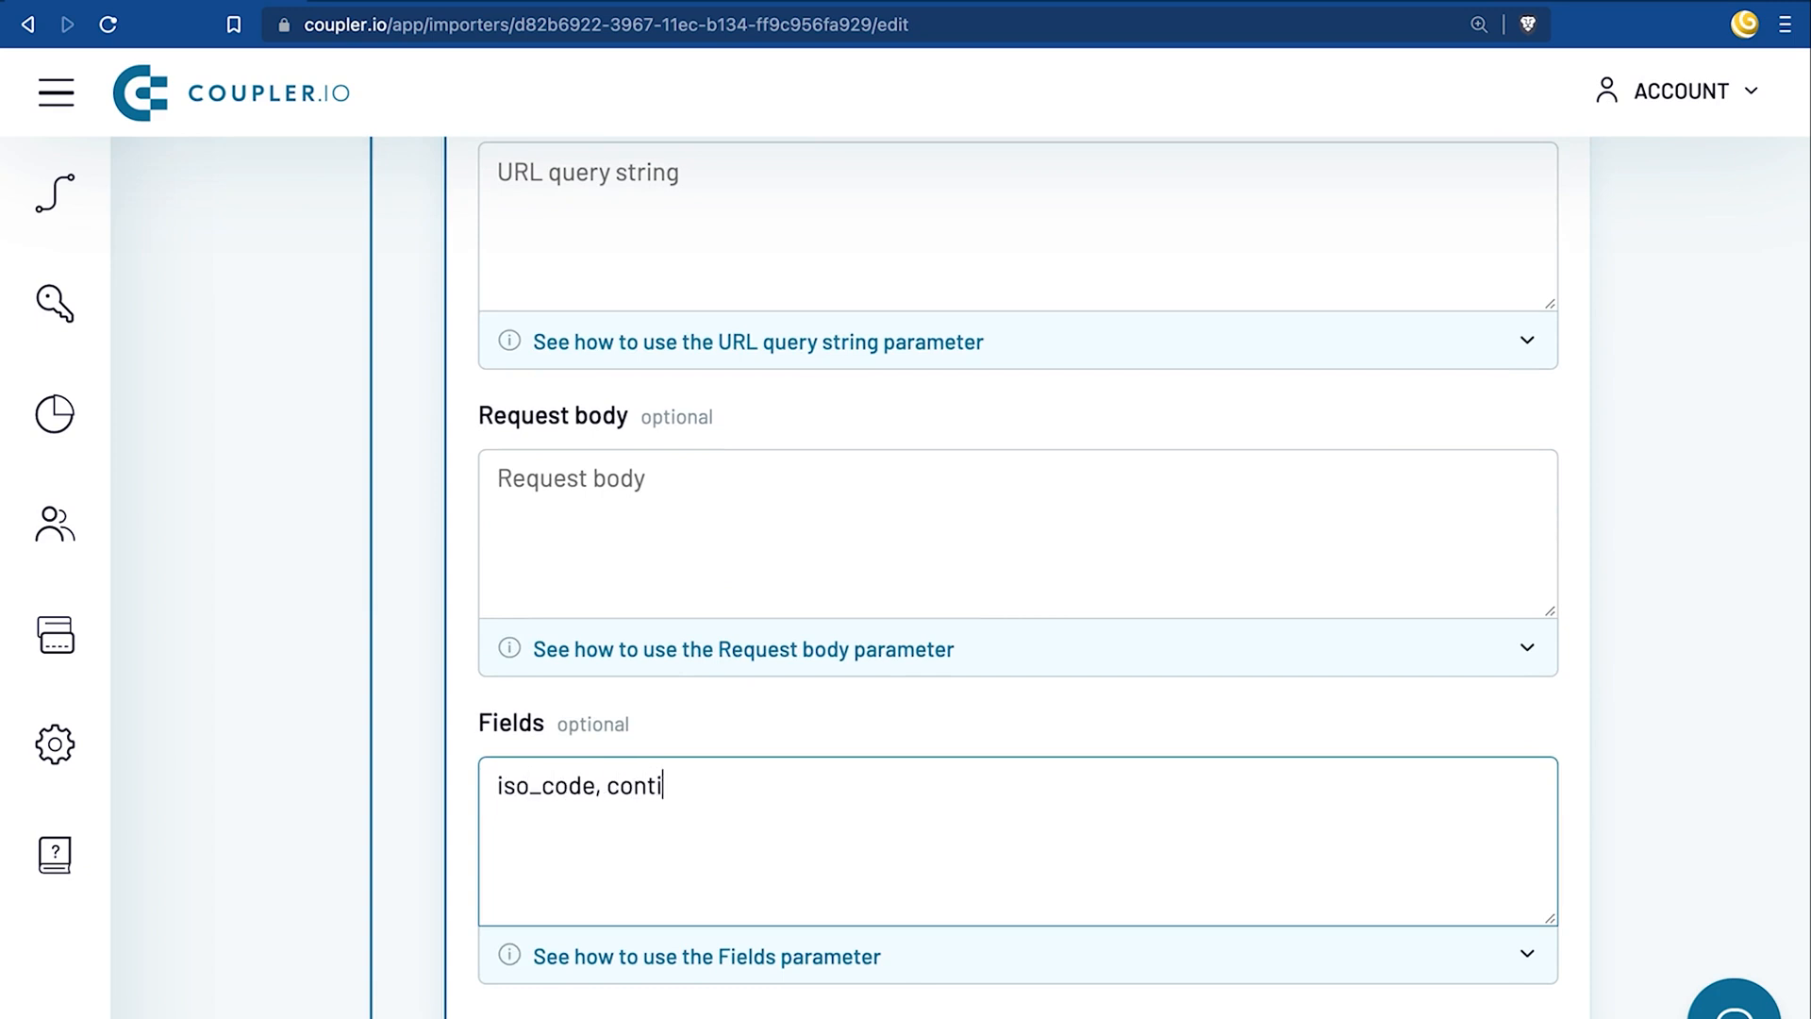
type("nent, locat")
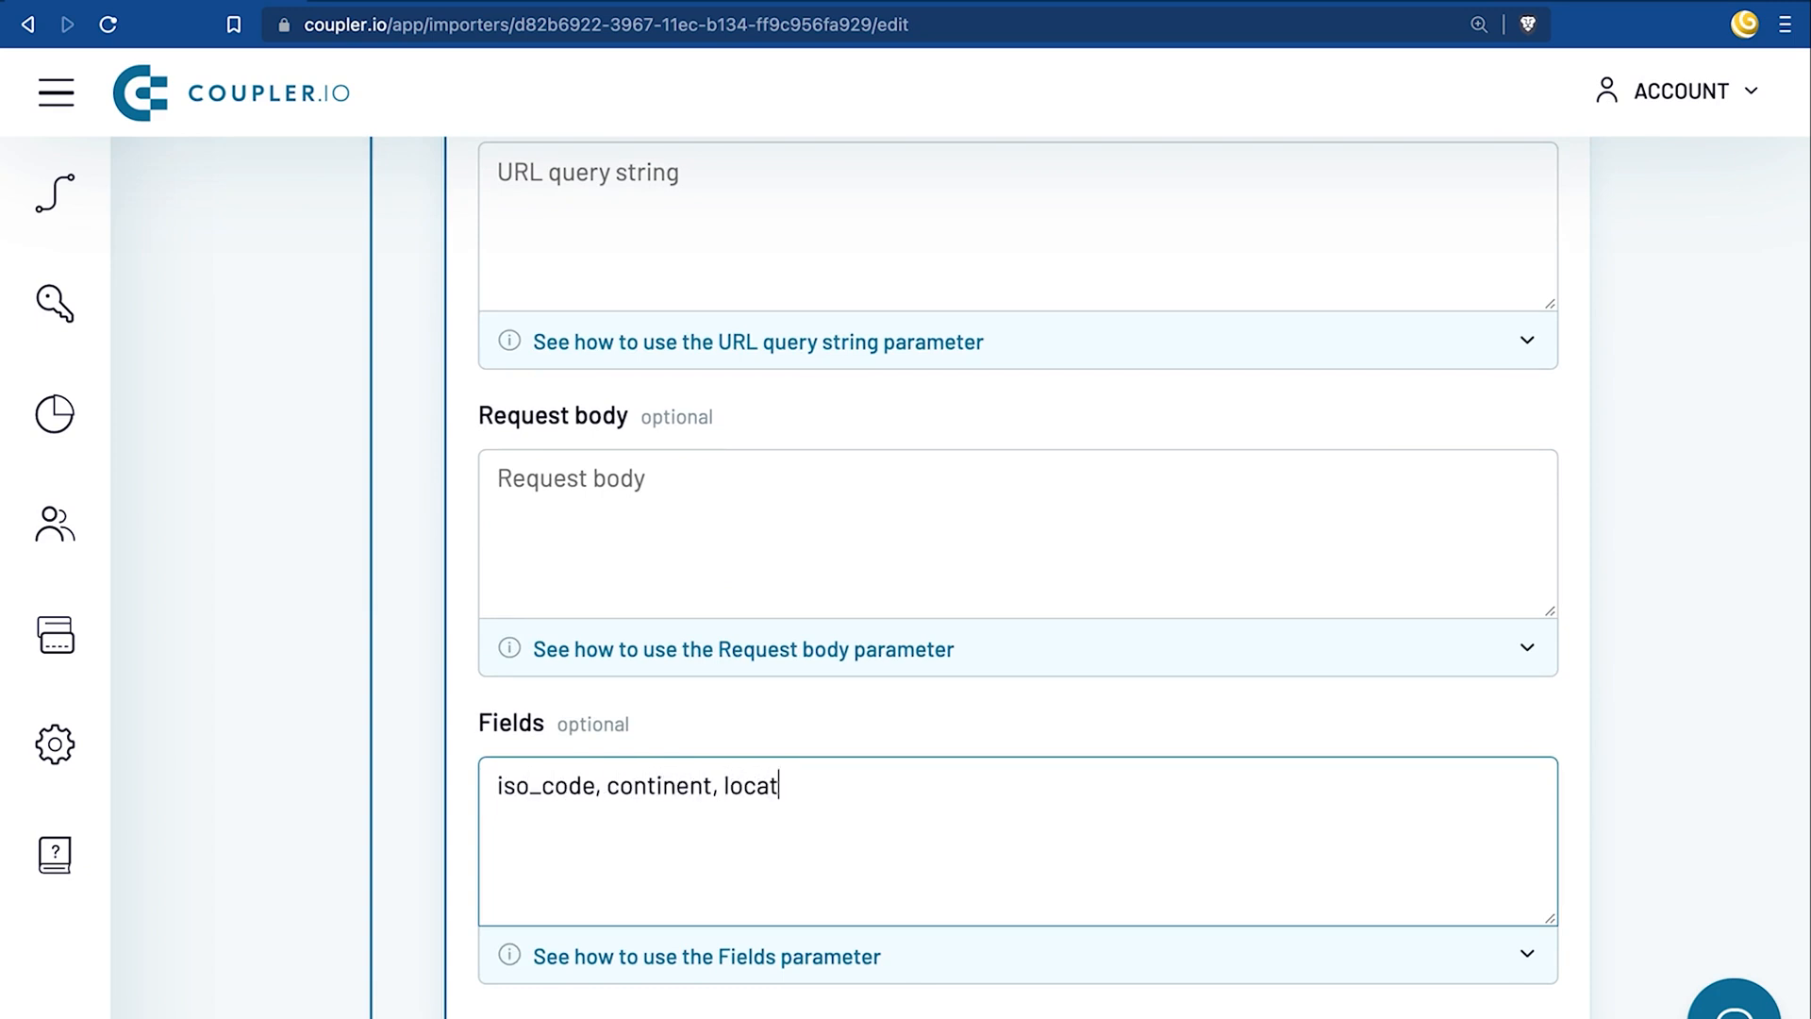
type("ion, date")
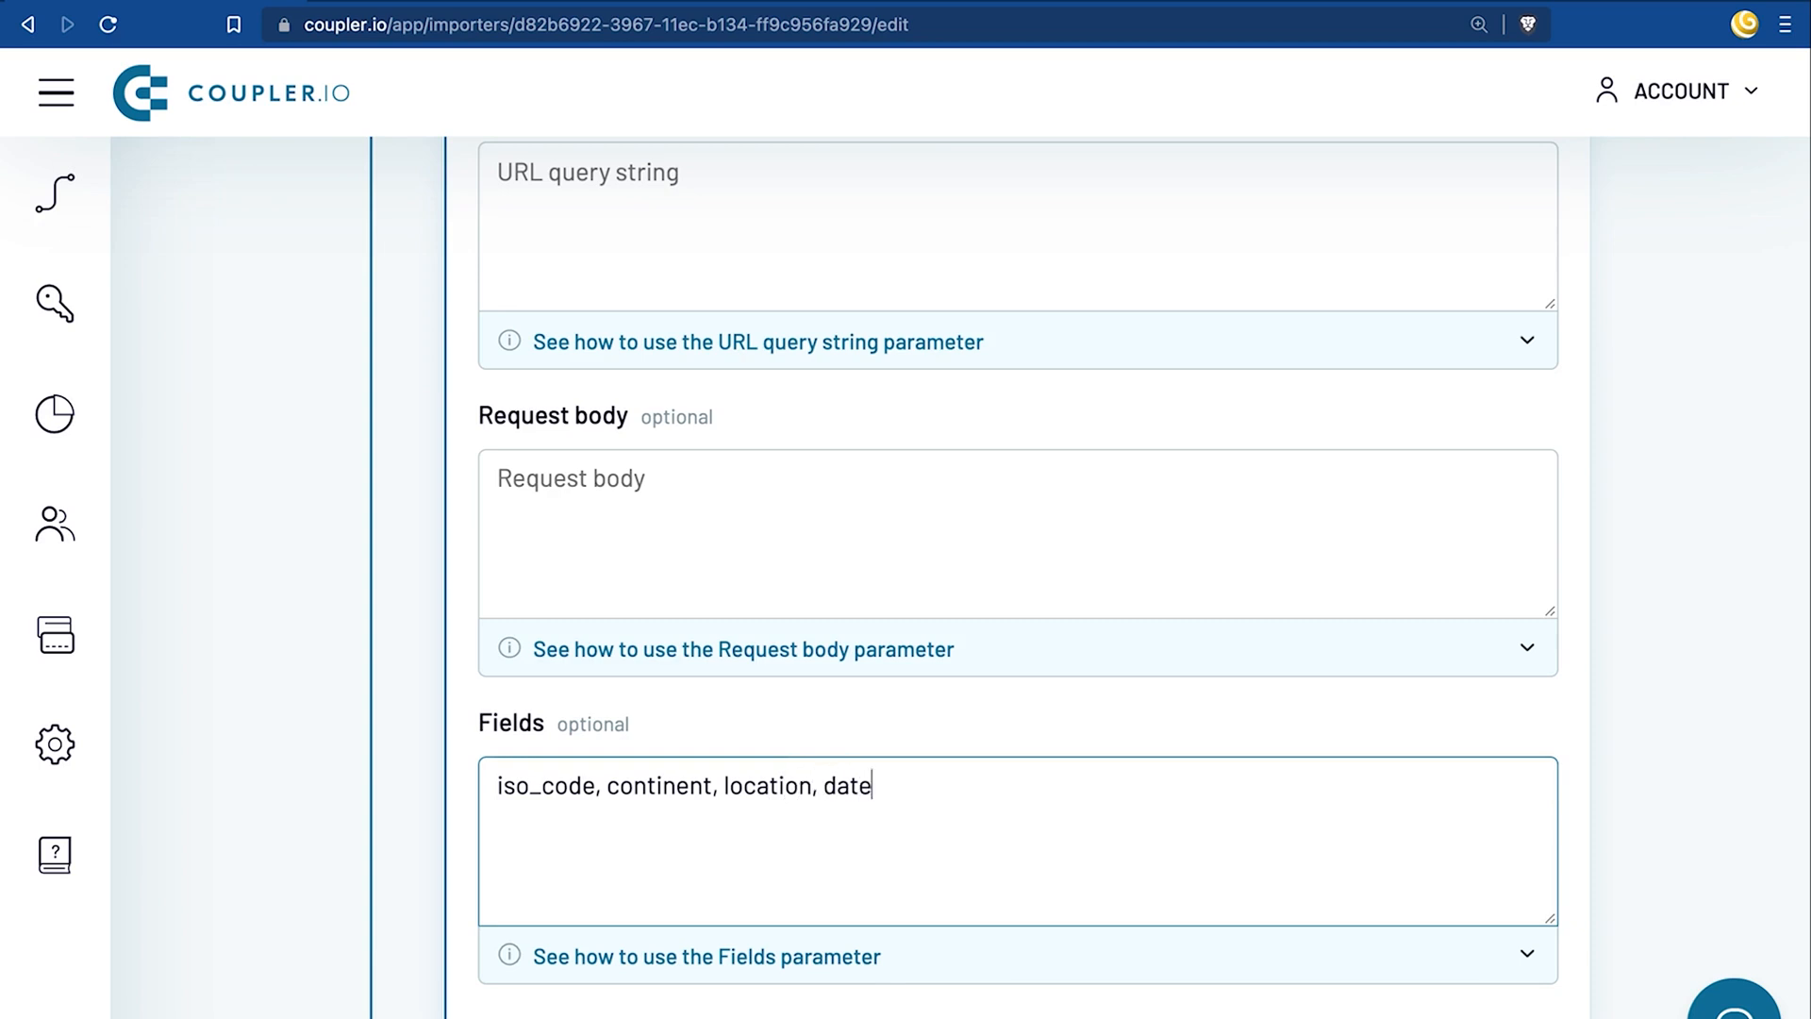
type(", total_c")
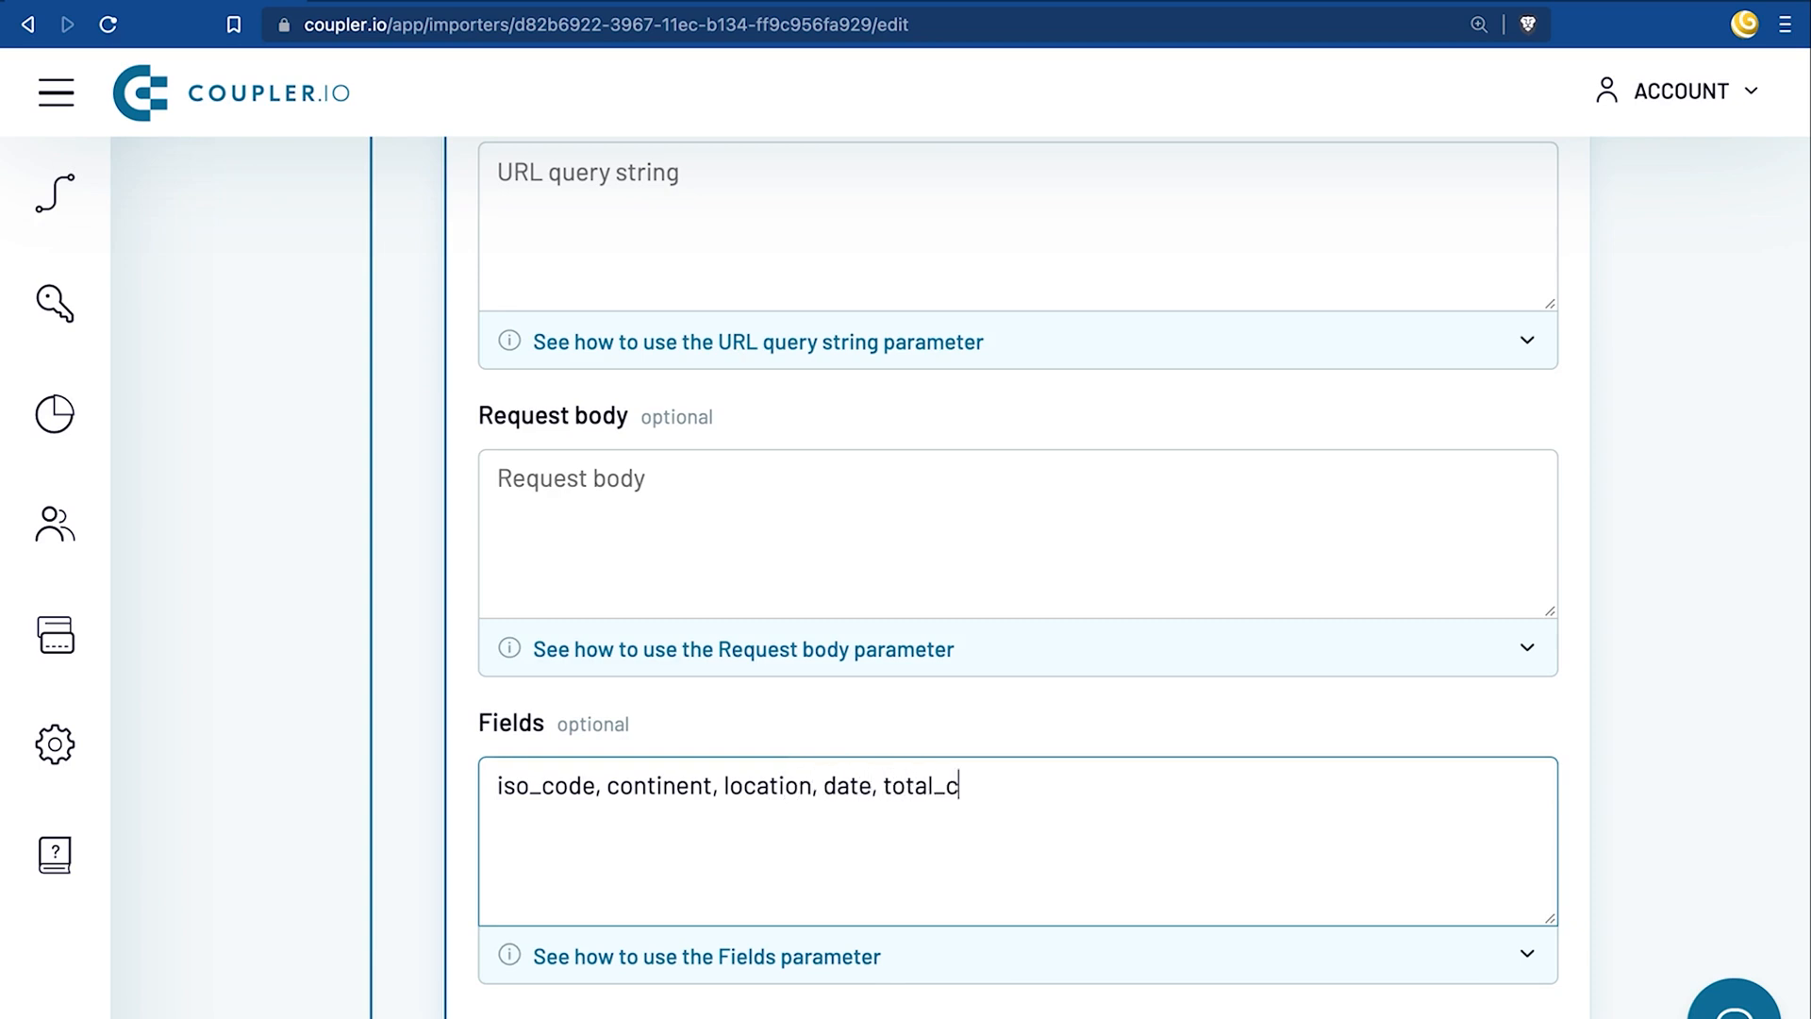
type("ases")
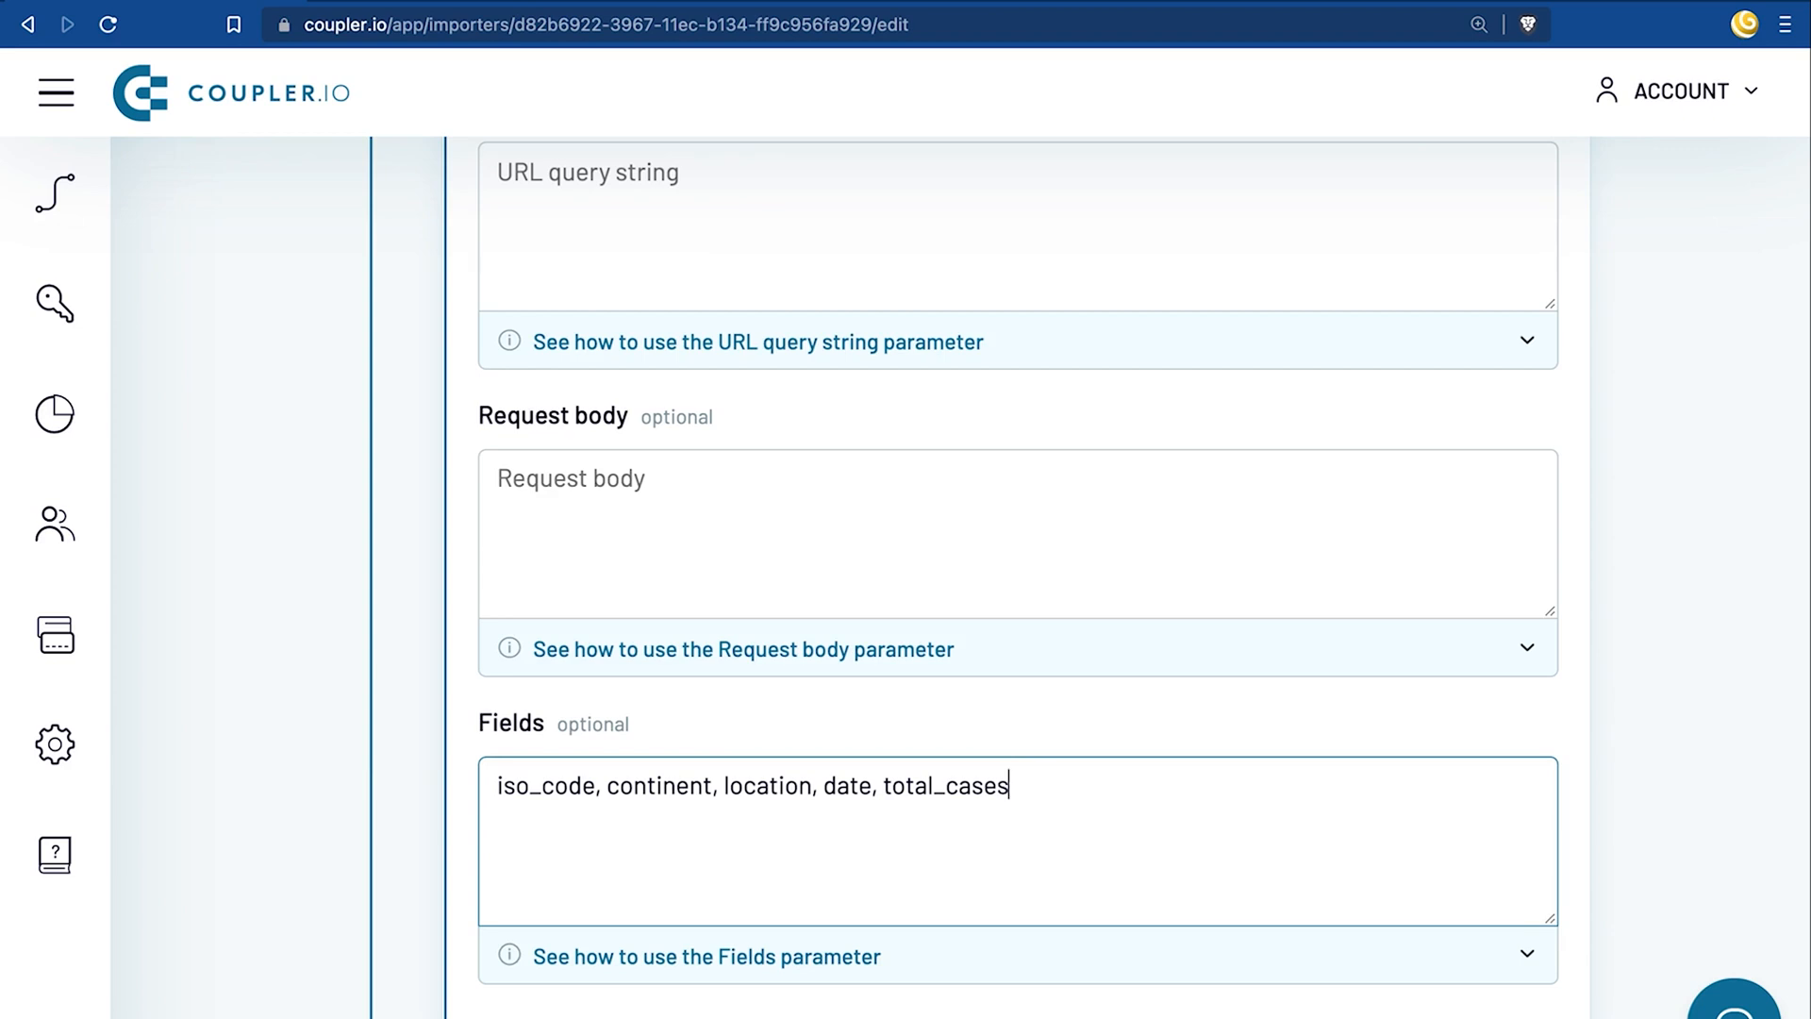
scroll("down", 3)
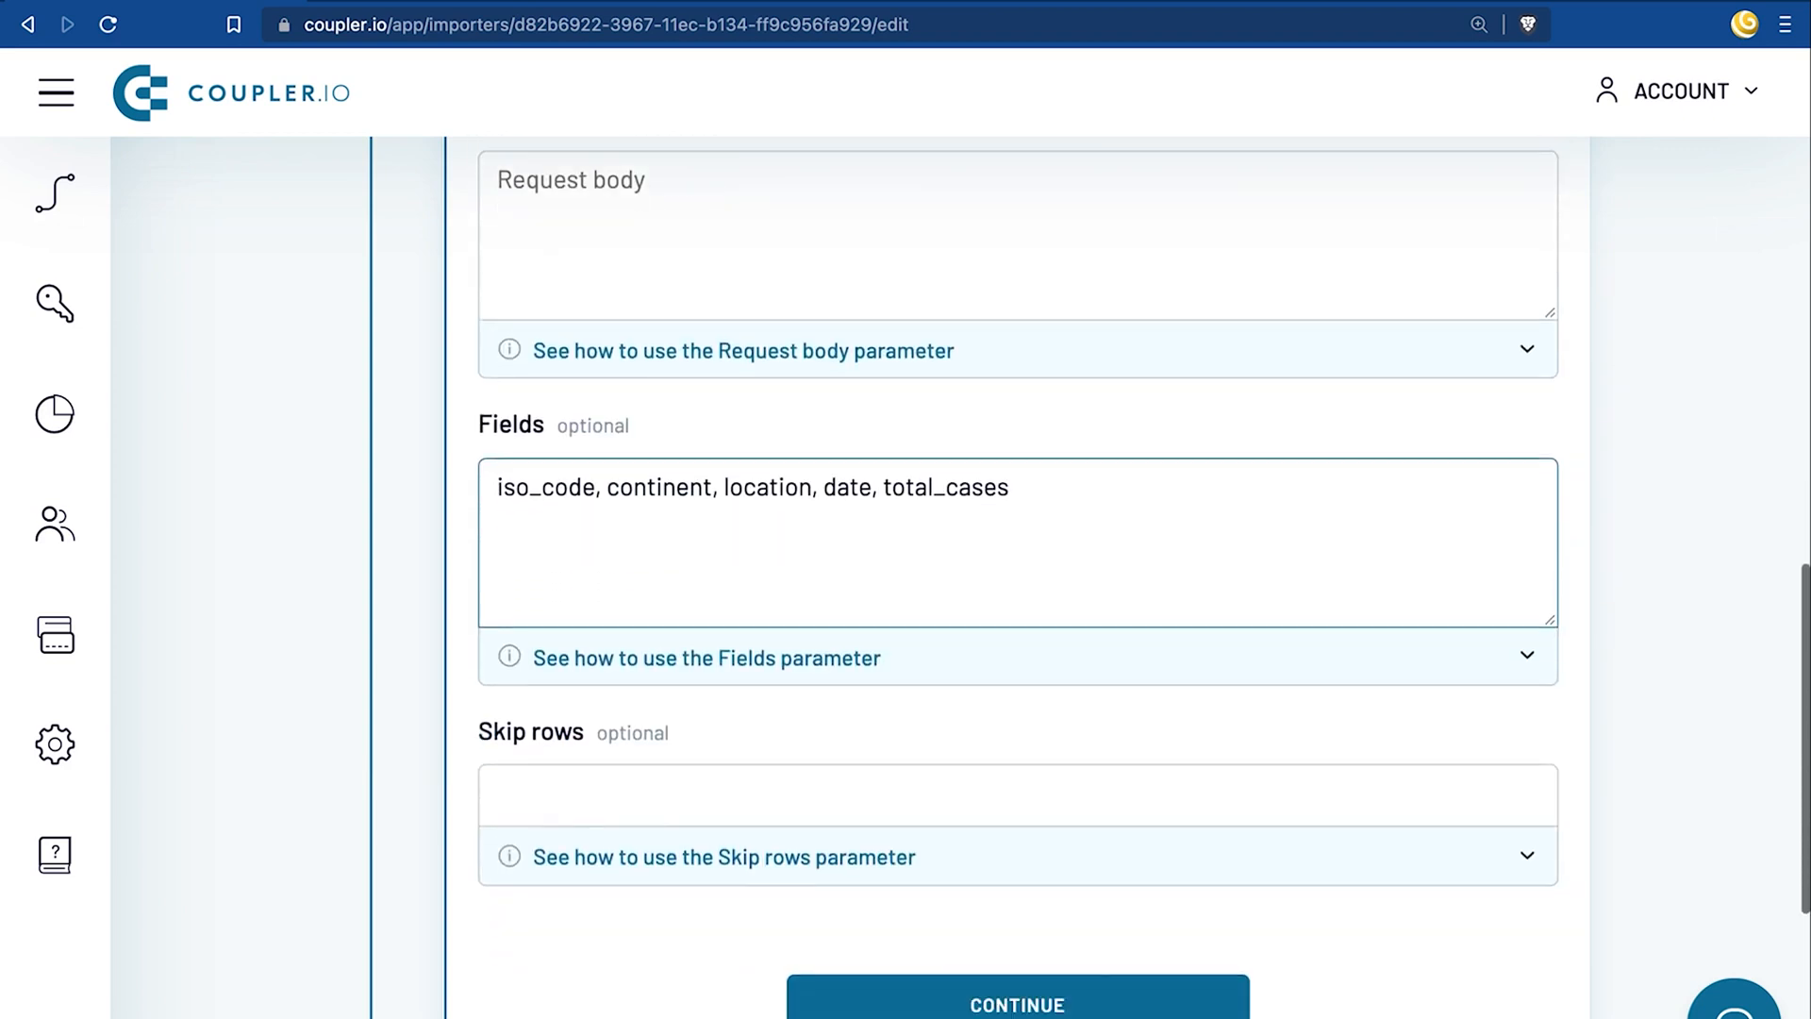
scroll("down", 3)
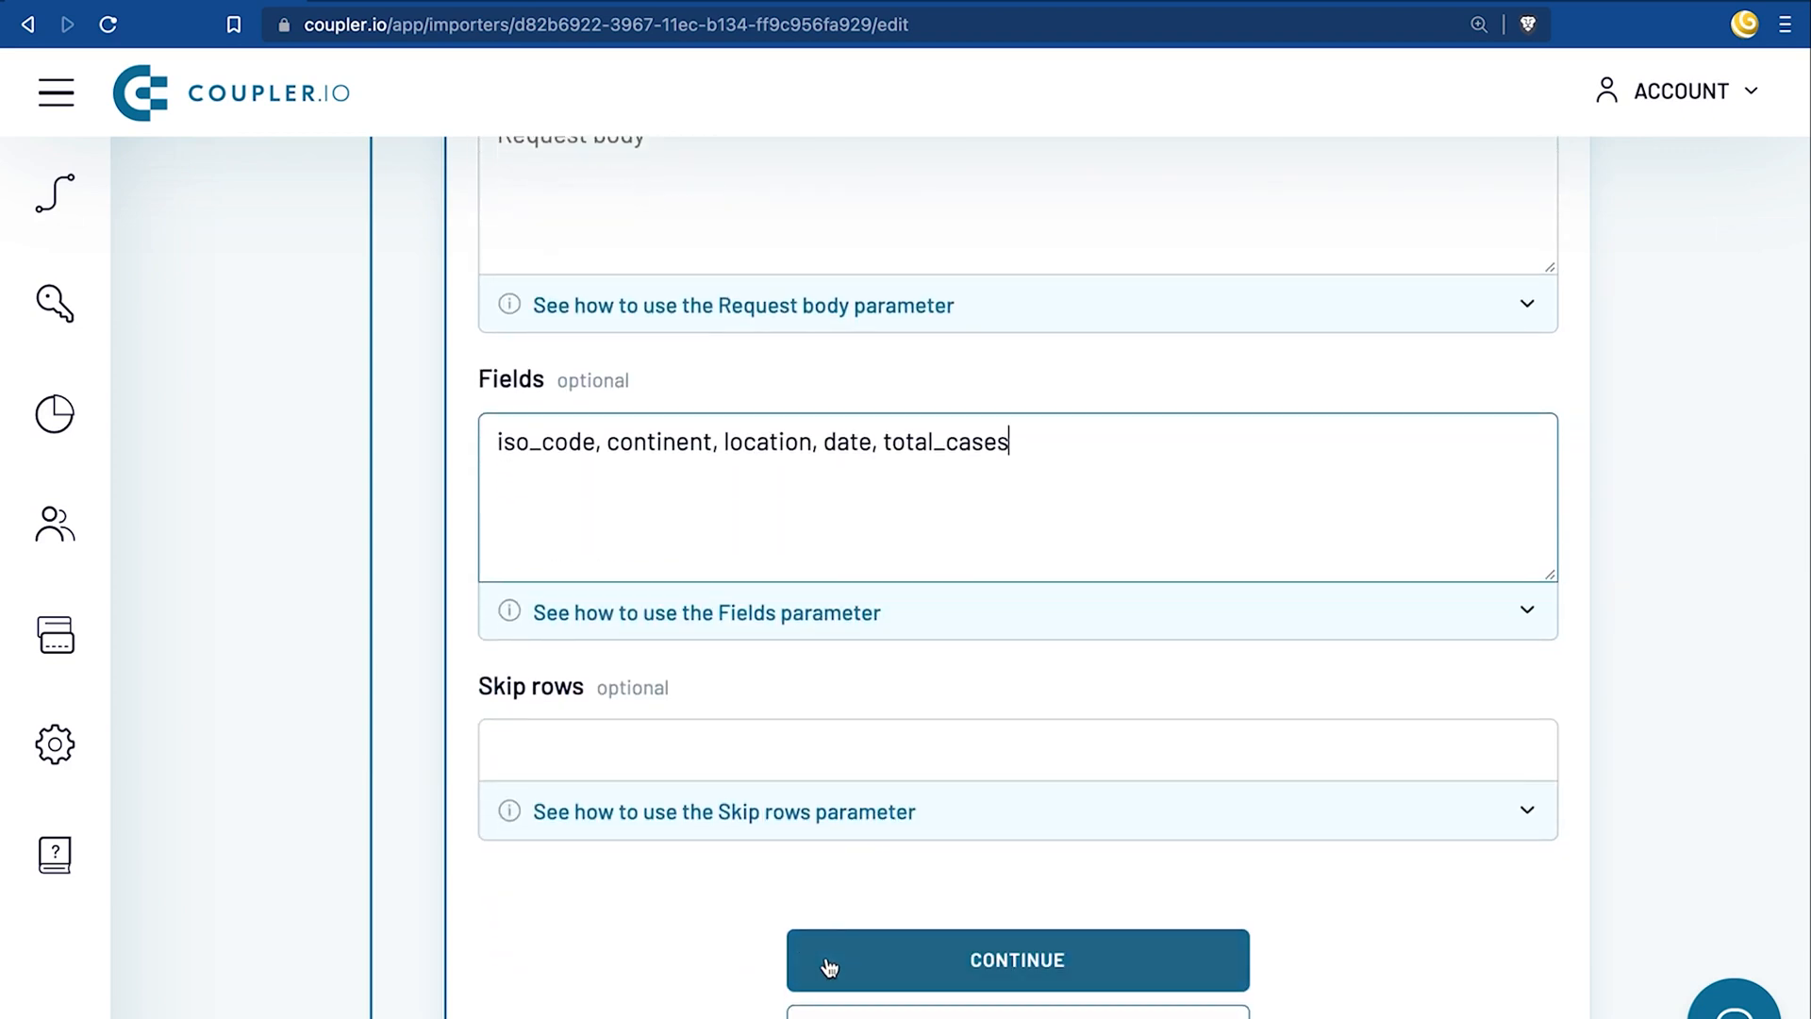
Choose BigQuery as the destination application and start connecting a destination account
left_click(1015, 960)
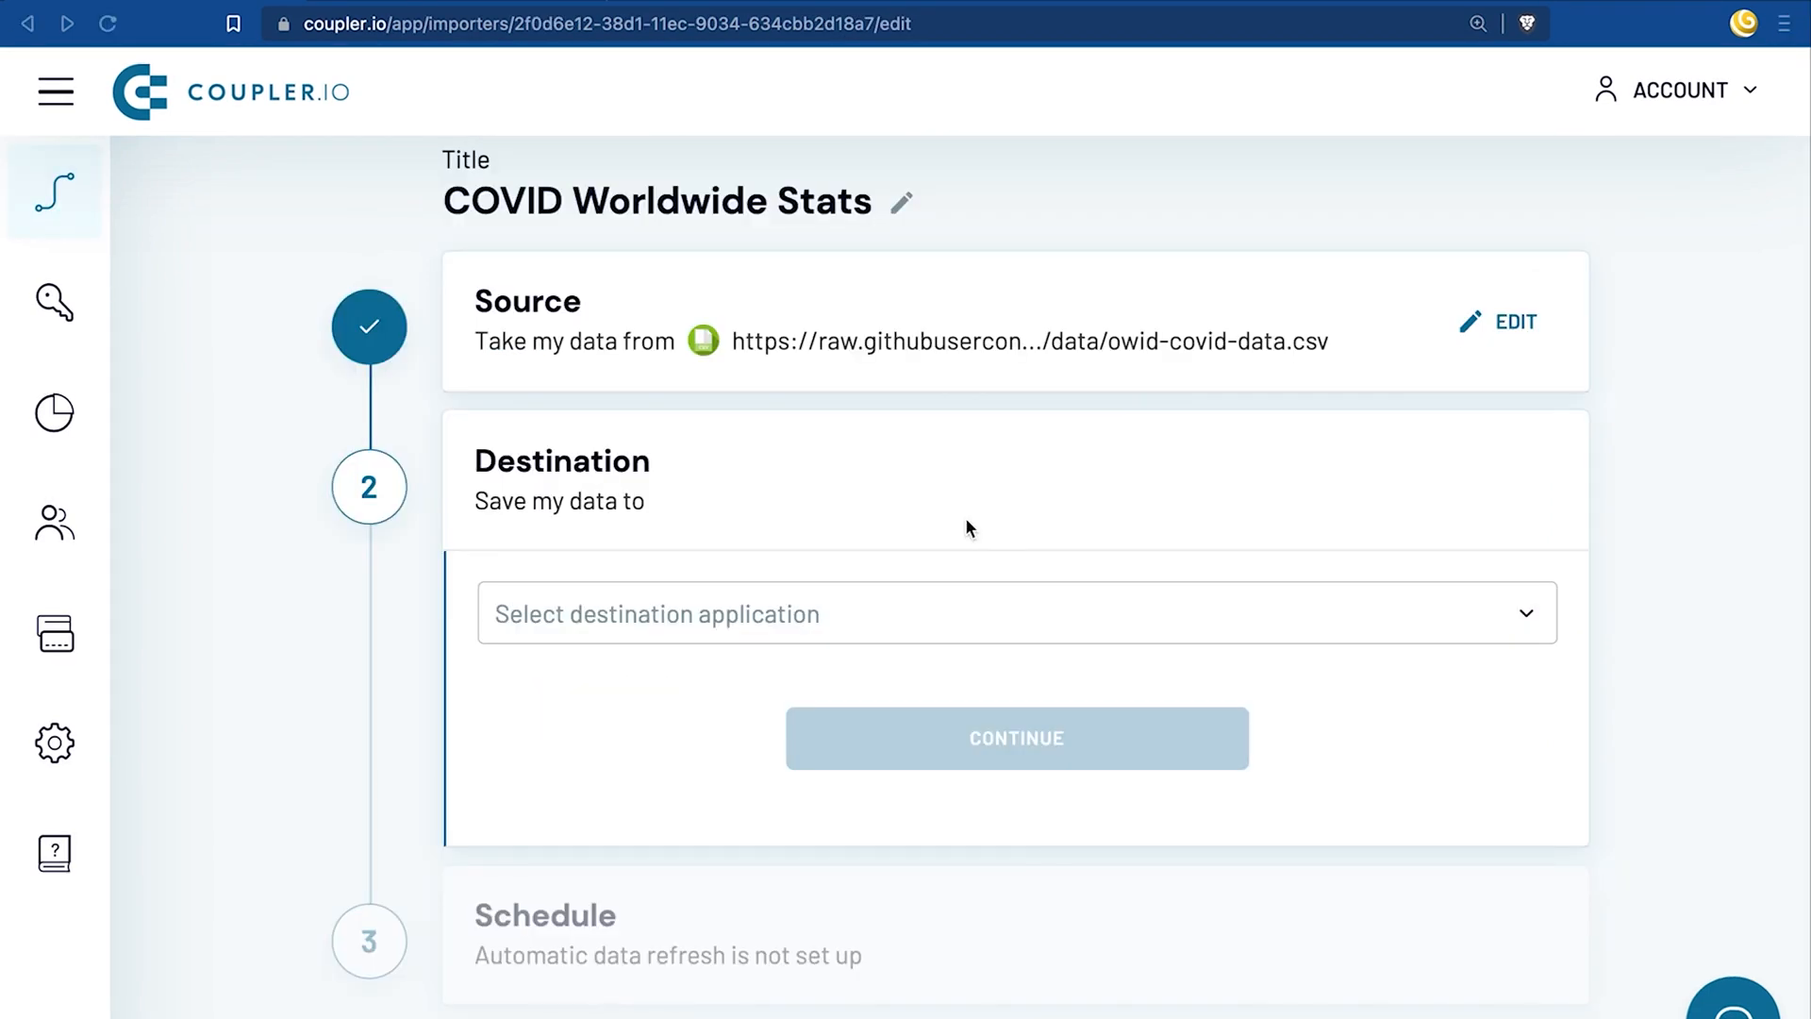
mouse_move(900, 613)
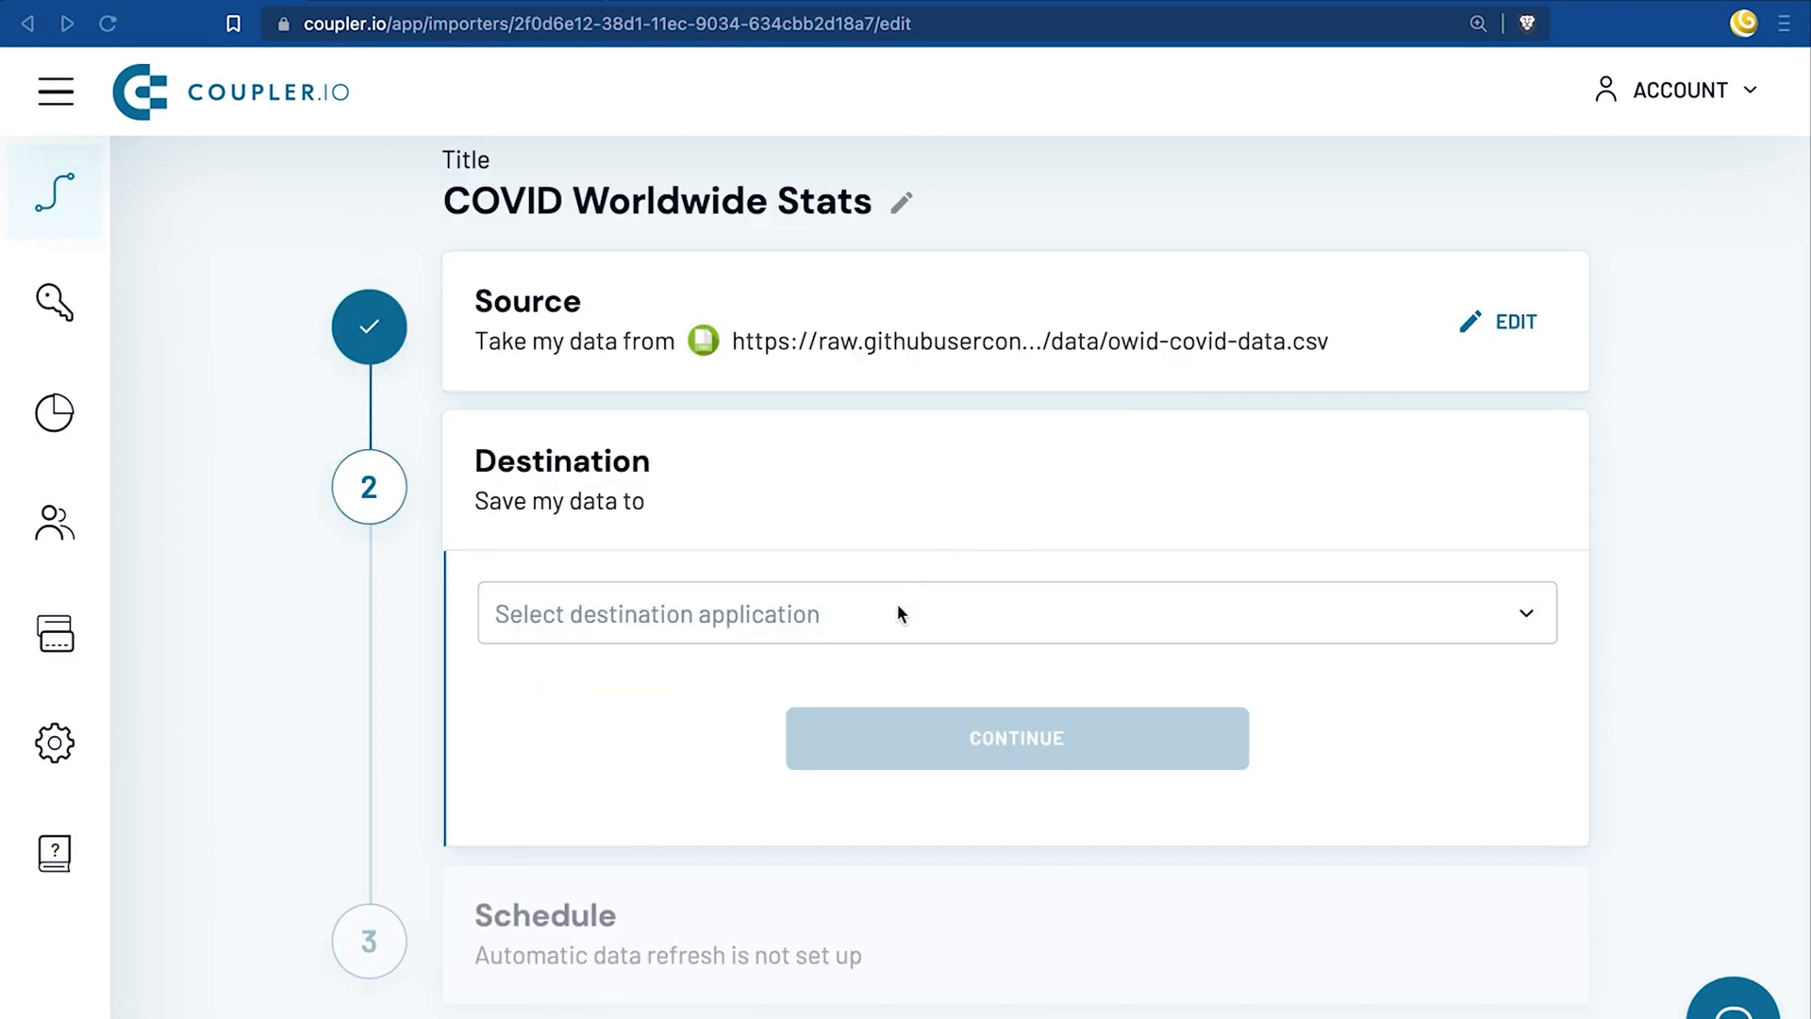
left_click(1014, 612)
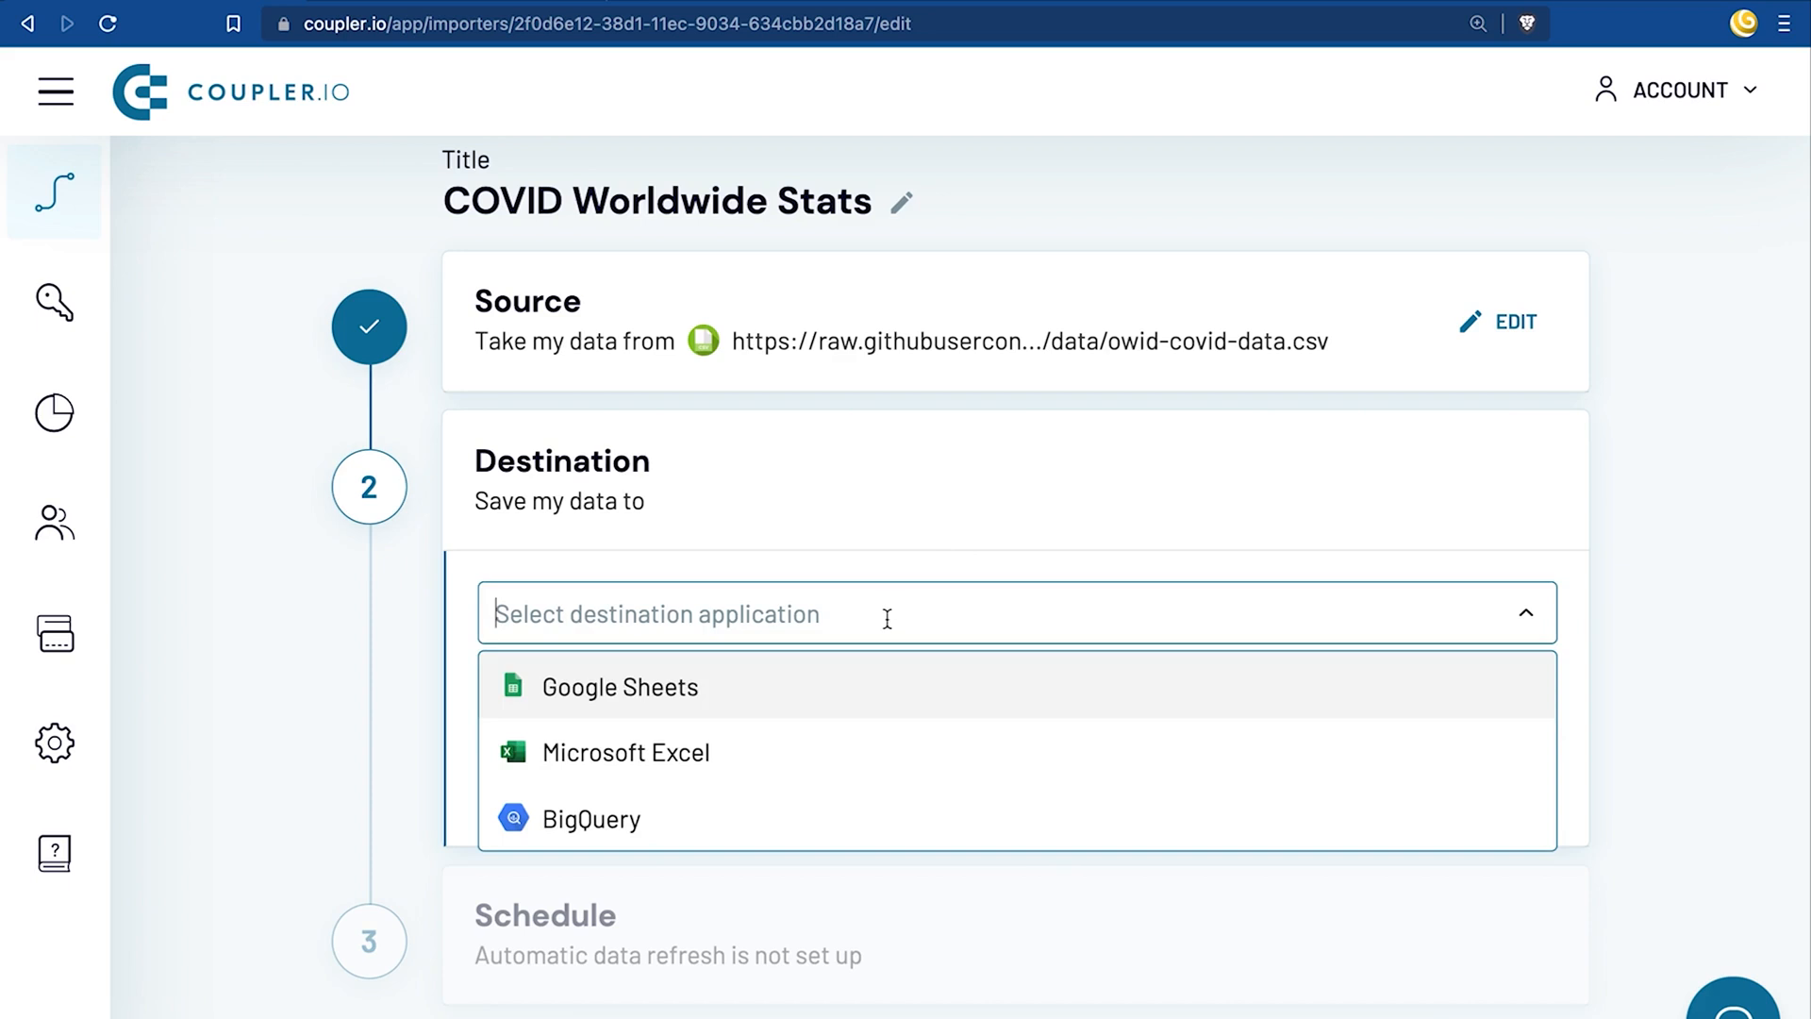
mouse_move(770, 831)
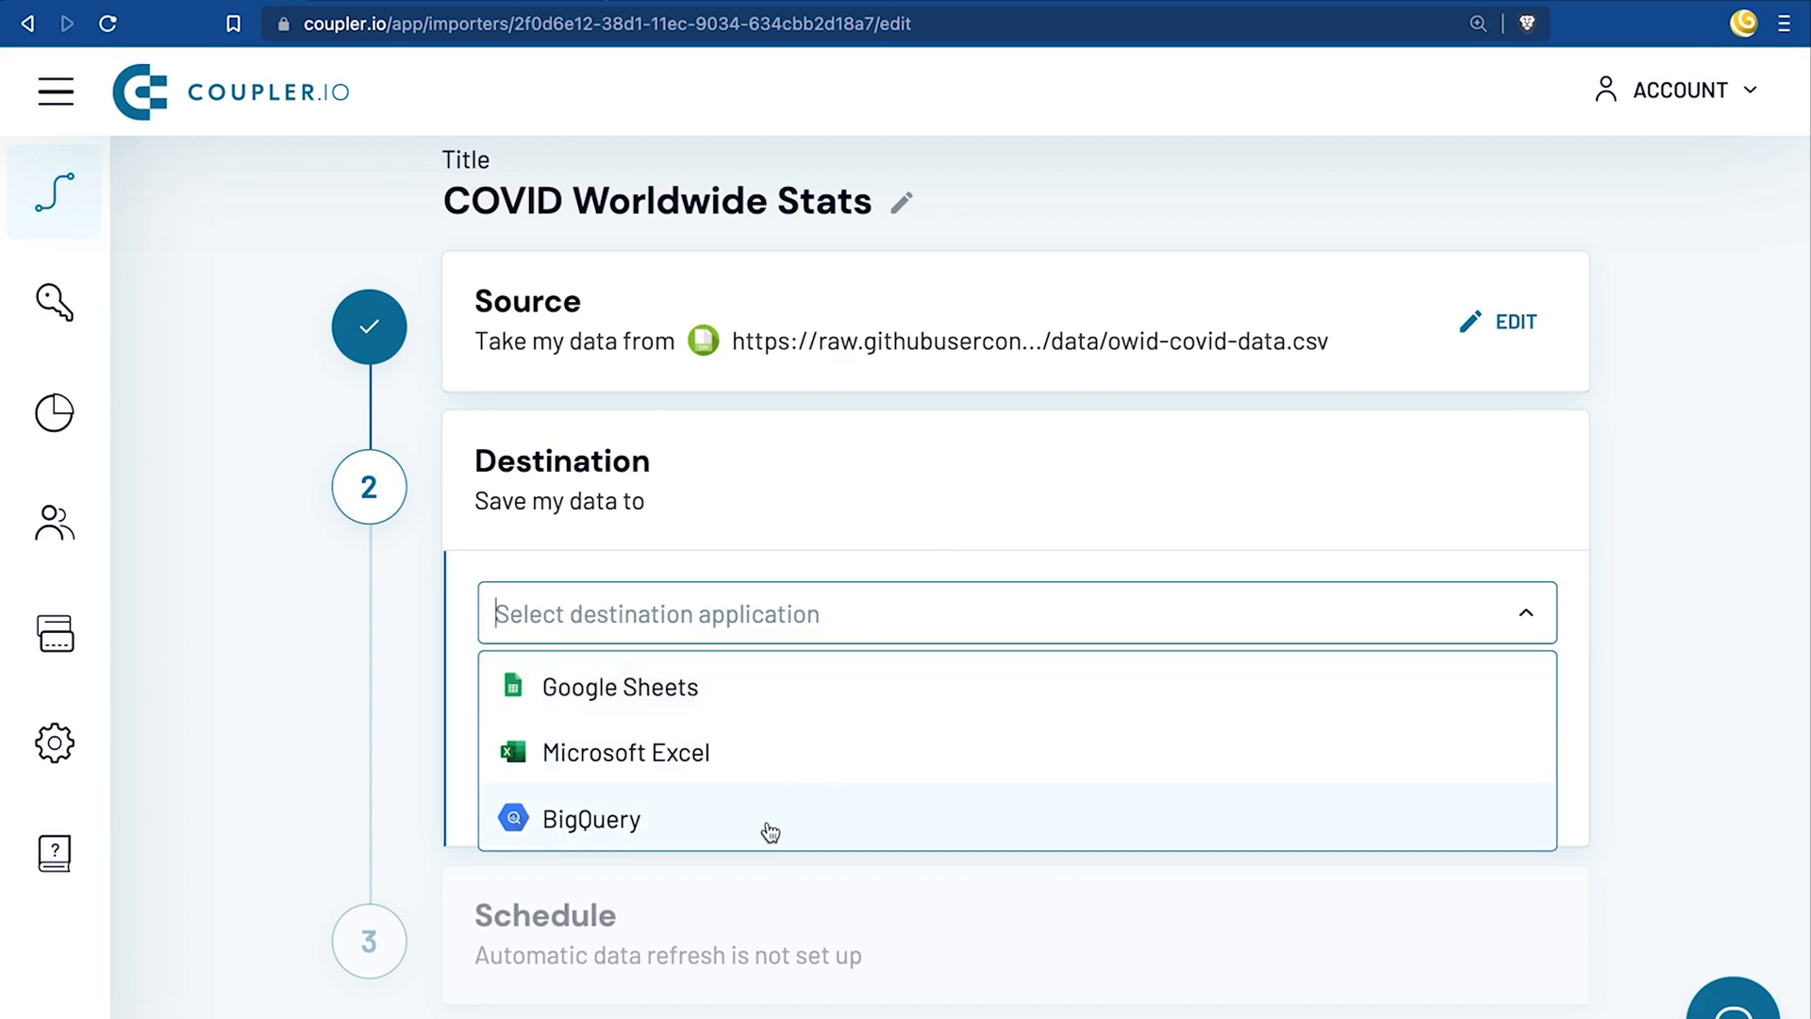
mouse_move(771, 832)
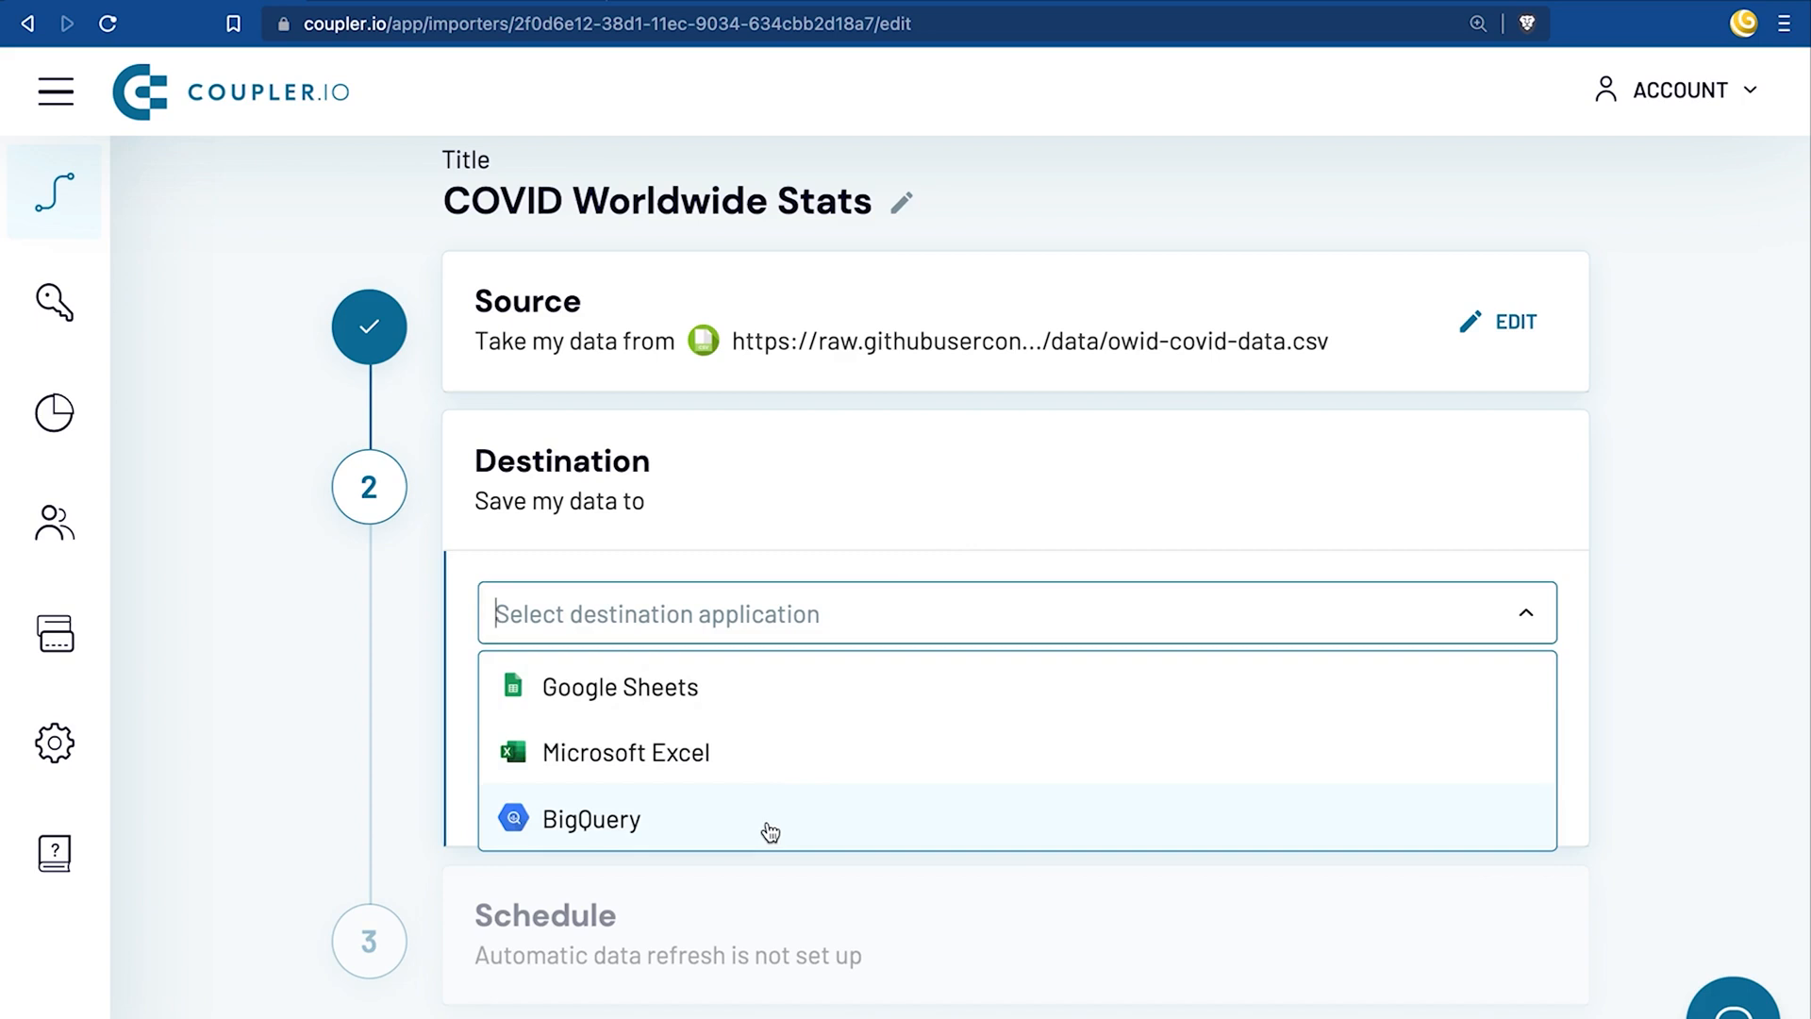
left_click(589, 818)
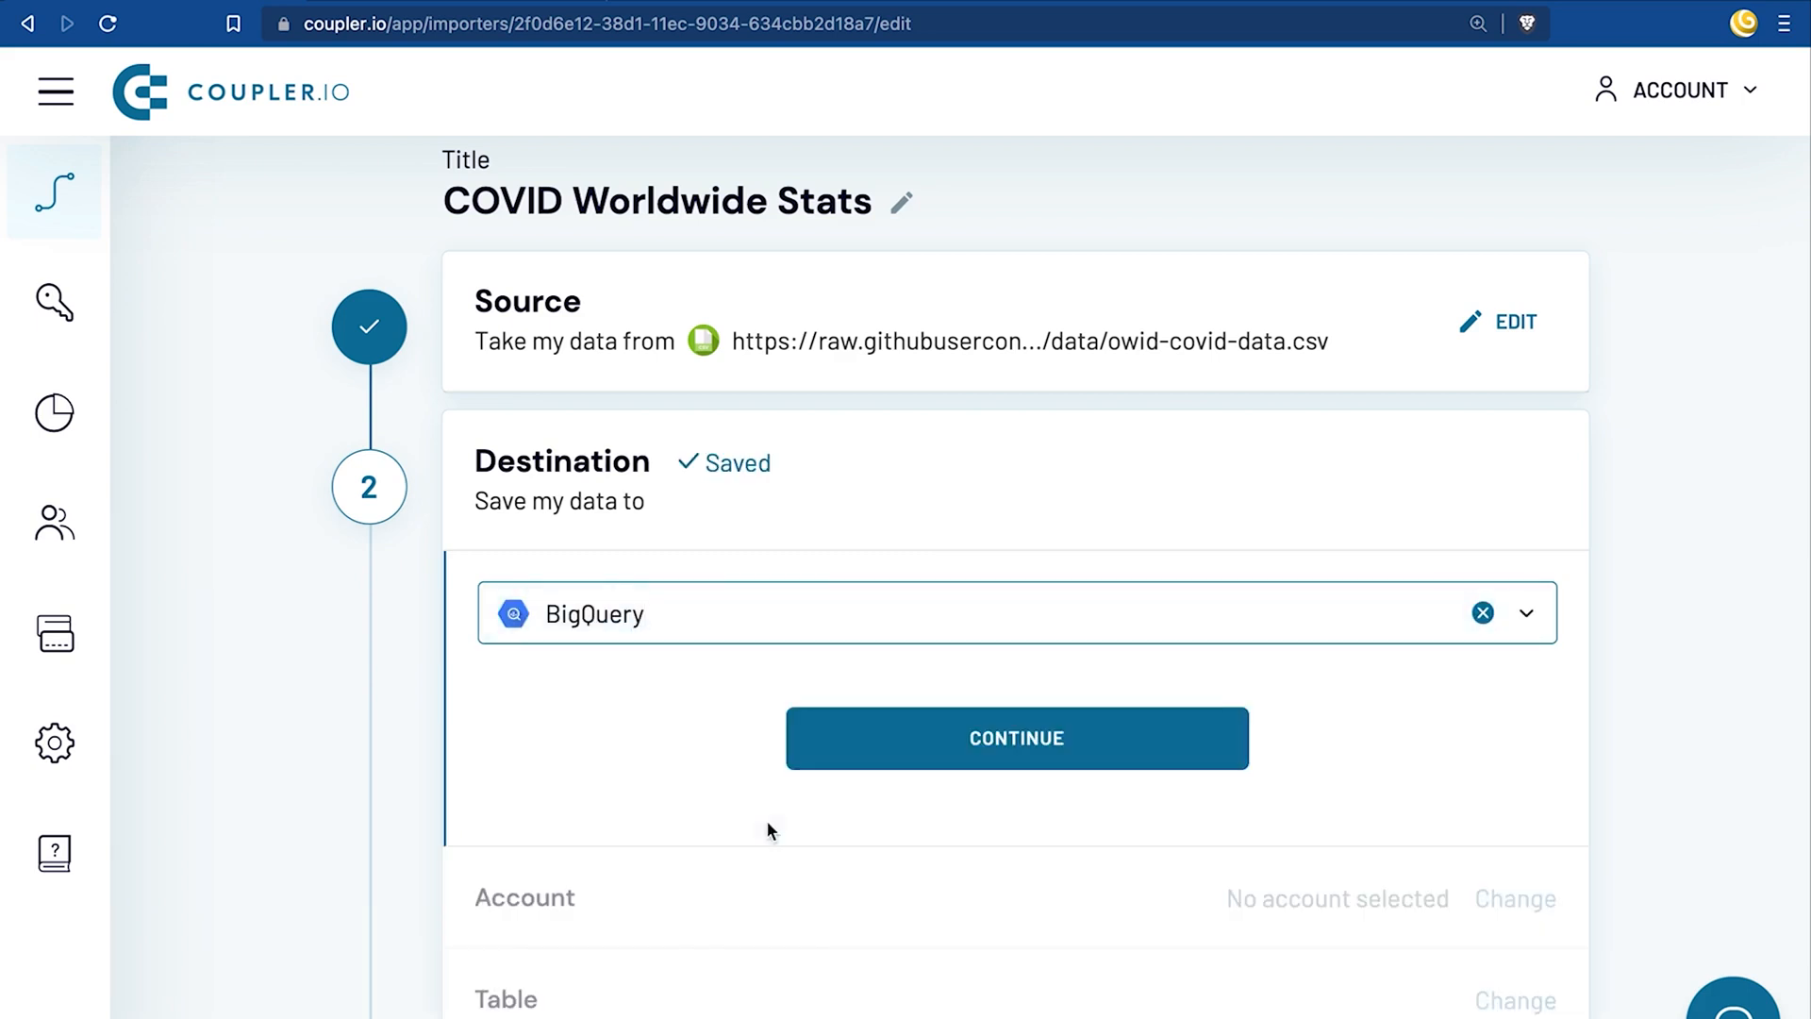
left_click(1015, 737)
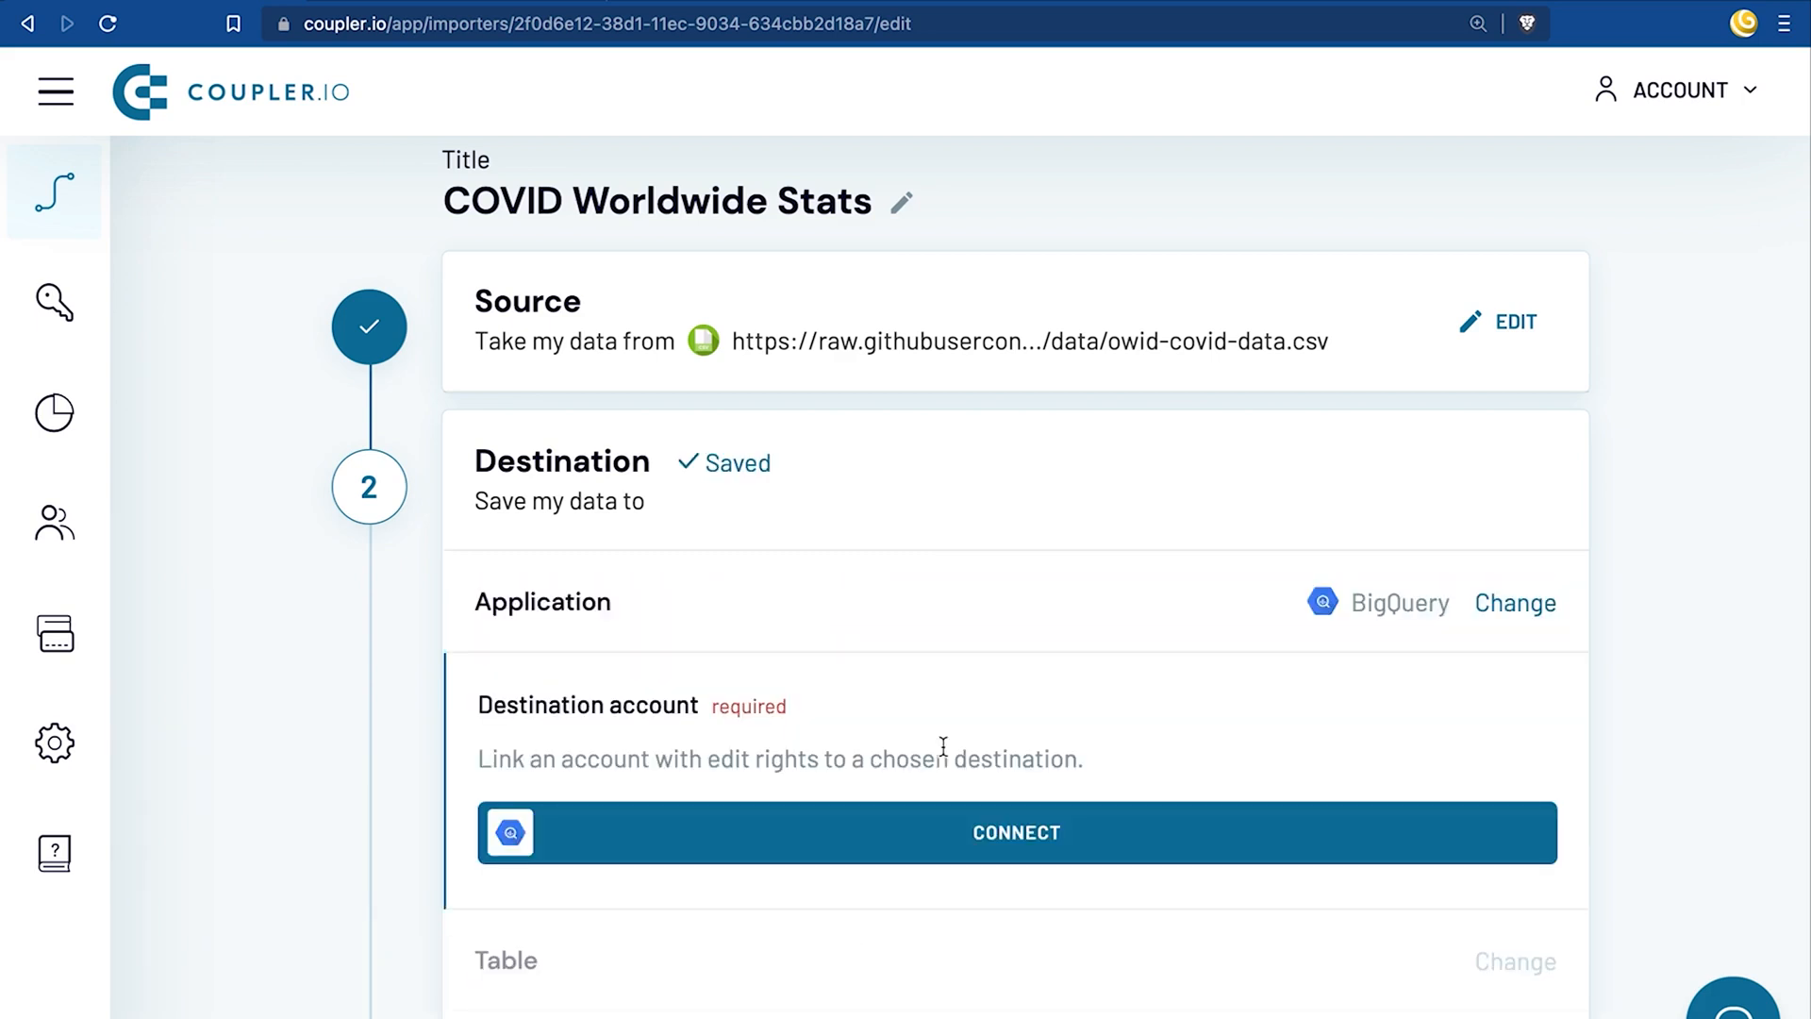
left_click(1014, 832)
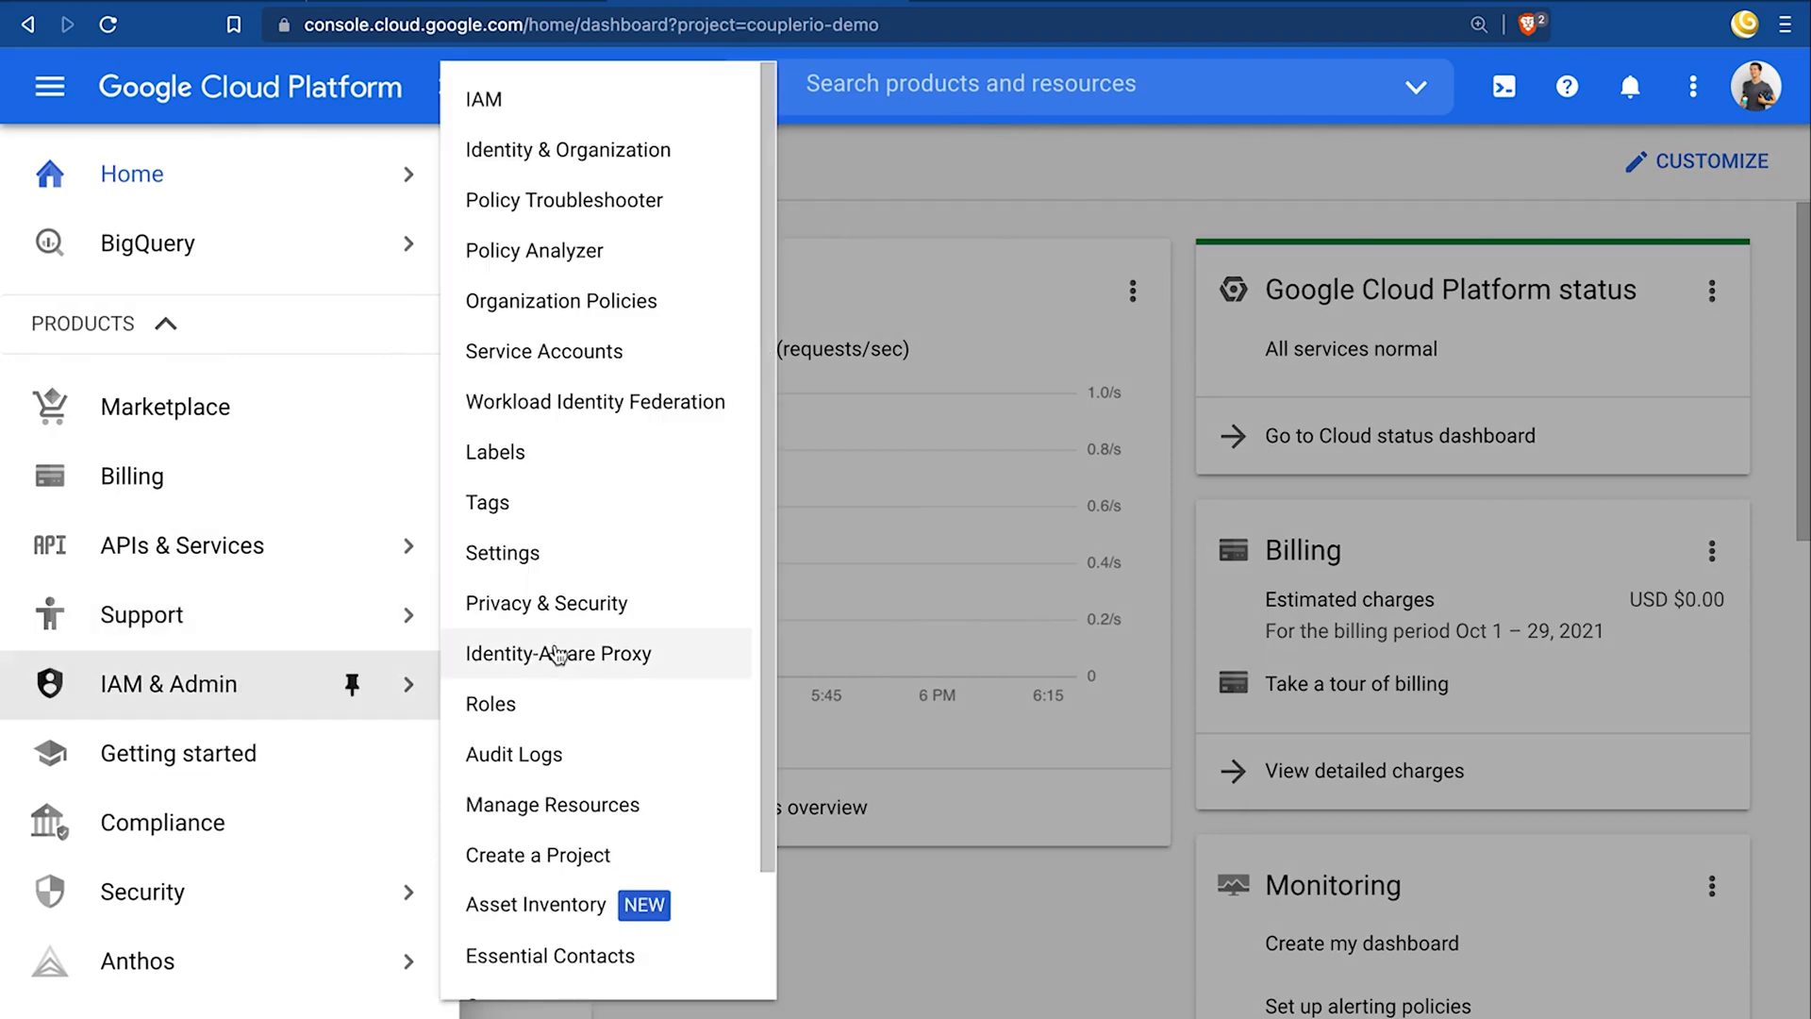
Create a service account named 'csv' in IAM & Admin and grant it a role
left_click(544, 351)
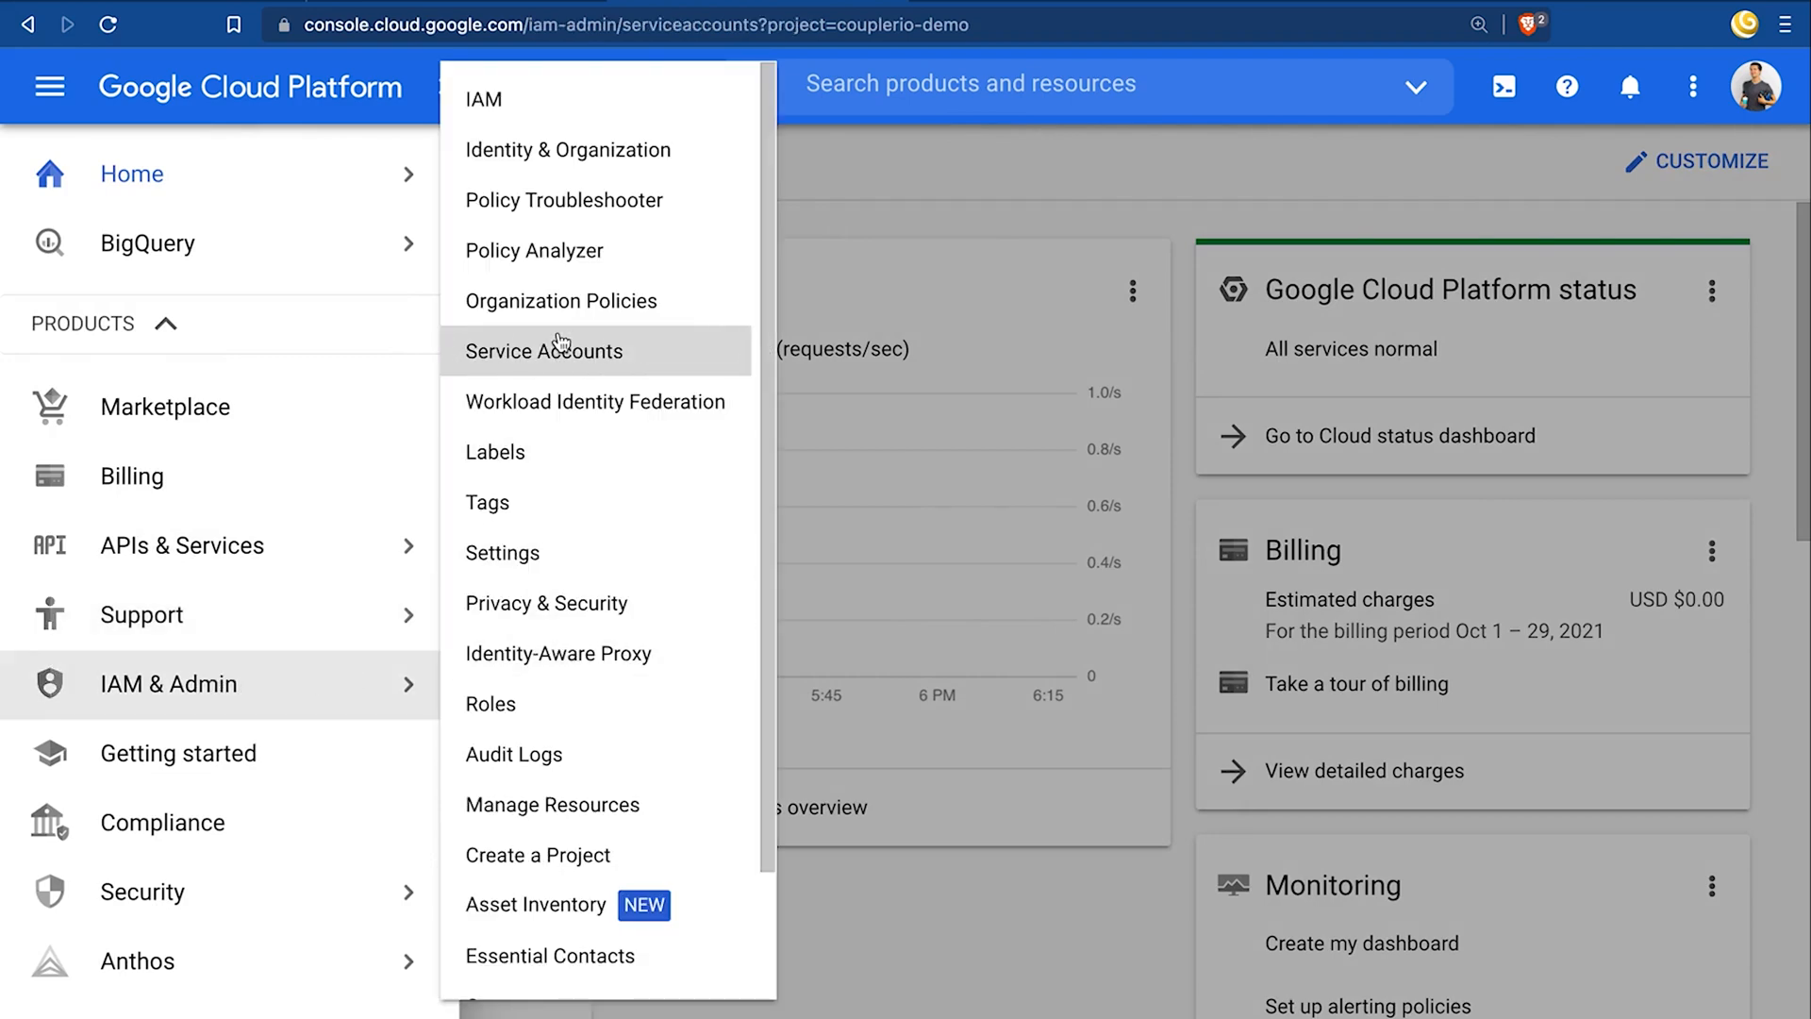
left_click(545, 351)
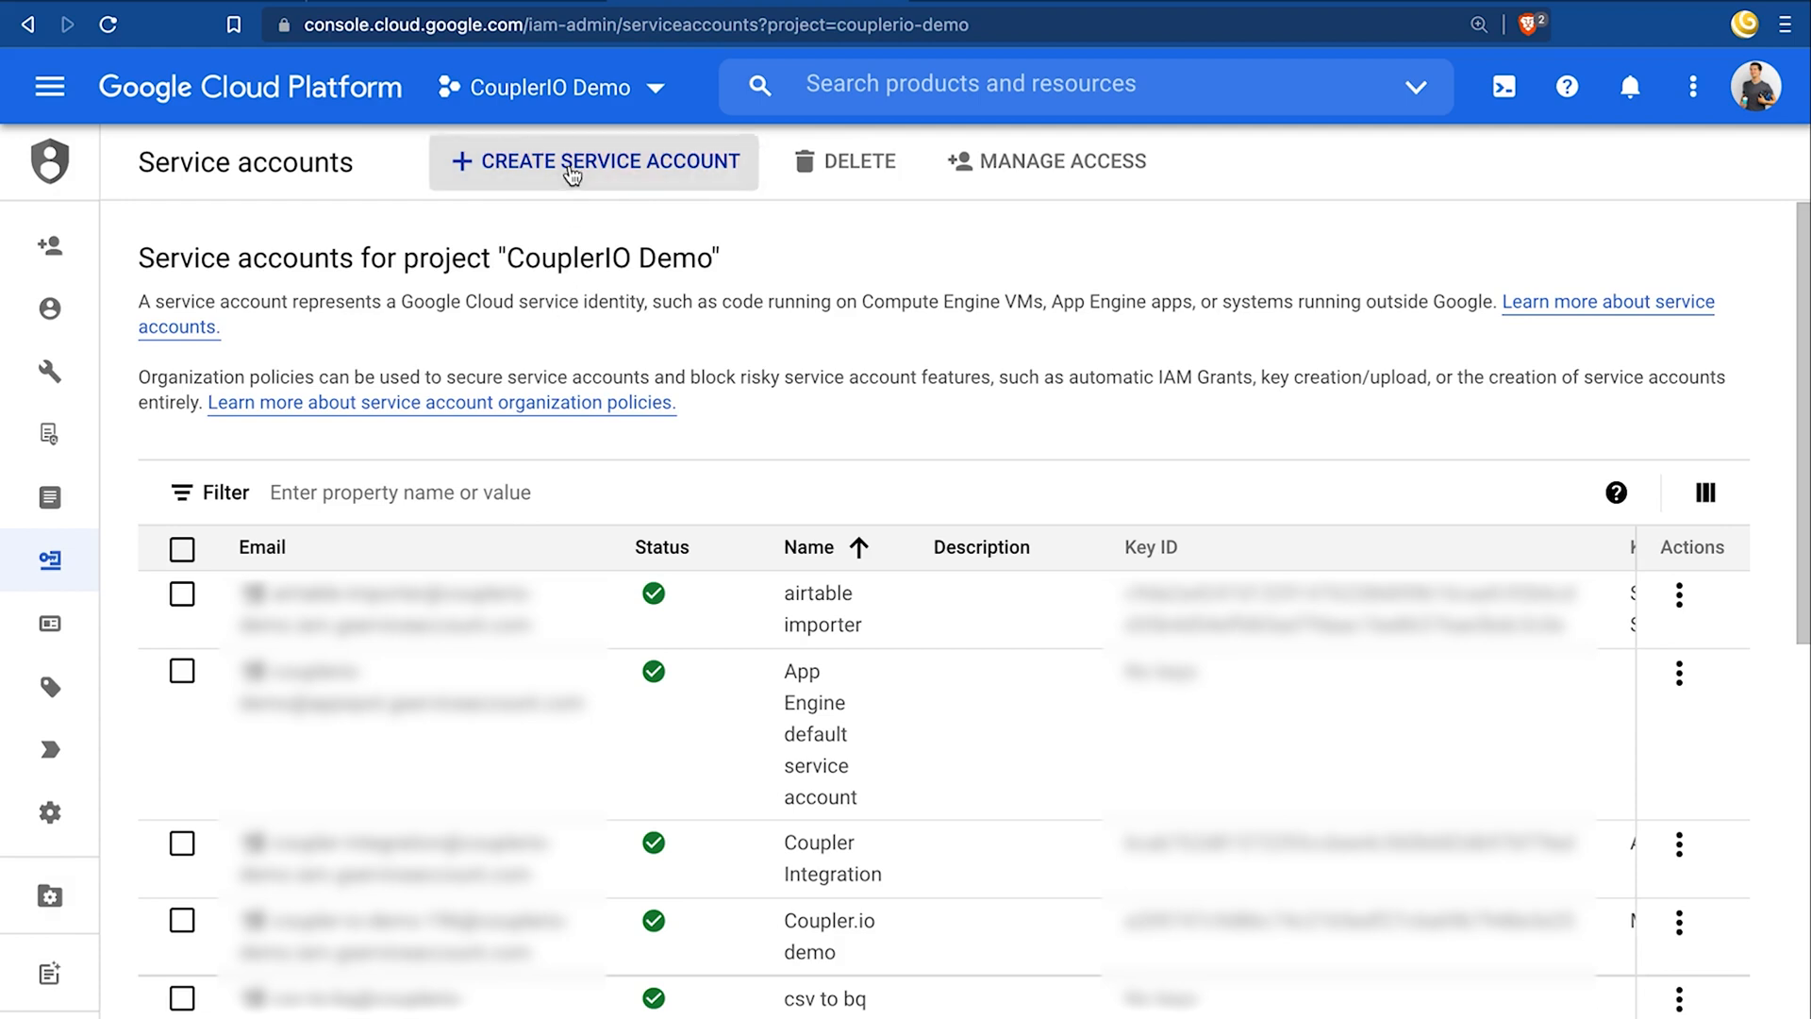
left_click(592, 160)
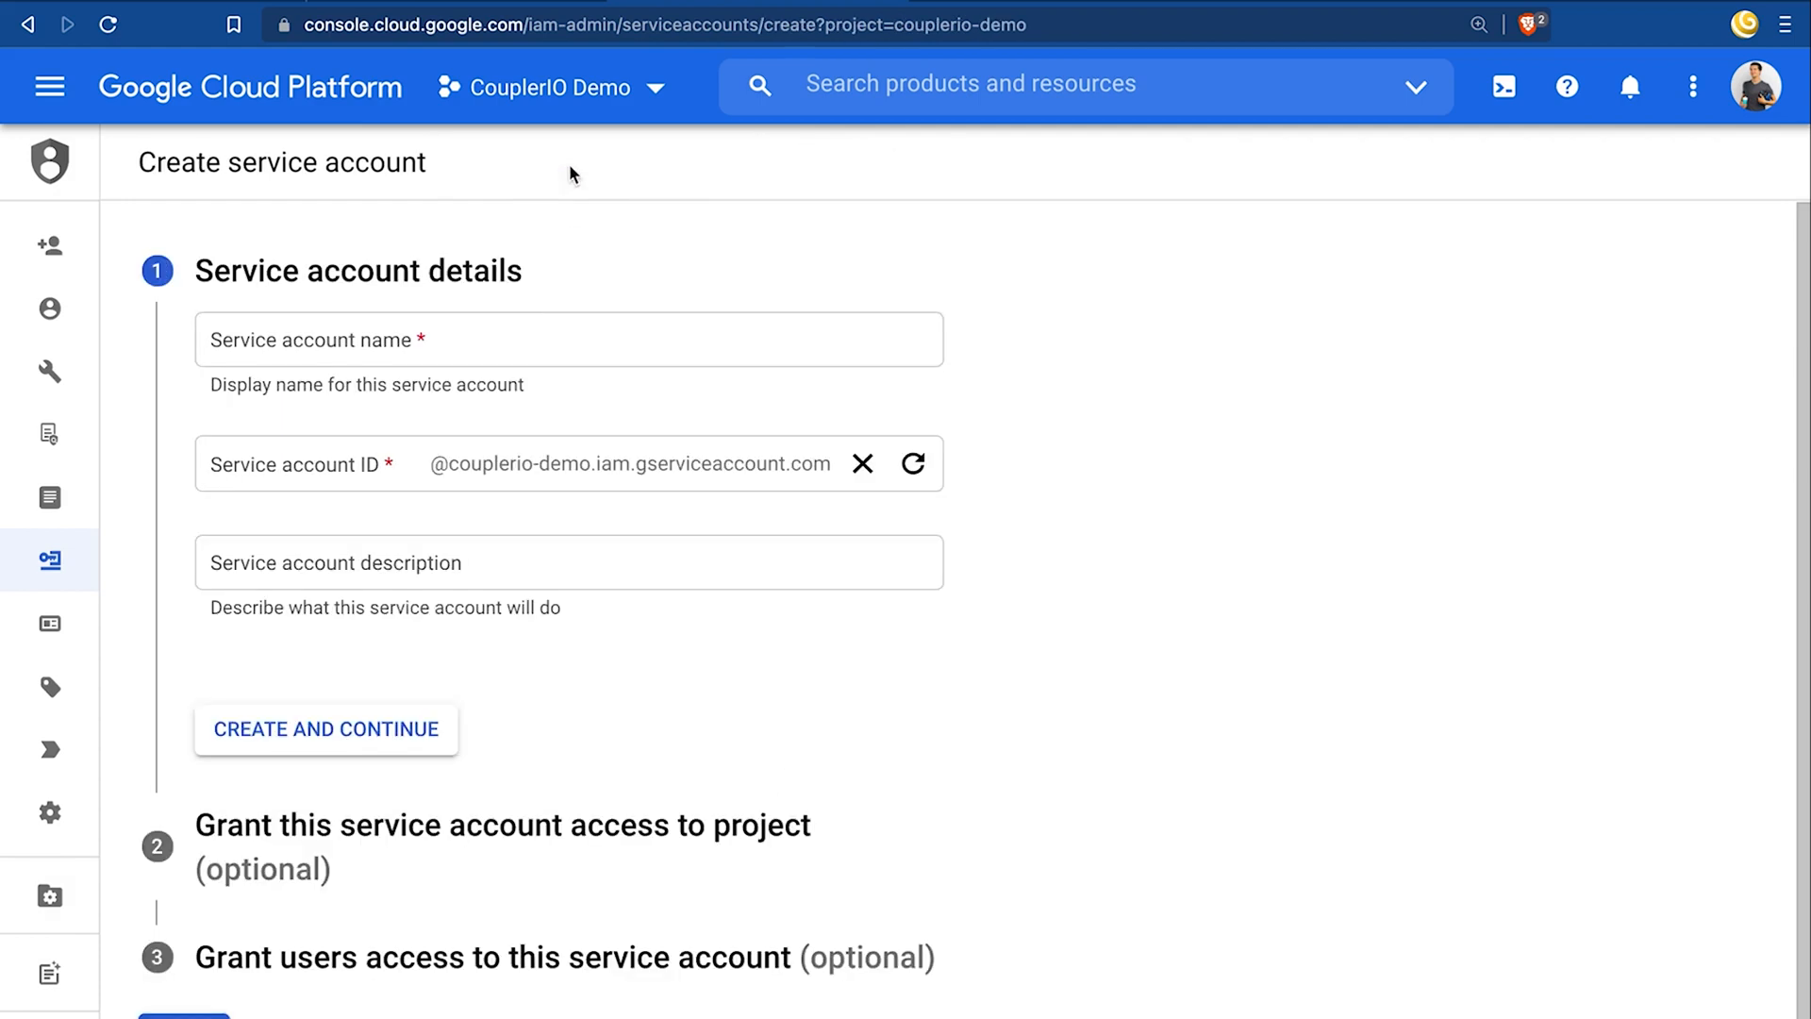
left_click(567, 340)
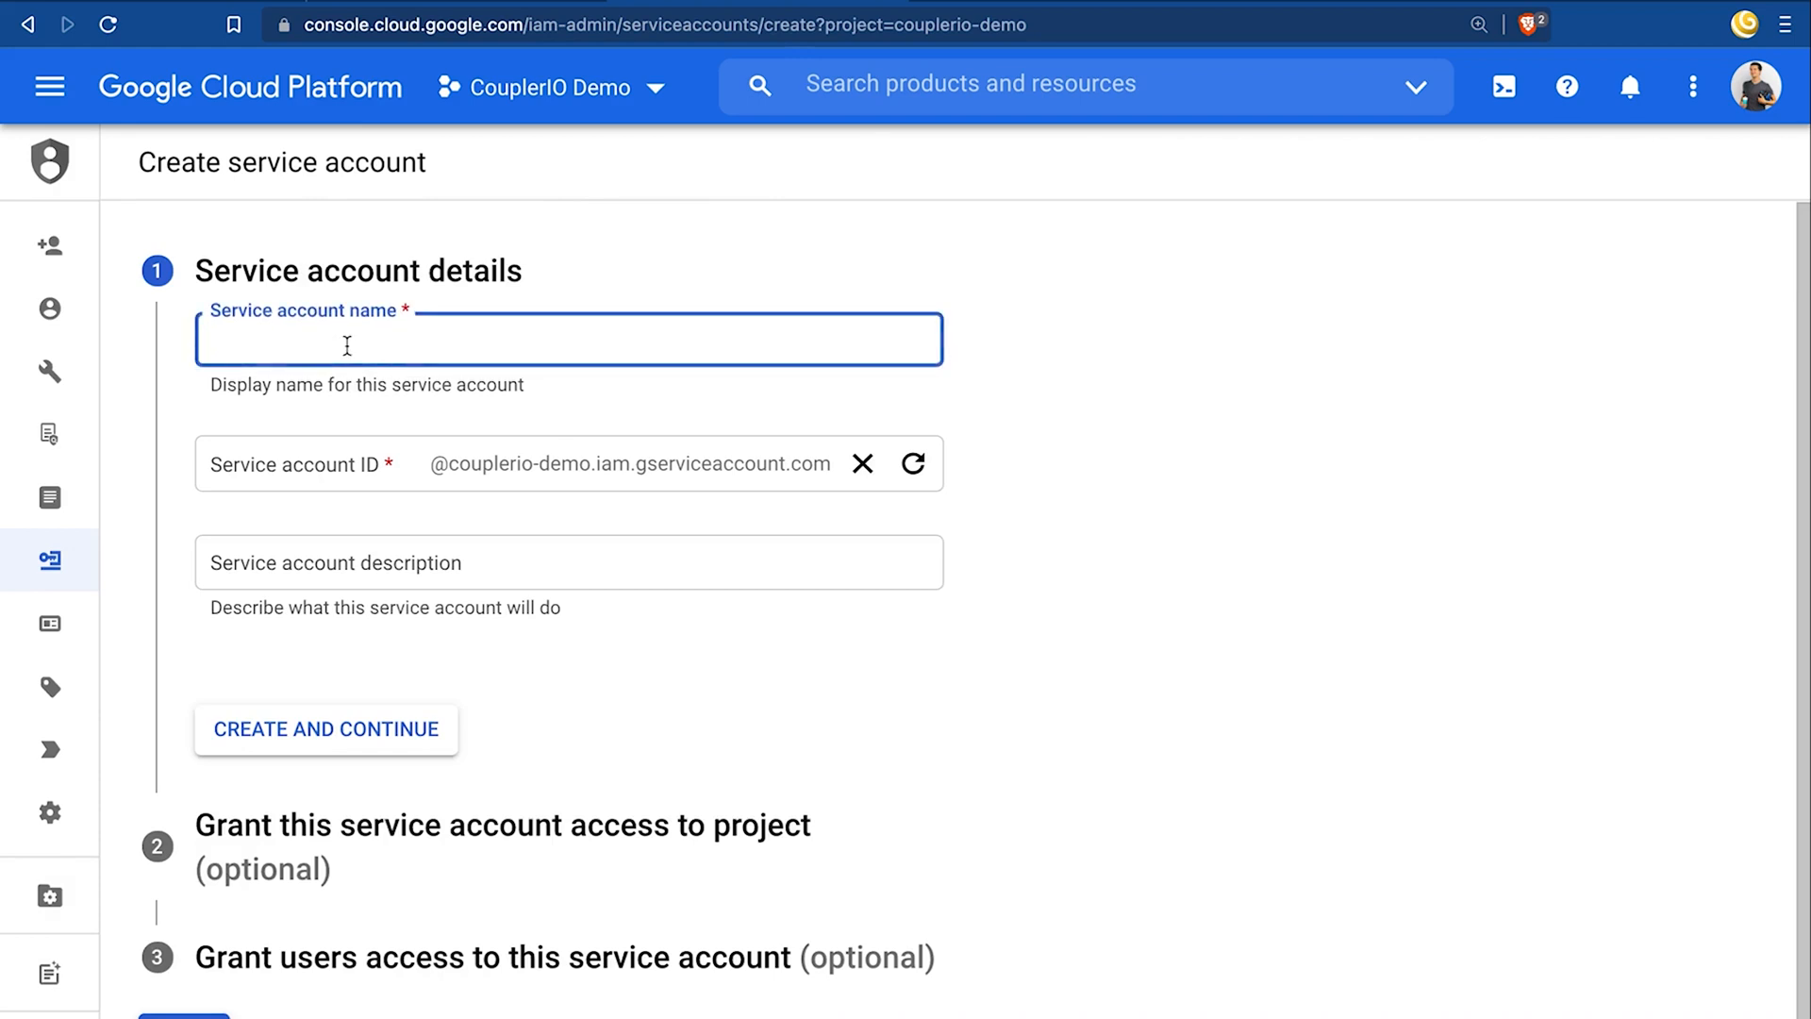
type("csv")
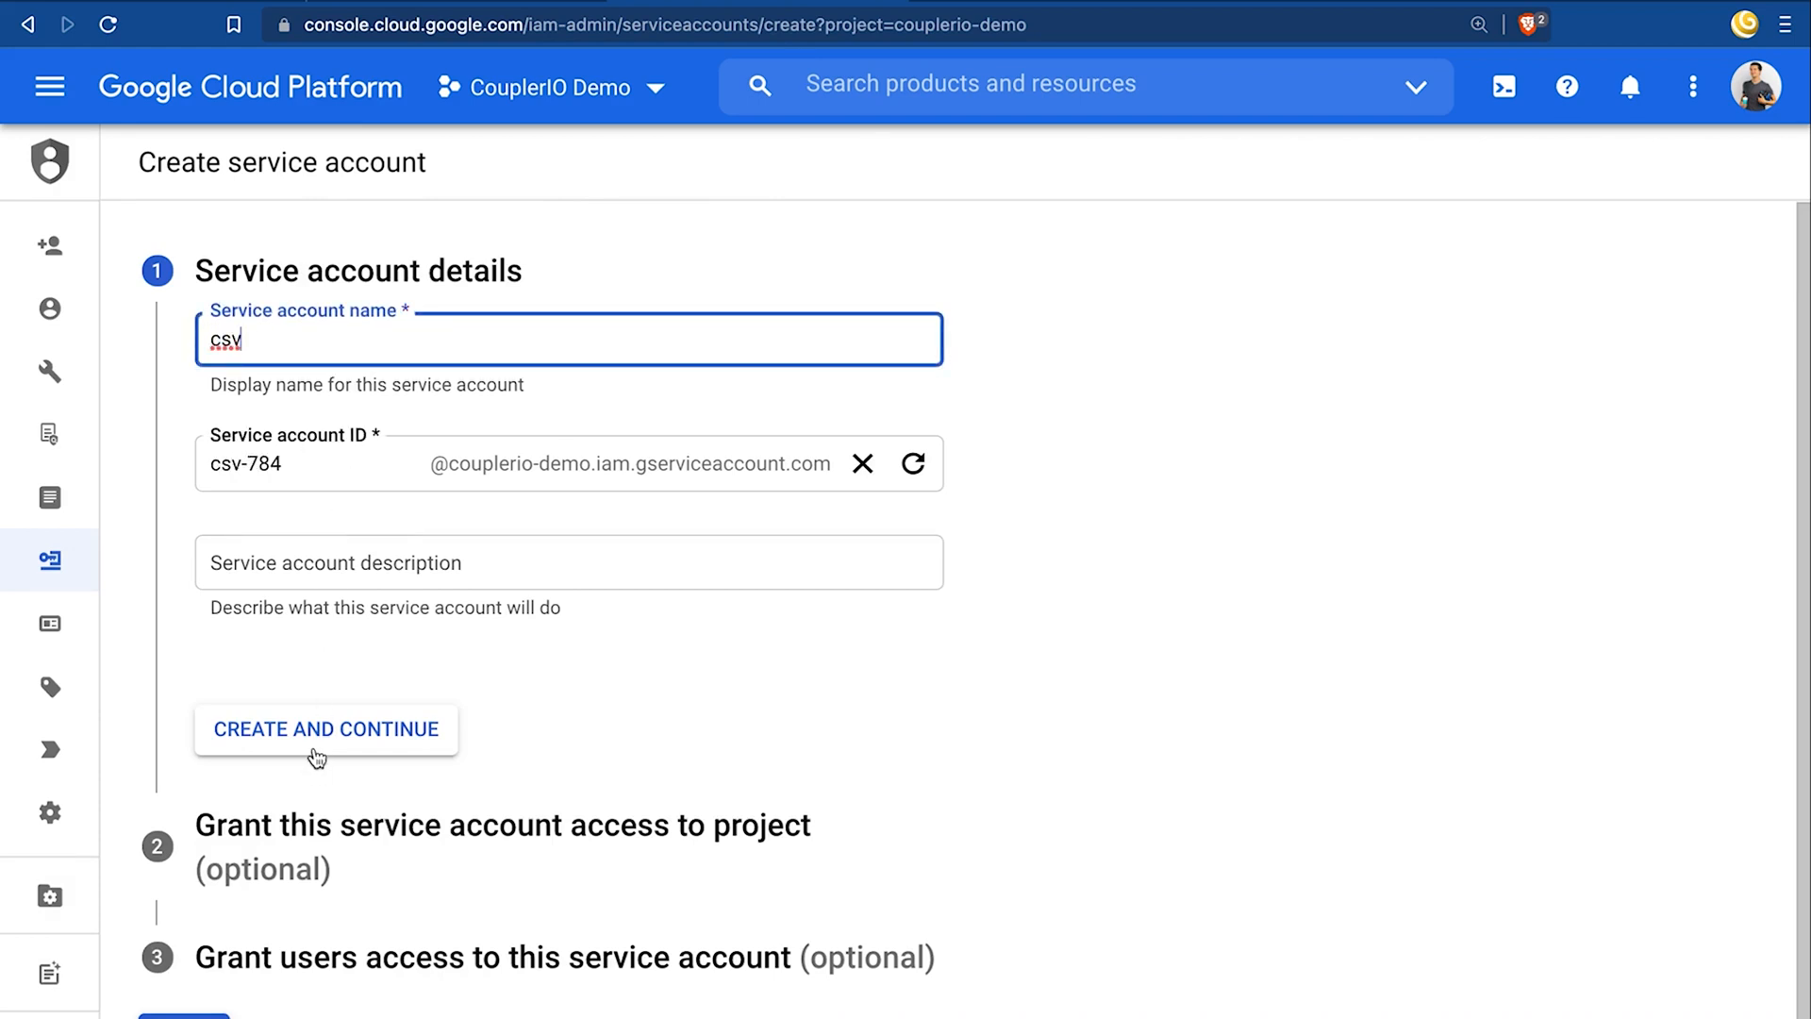
left_click(326, 729)
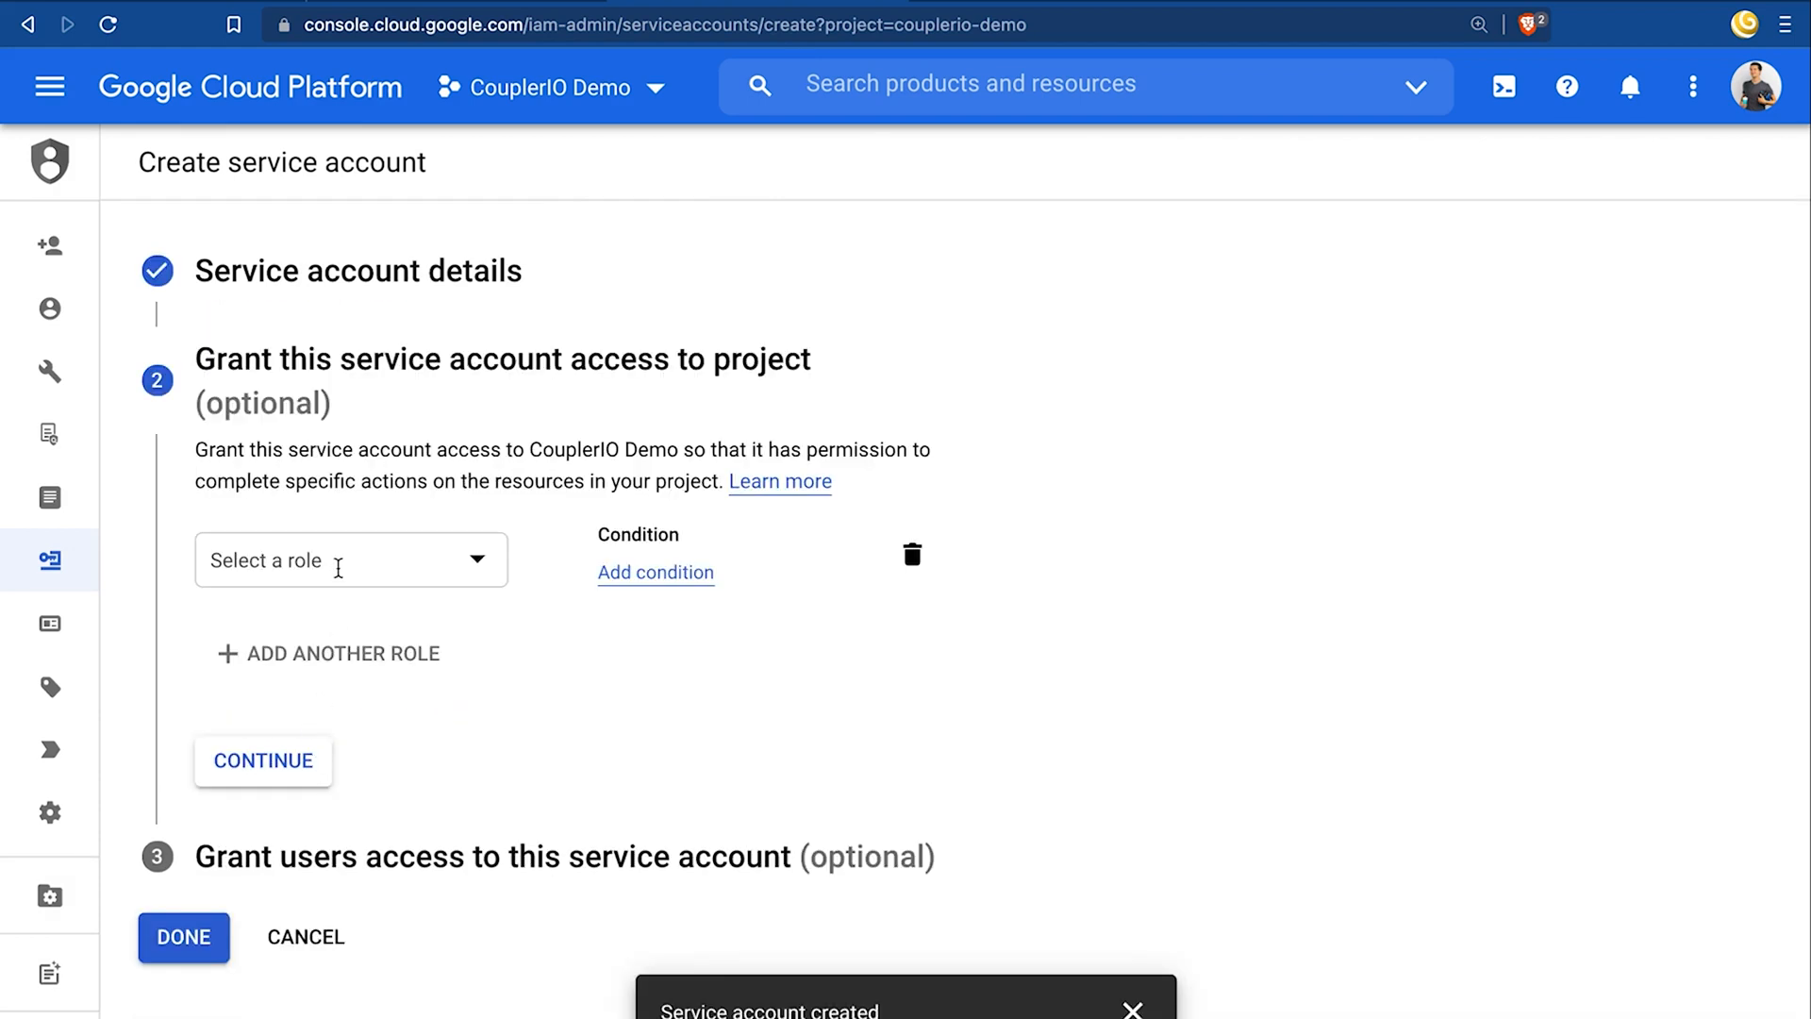
left_click(350, 561)
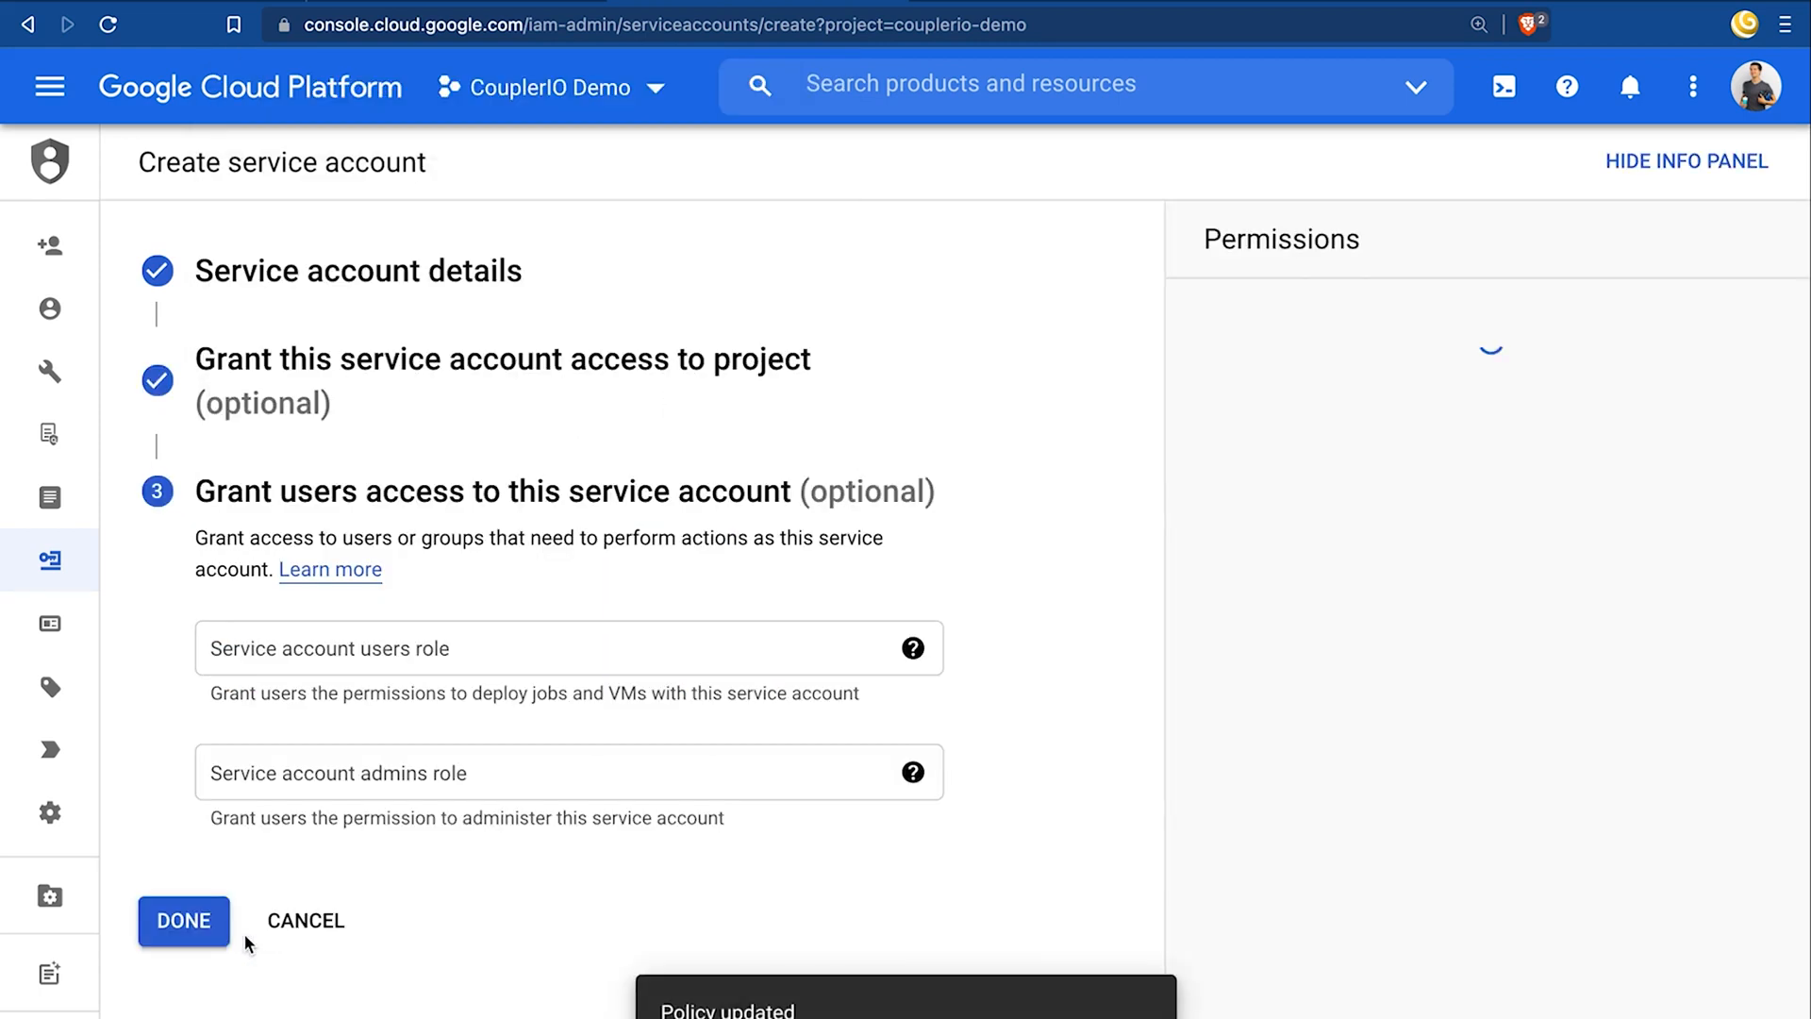
left_click(182, 920)
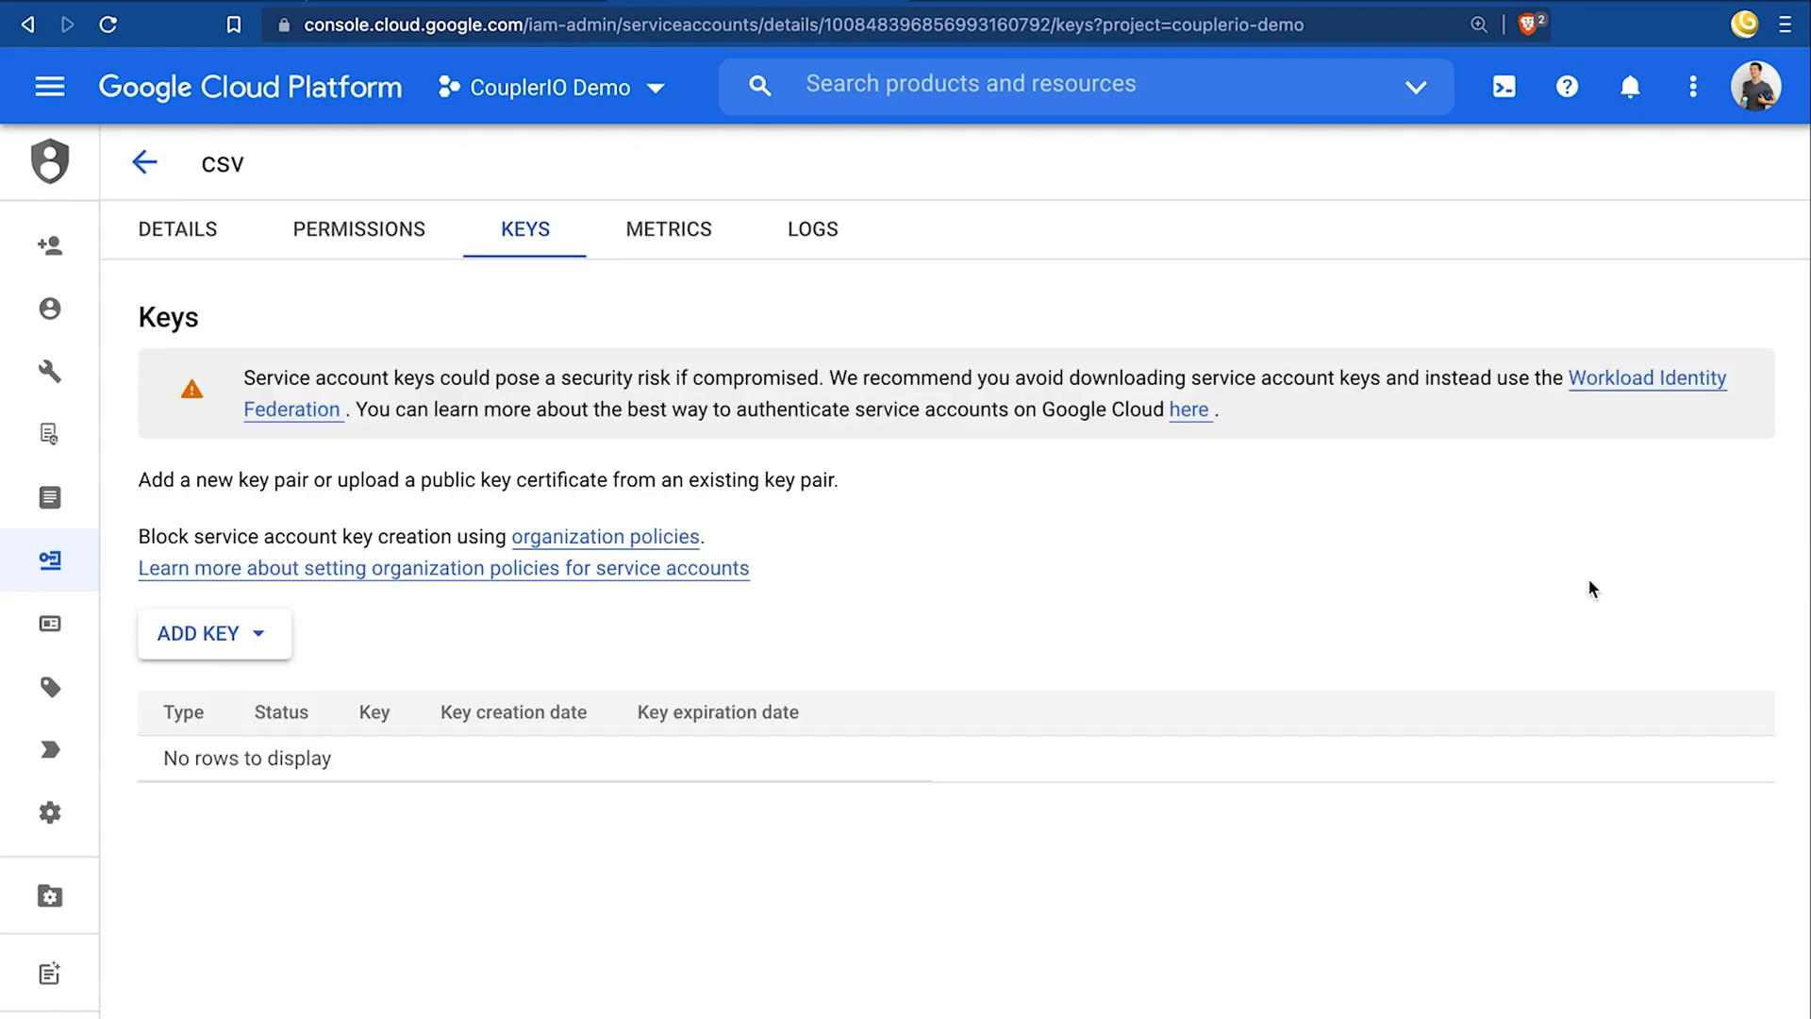
Create a JSON private key for the csv service account and save the file
left_click(214, 633)
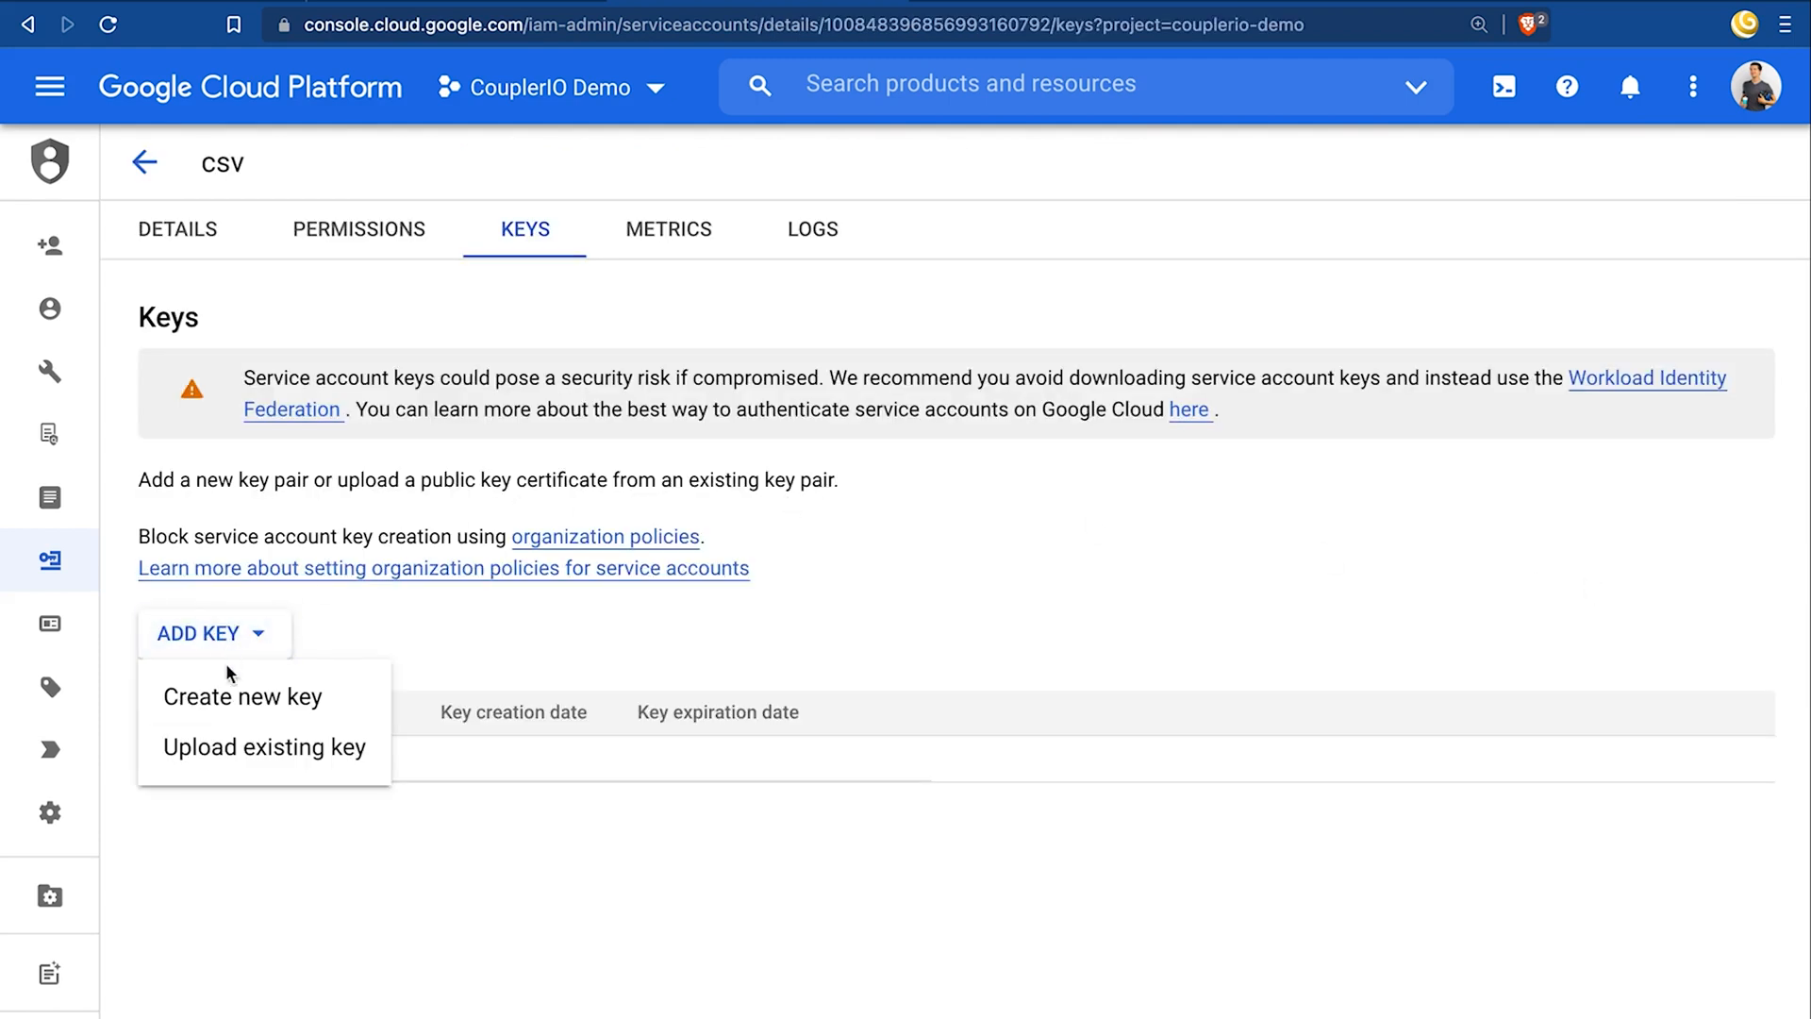
left_click(242, 696)
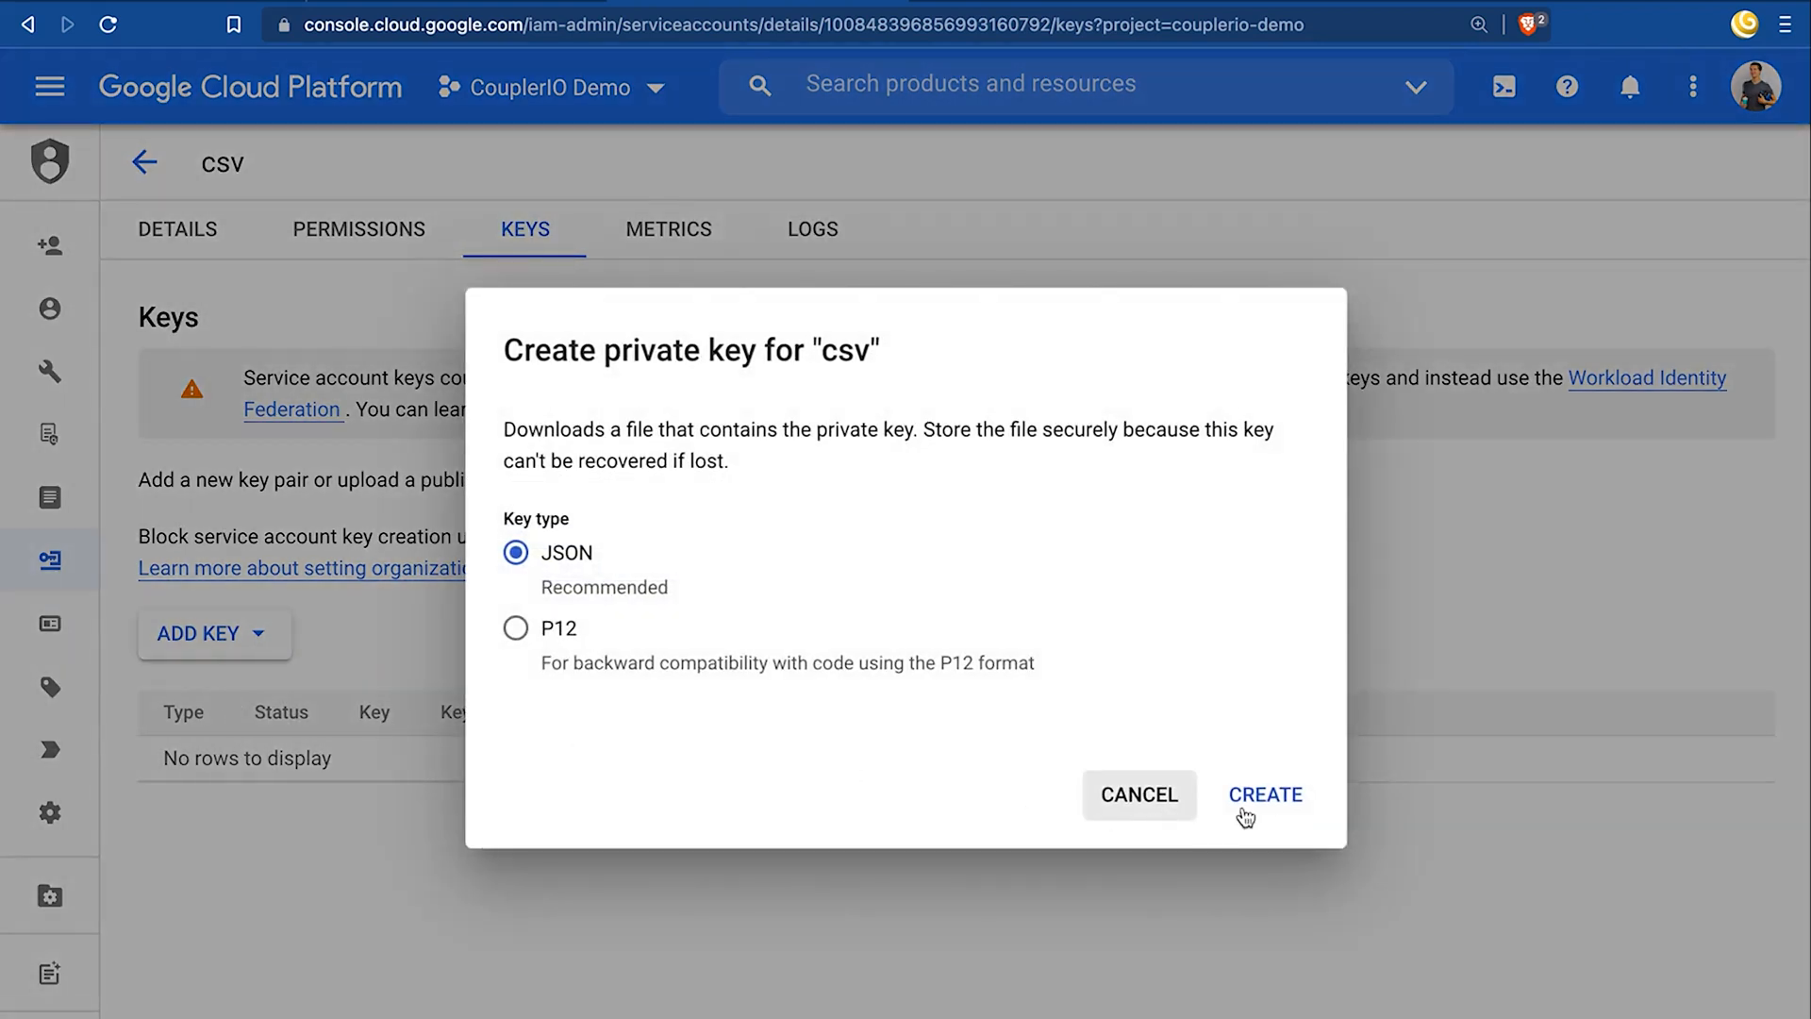
left_click(1265, 793)
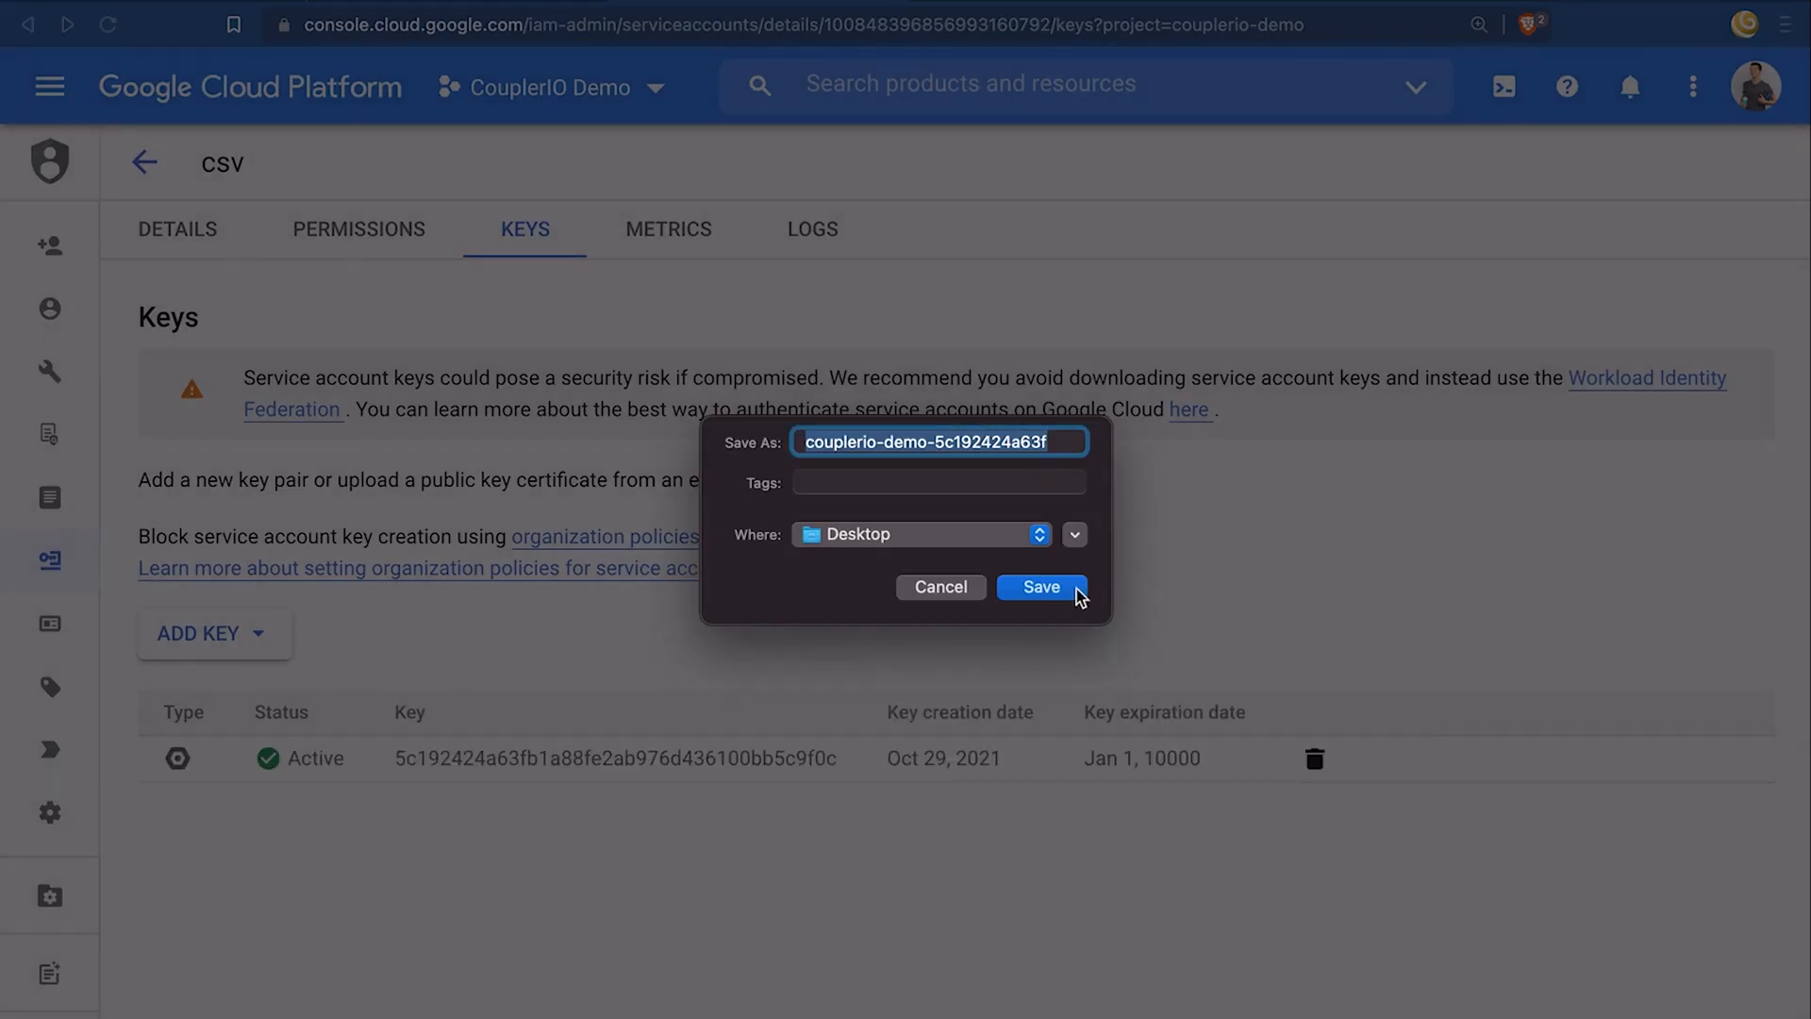
left_click(1038, 587)
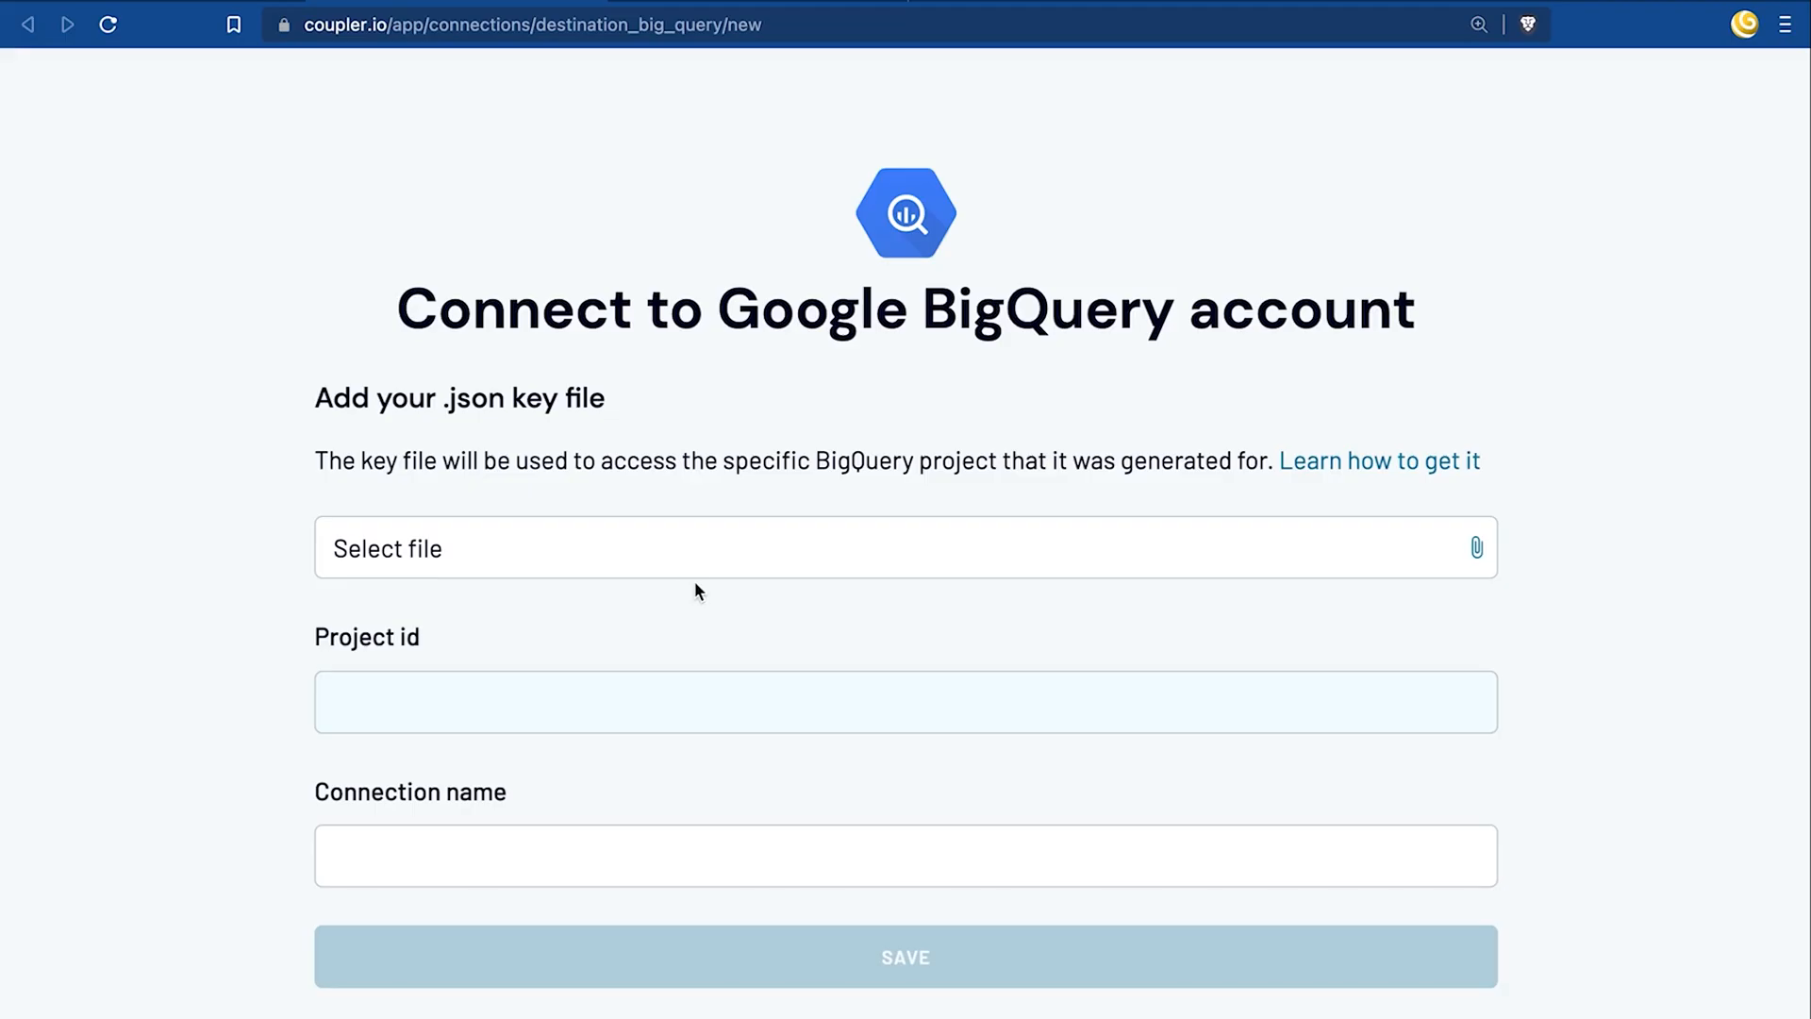
Upload the couplerio-demo JSON key file to connect the BigQuery account
left_click(904, 547)
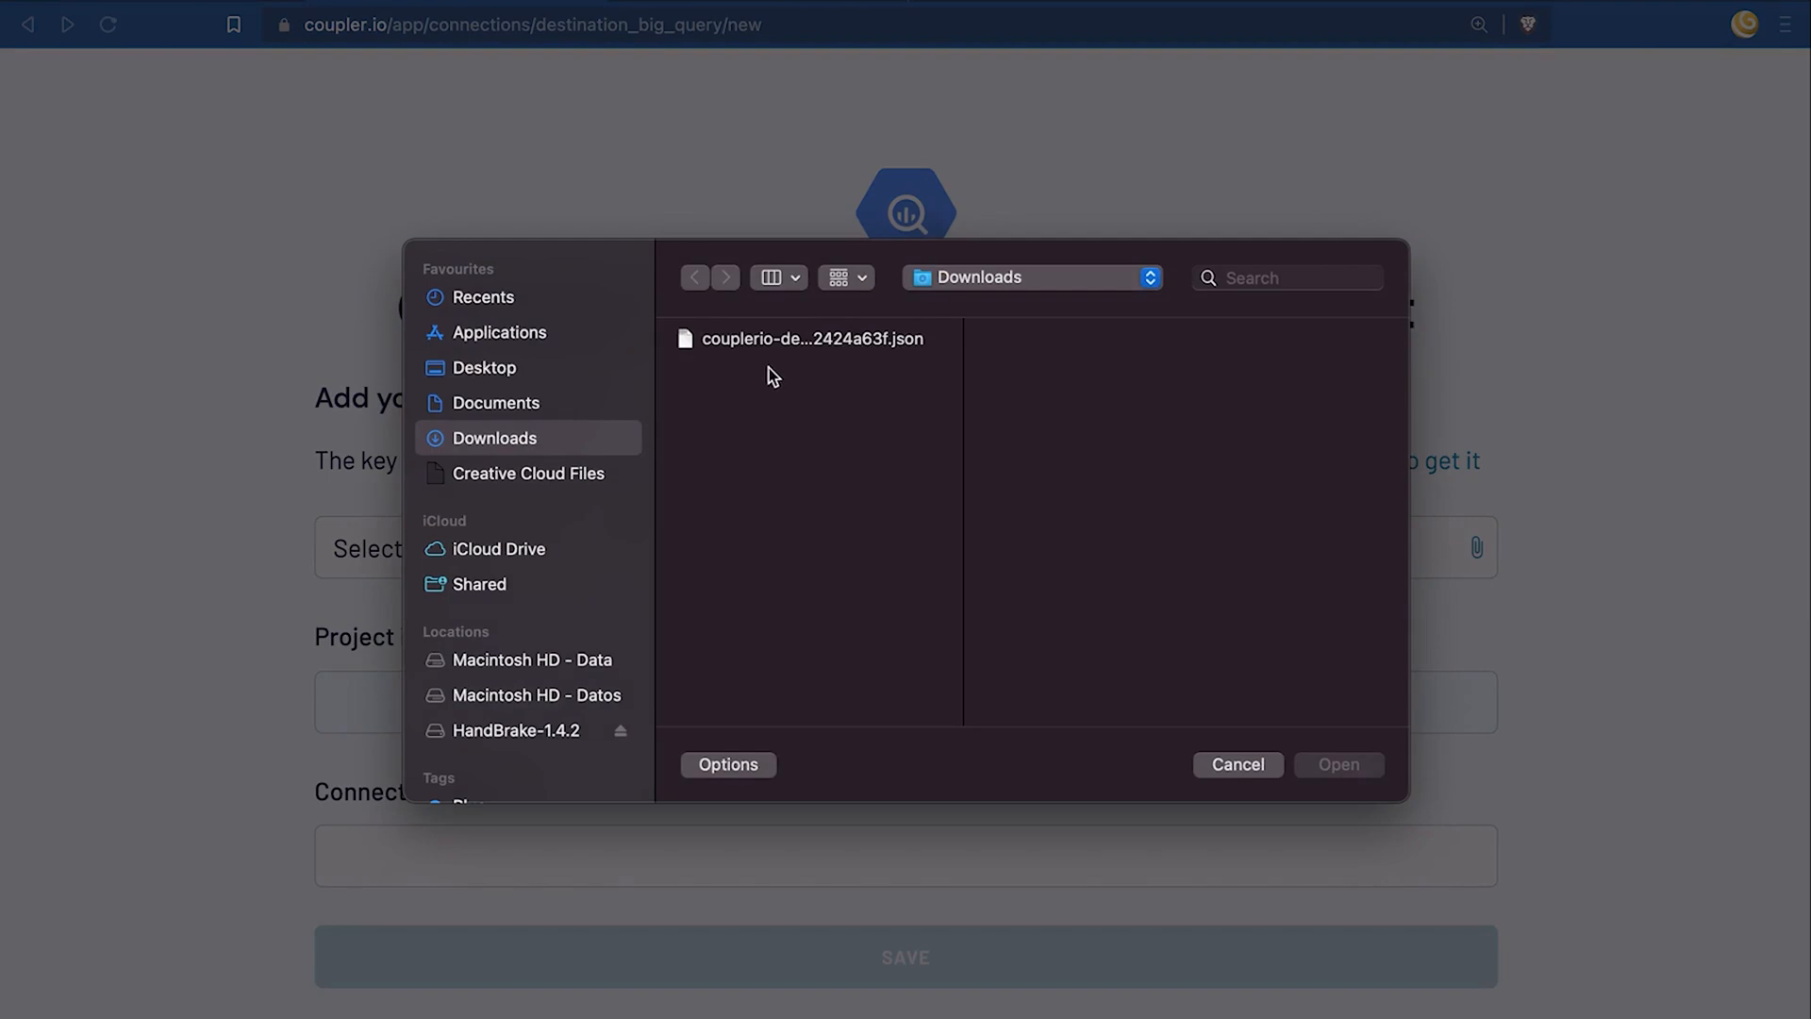
left_click(811, 338)
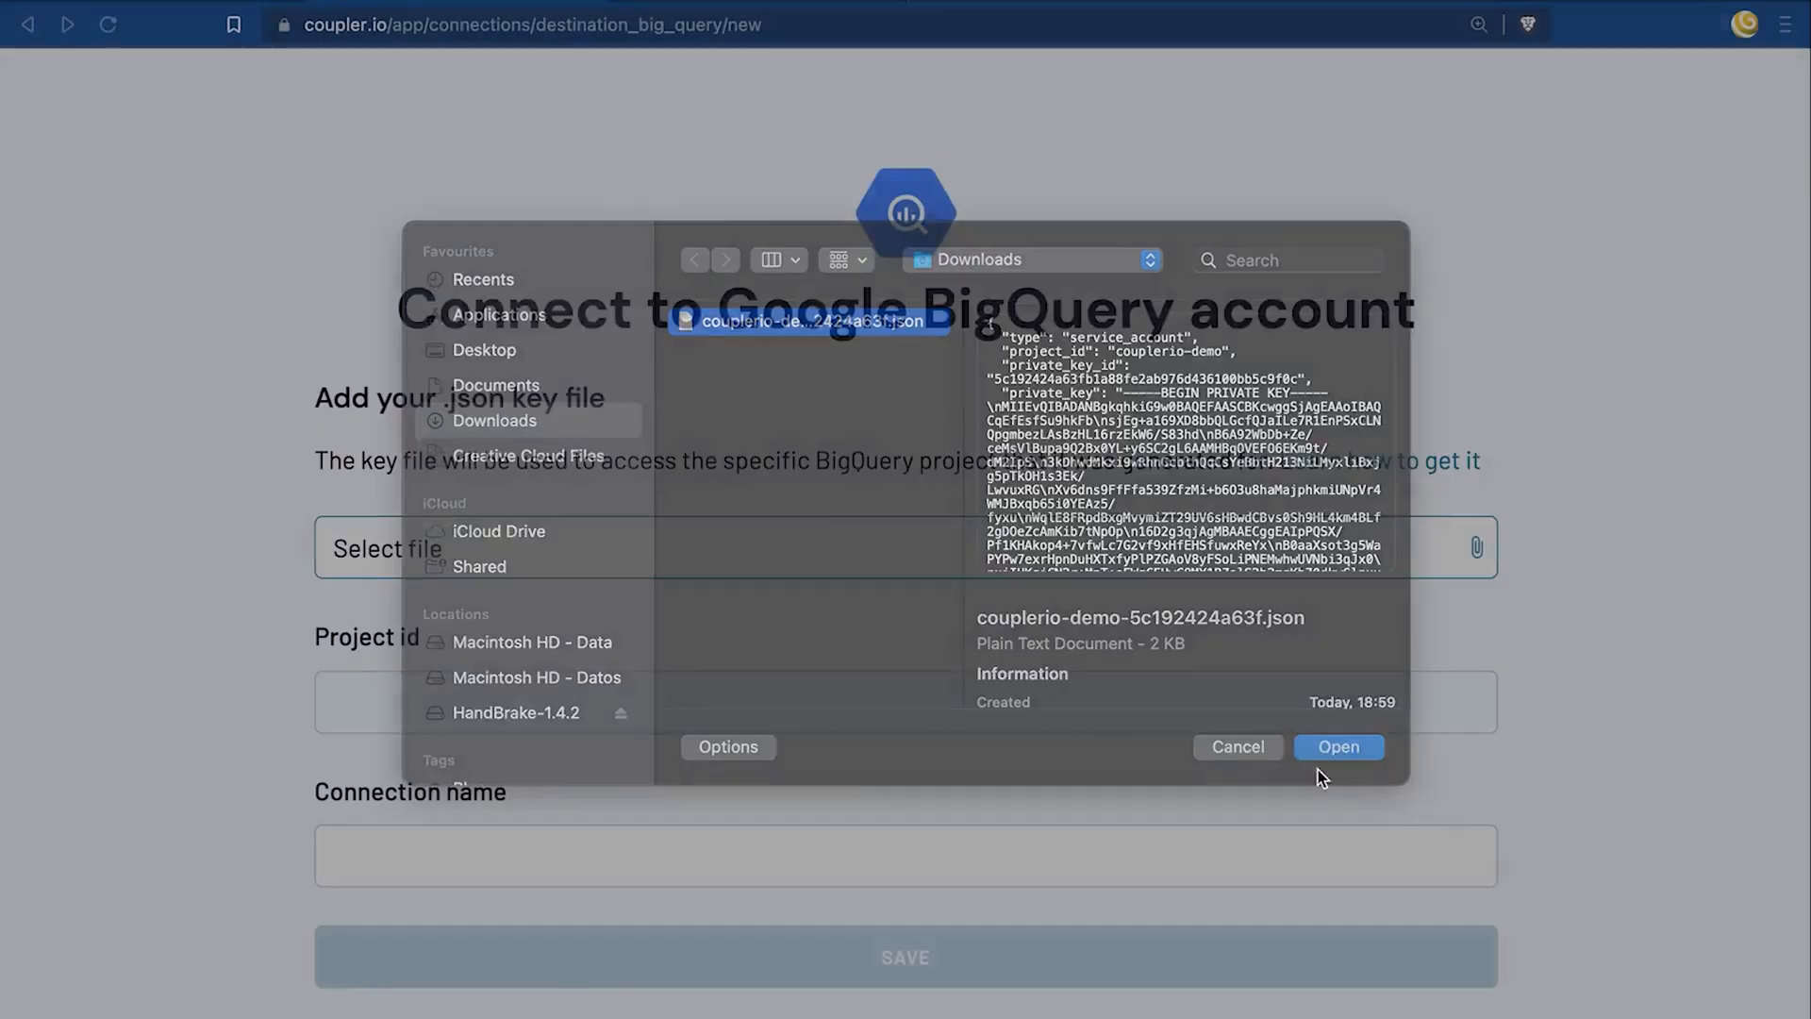
left_click(1338, 746)
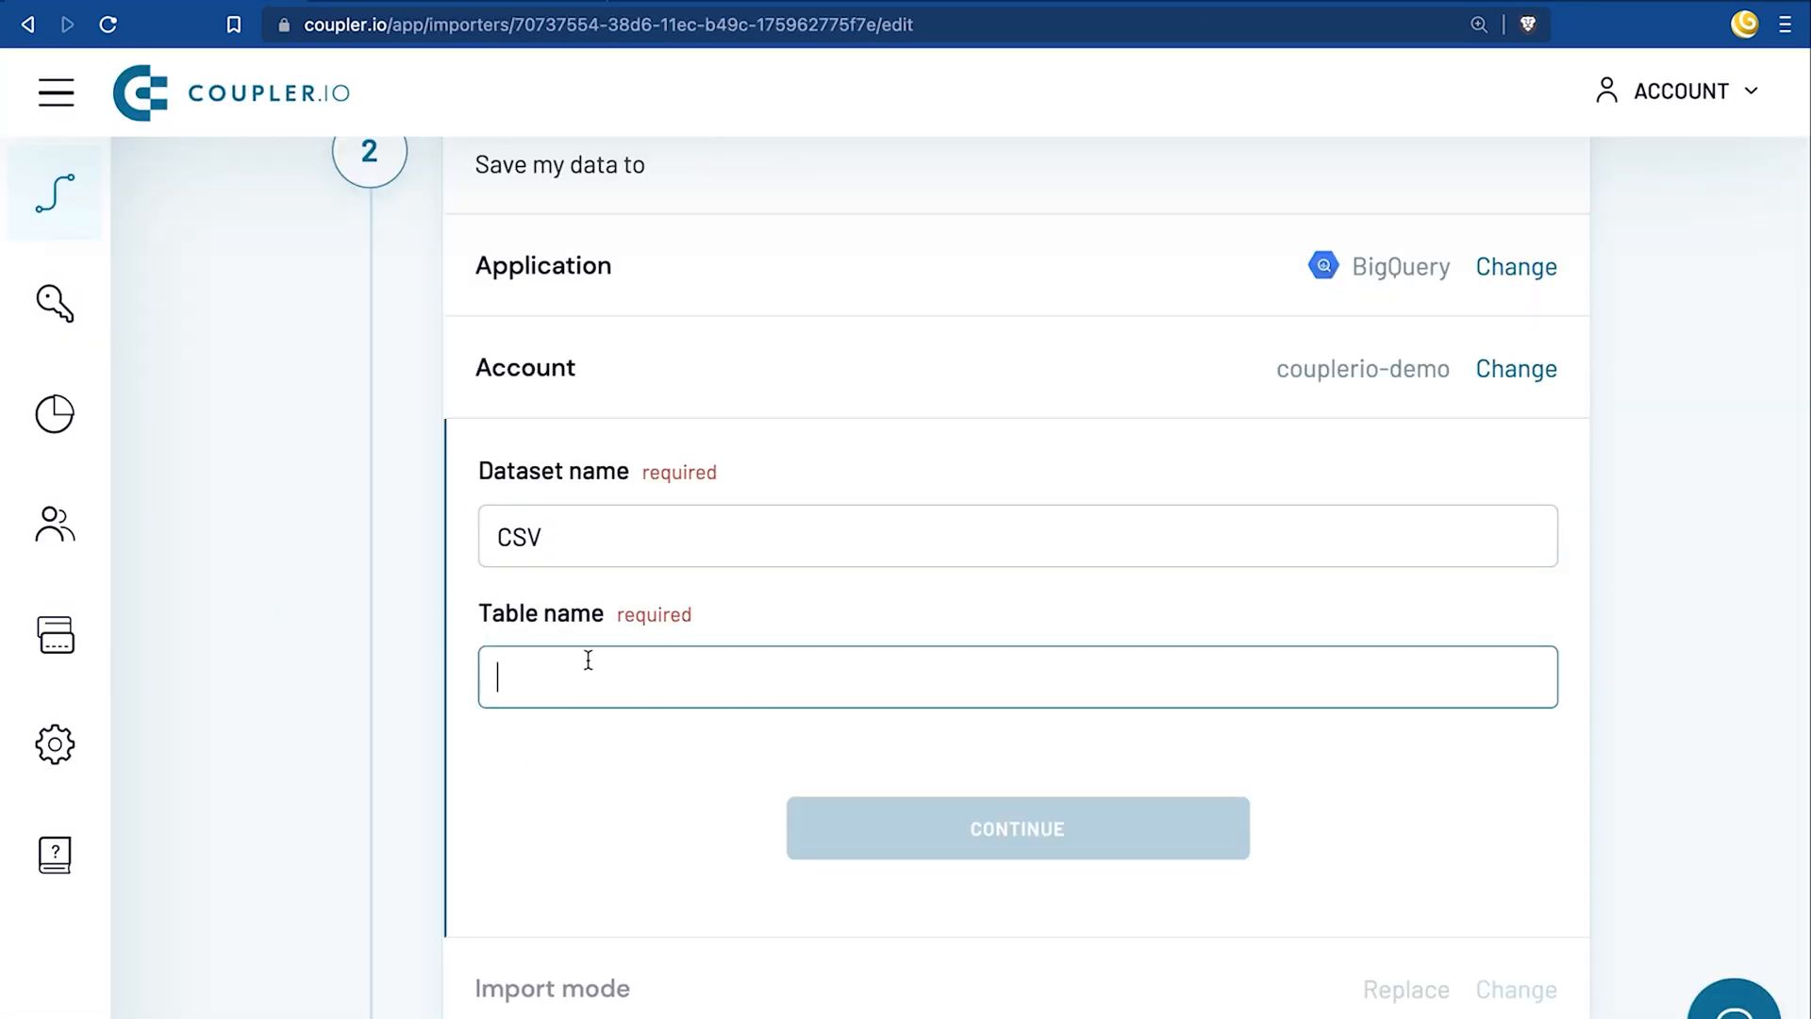
Set the destination table to csv_data under dataset CSV, keeping Replace import mode
left_click(1016, 827)
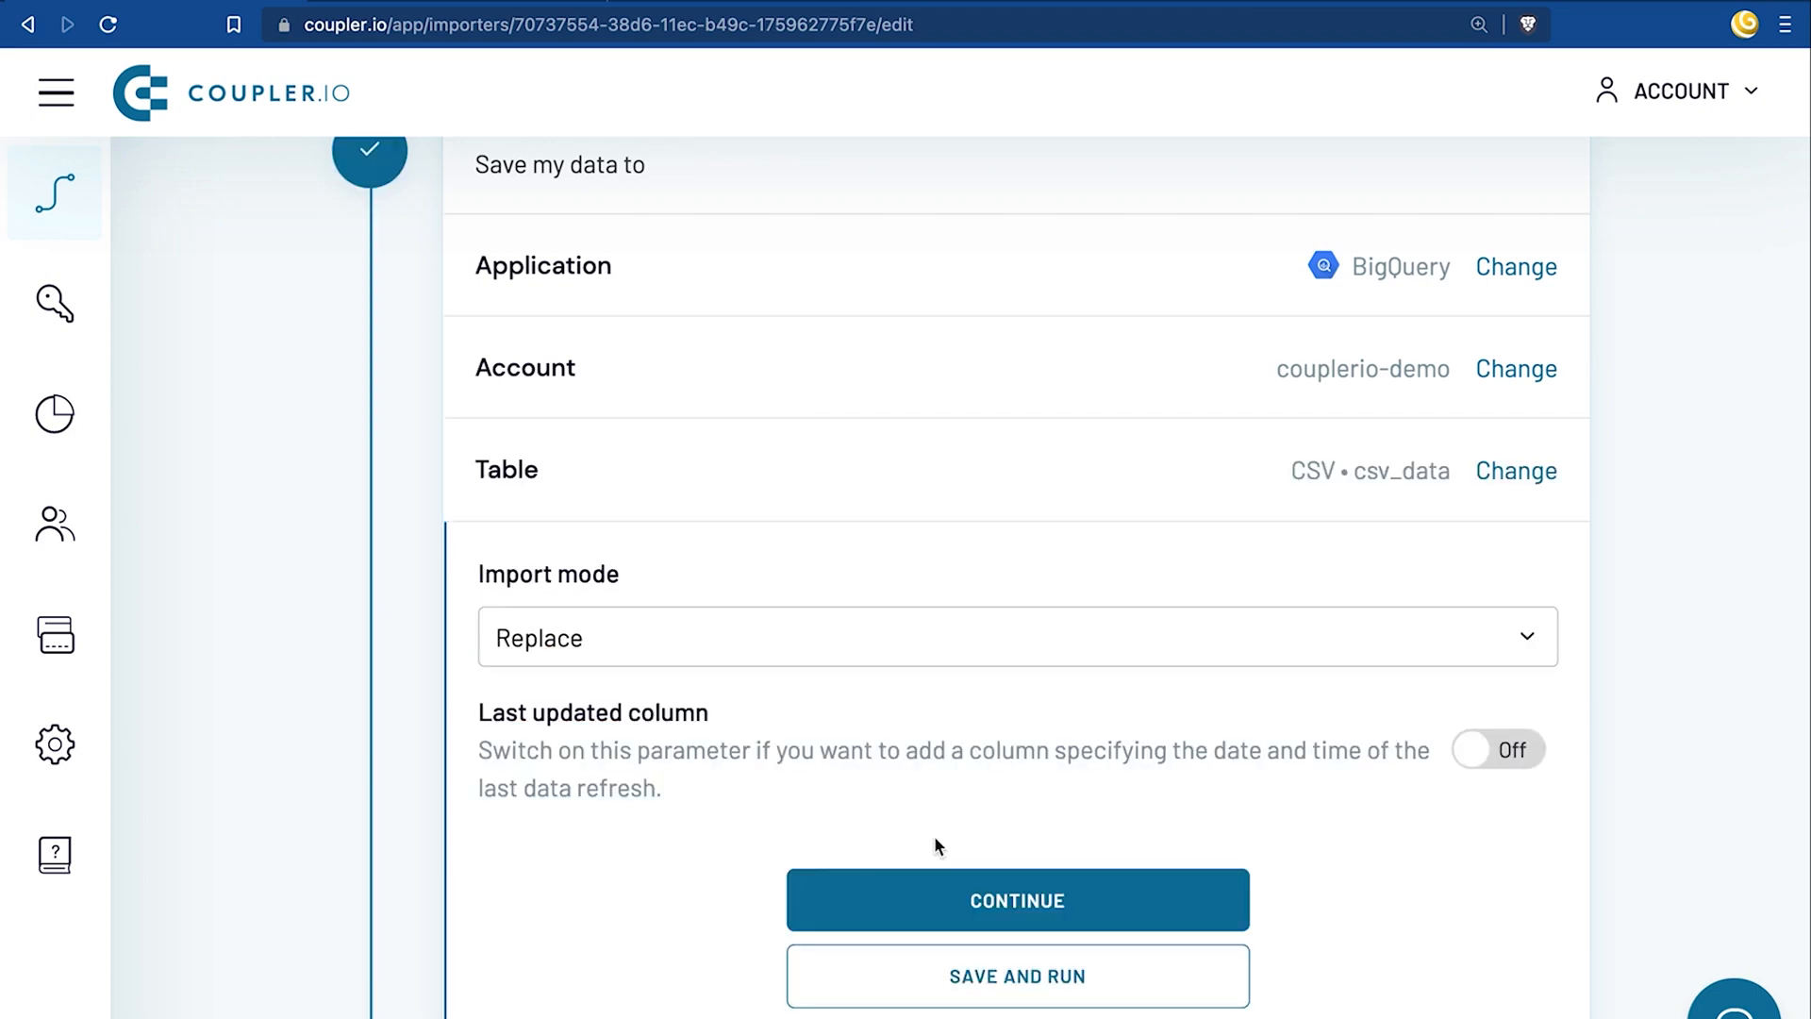
left_click(1017, 899)
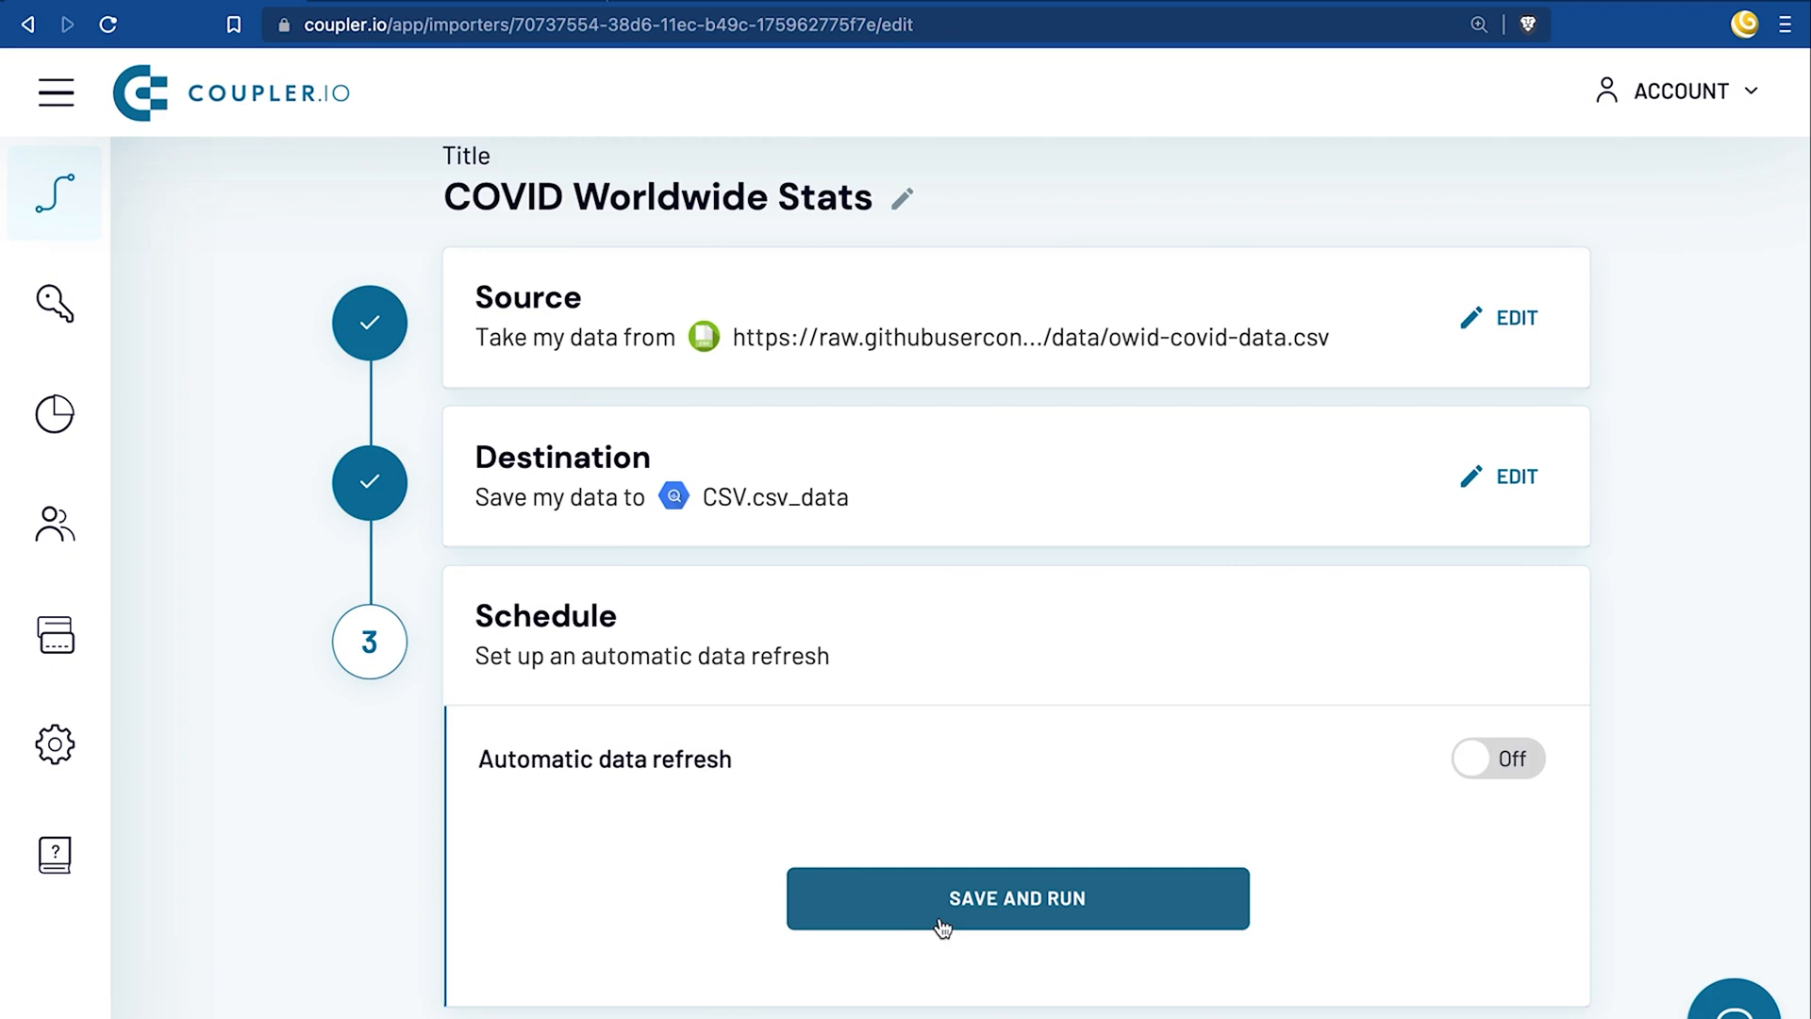
Turn on hourly automatic refresh including Saturday and Sunday, then save and run the import
left_click(1497, 758)
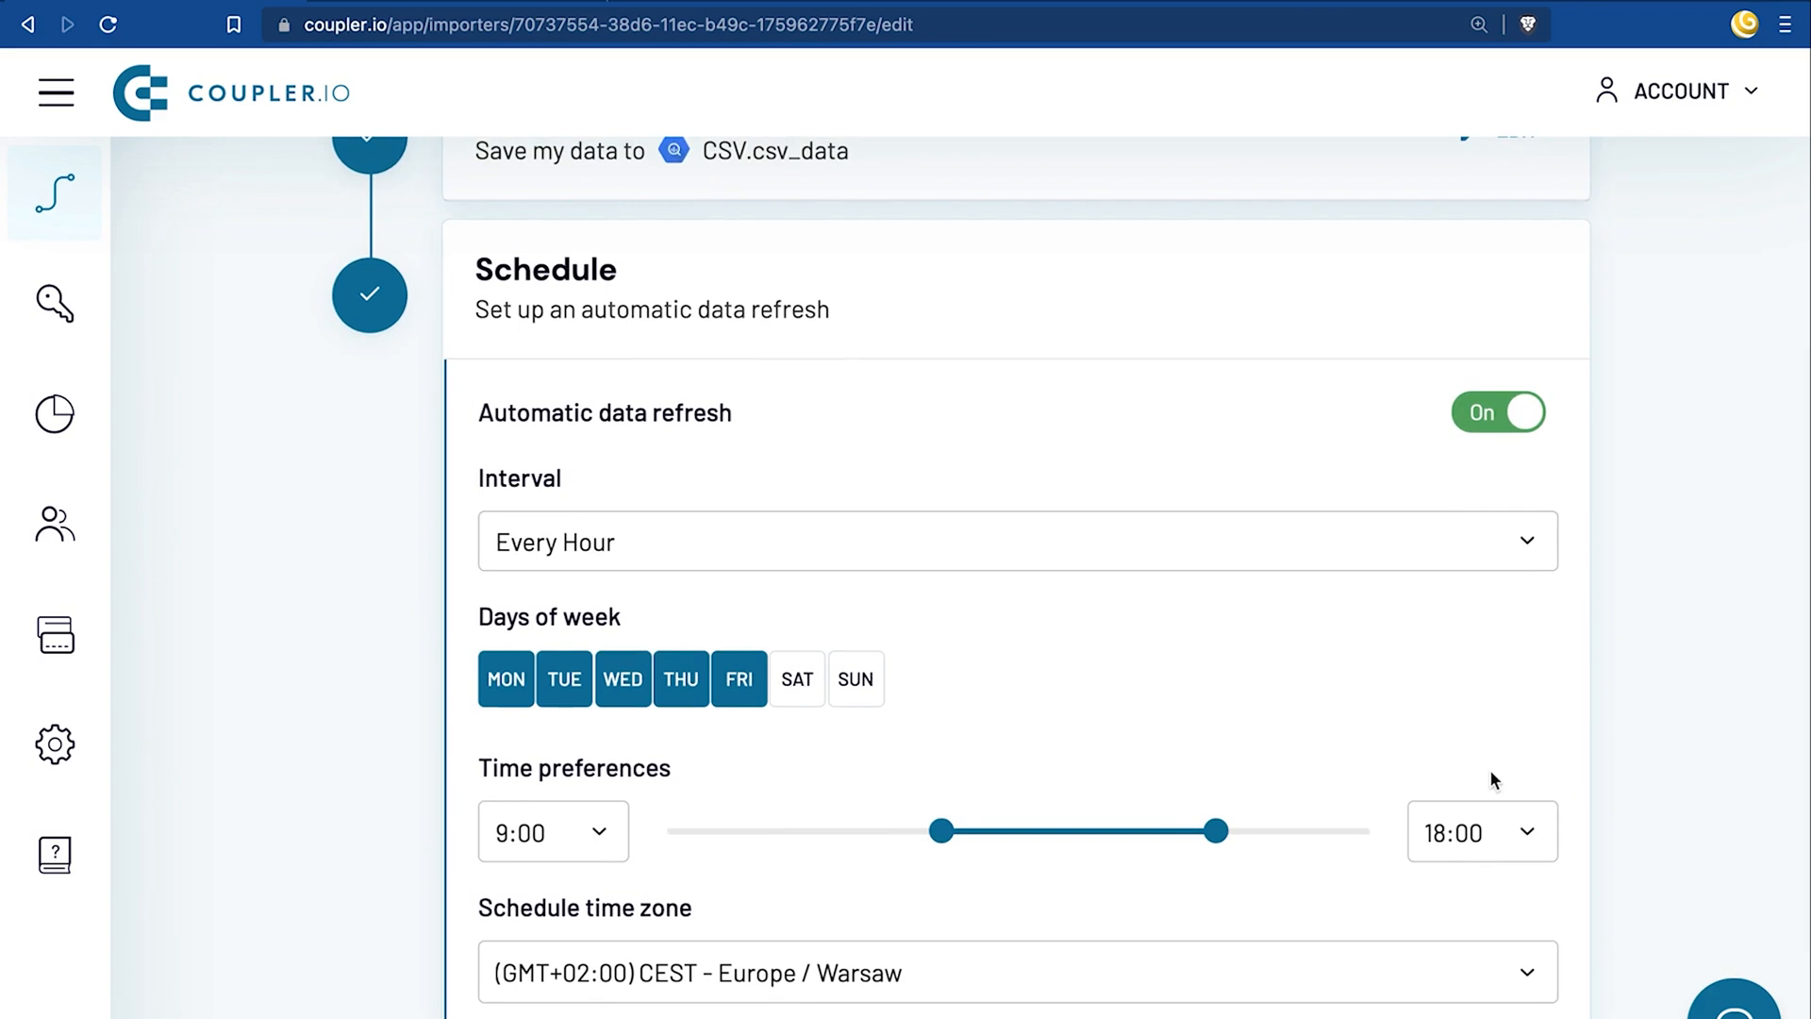
mouse_move(794, 762)
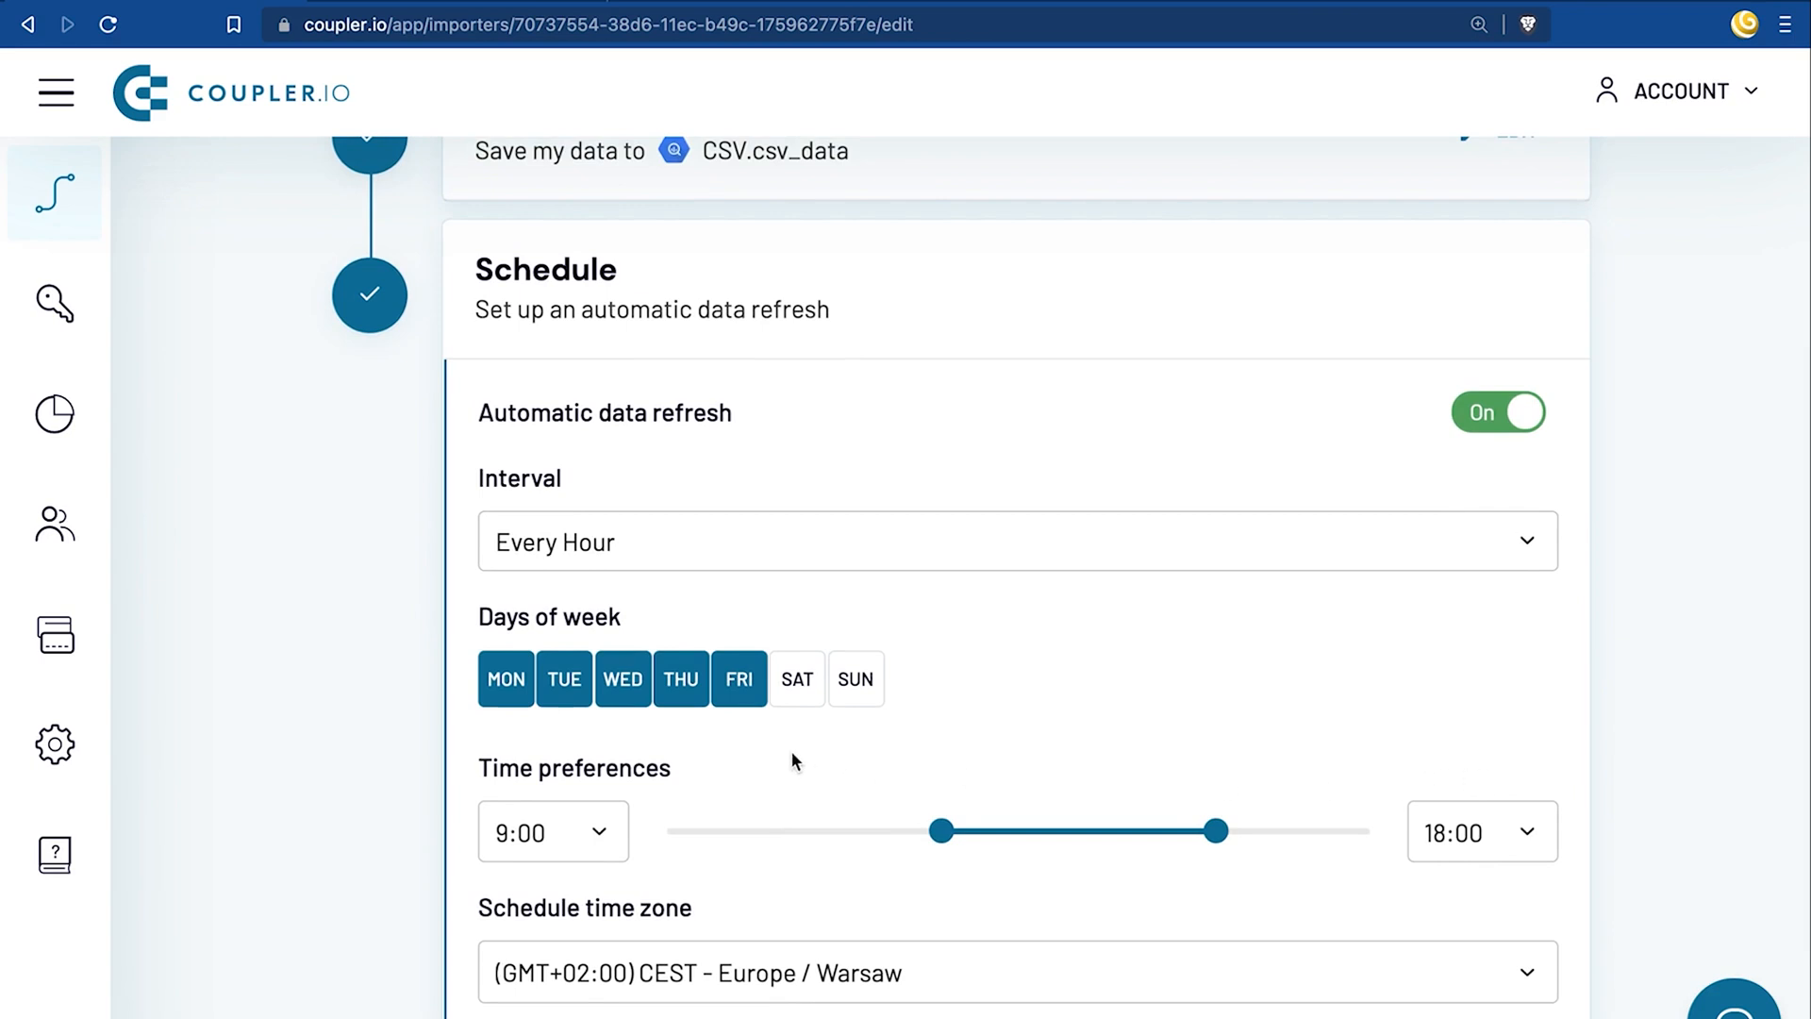
left_click(796, 679)
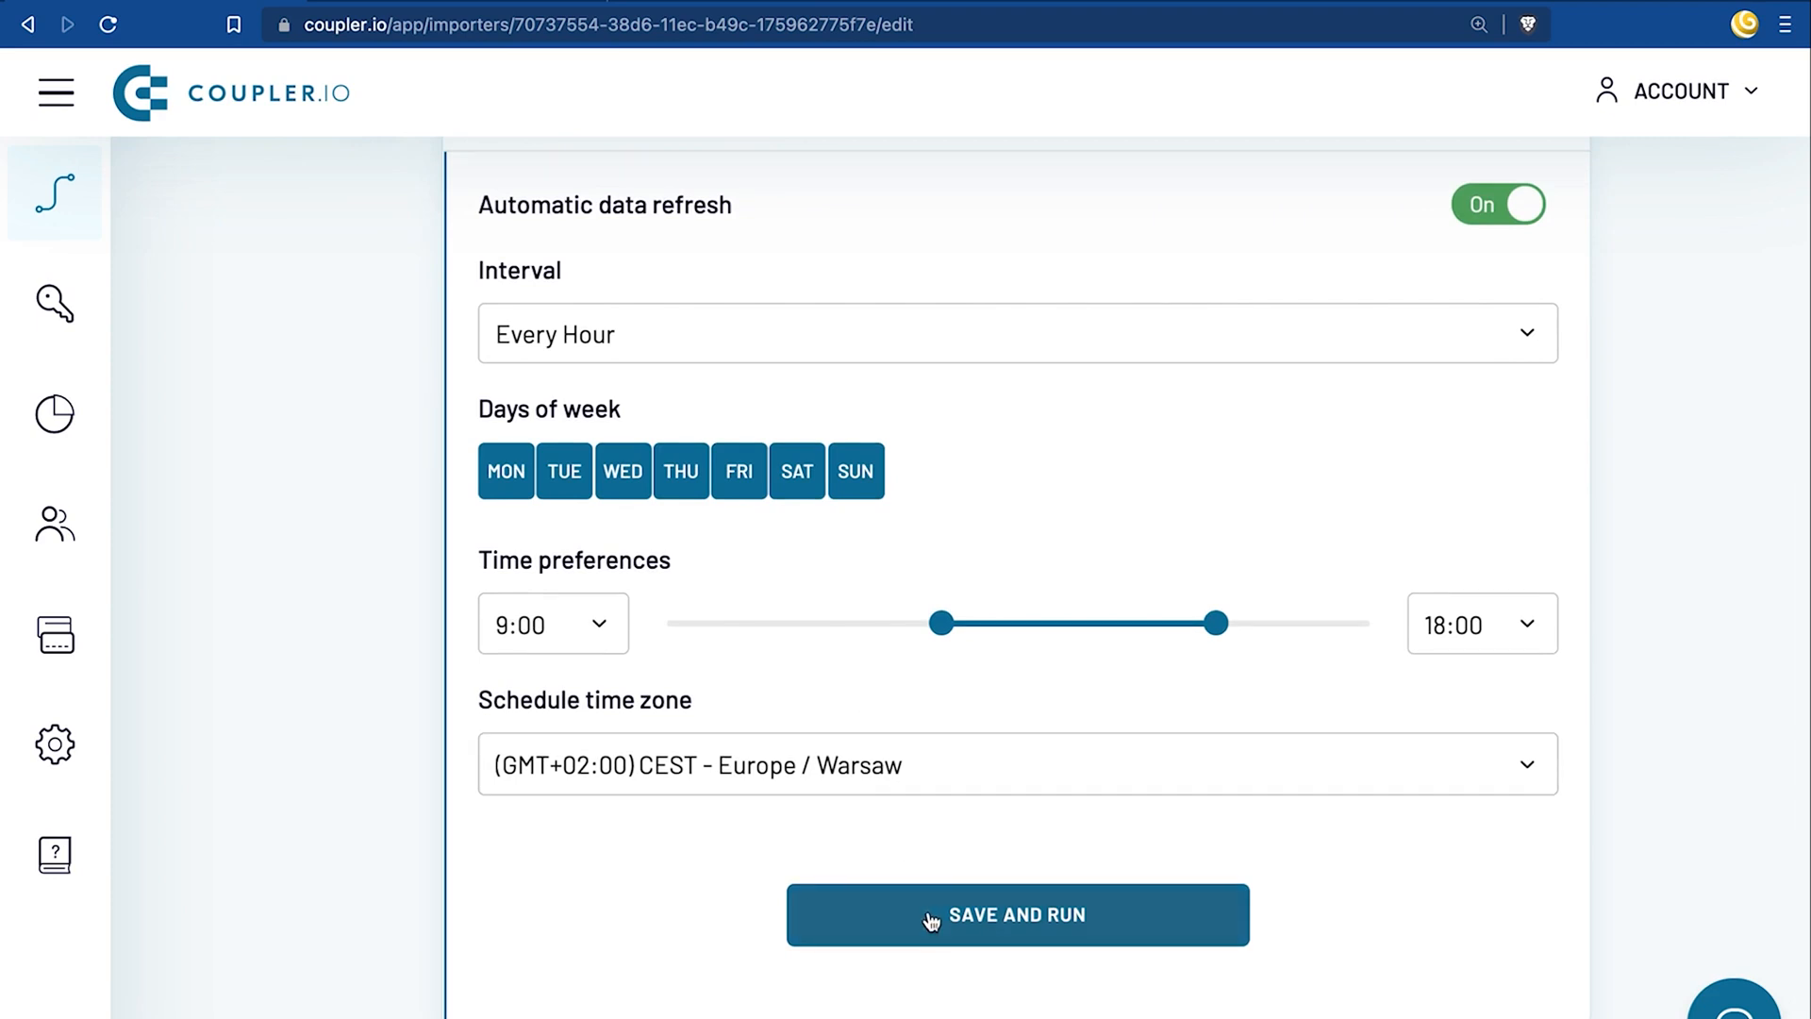
left_click(1017, 914)
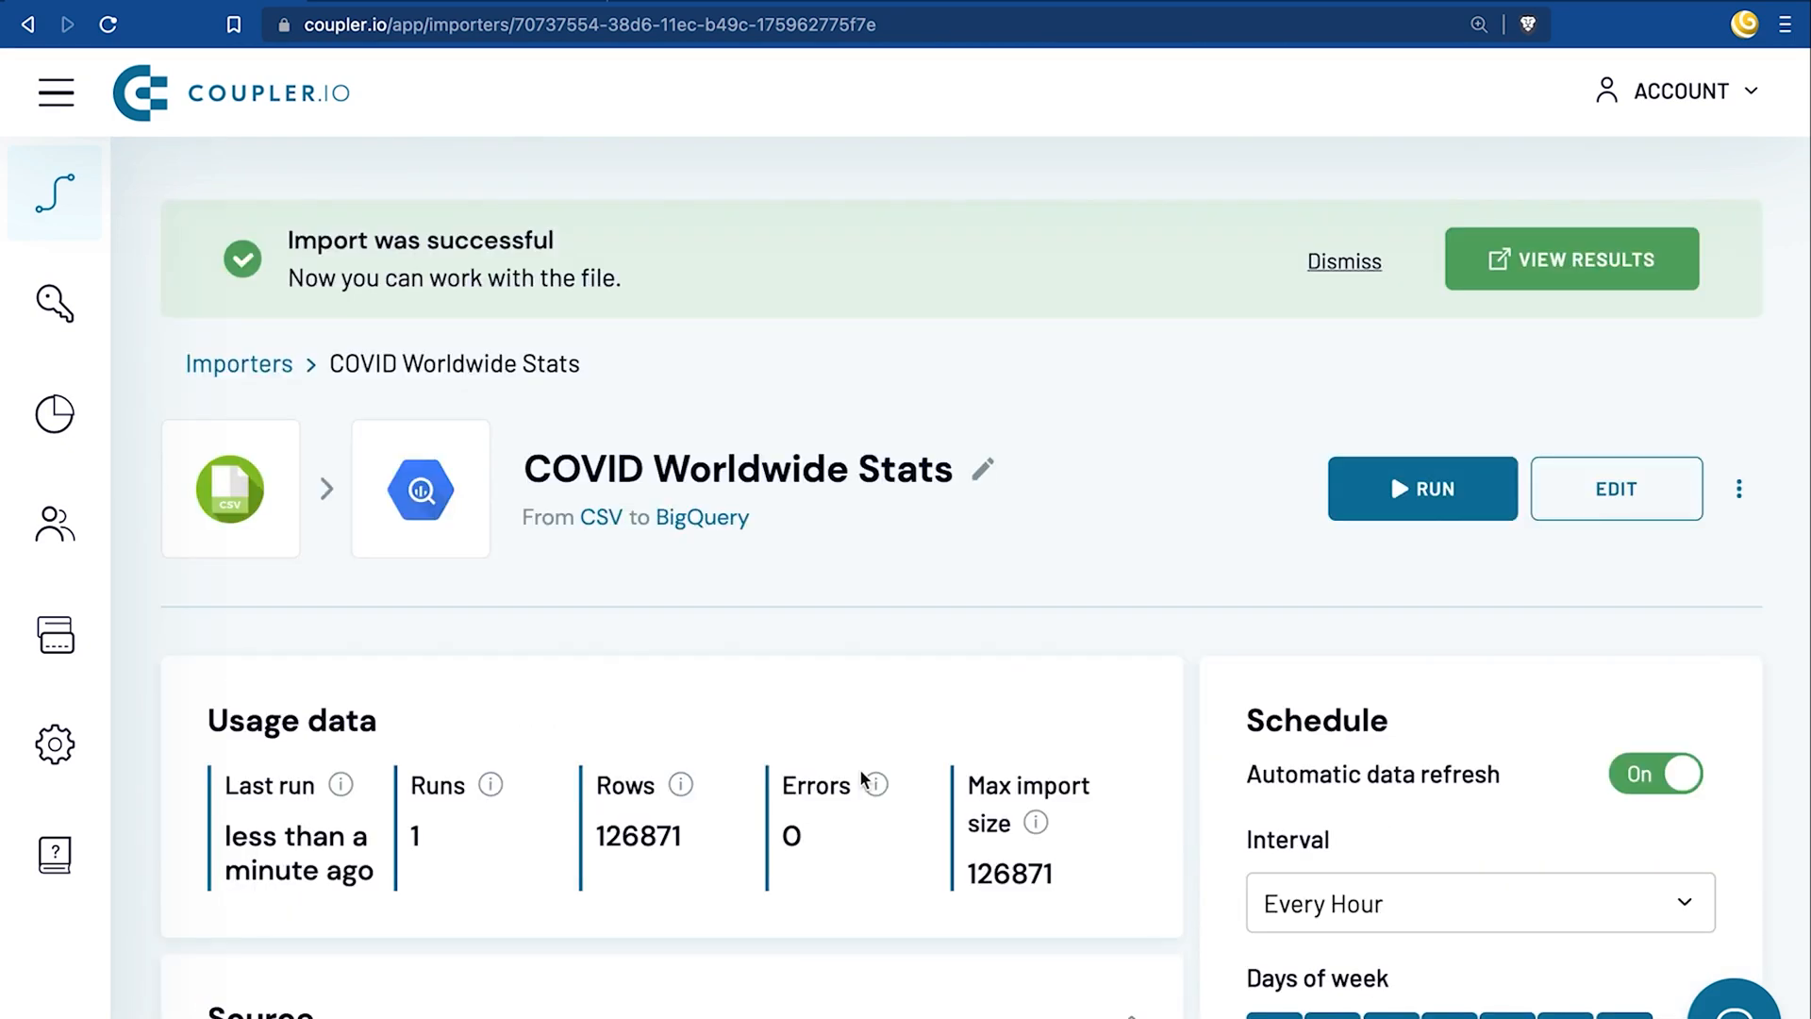
mouse_move(1455, 325)
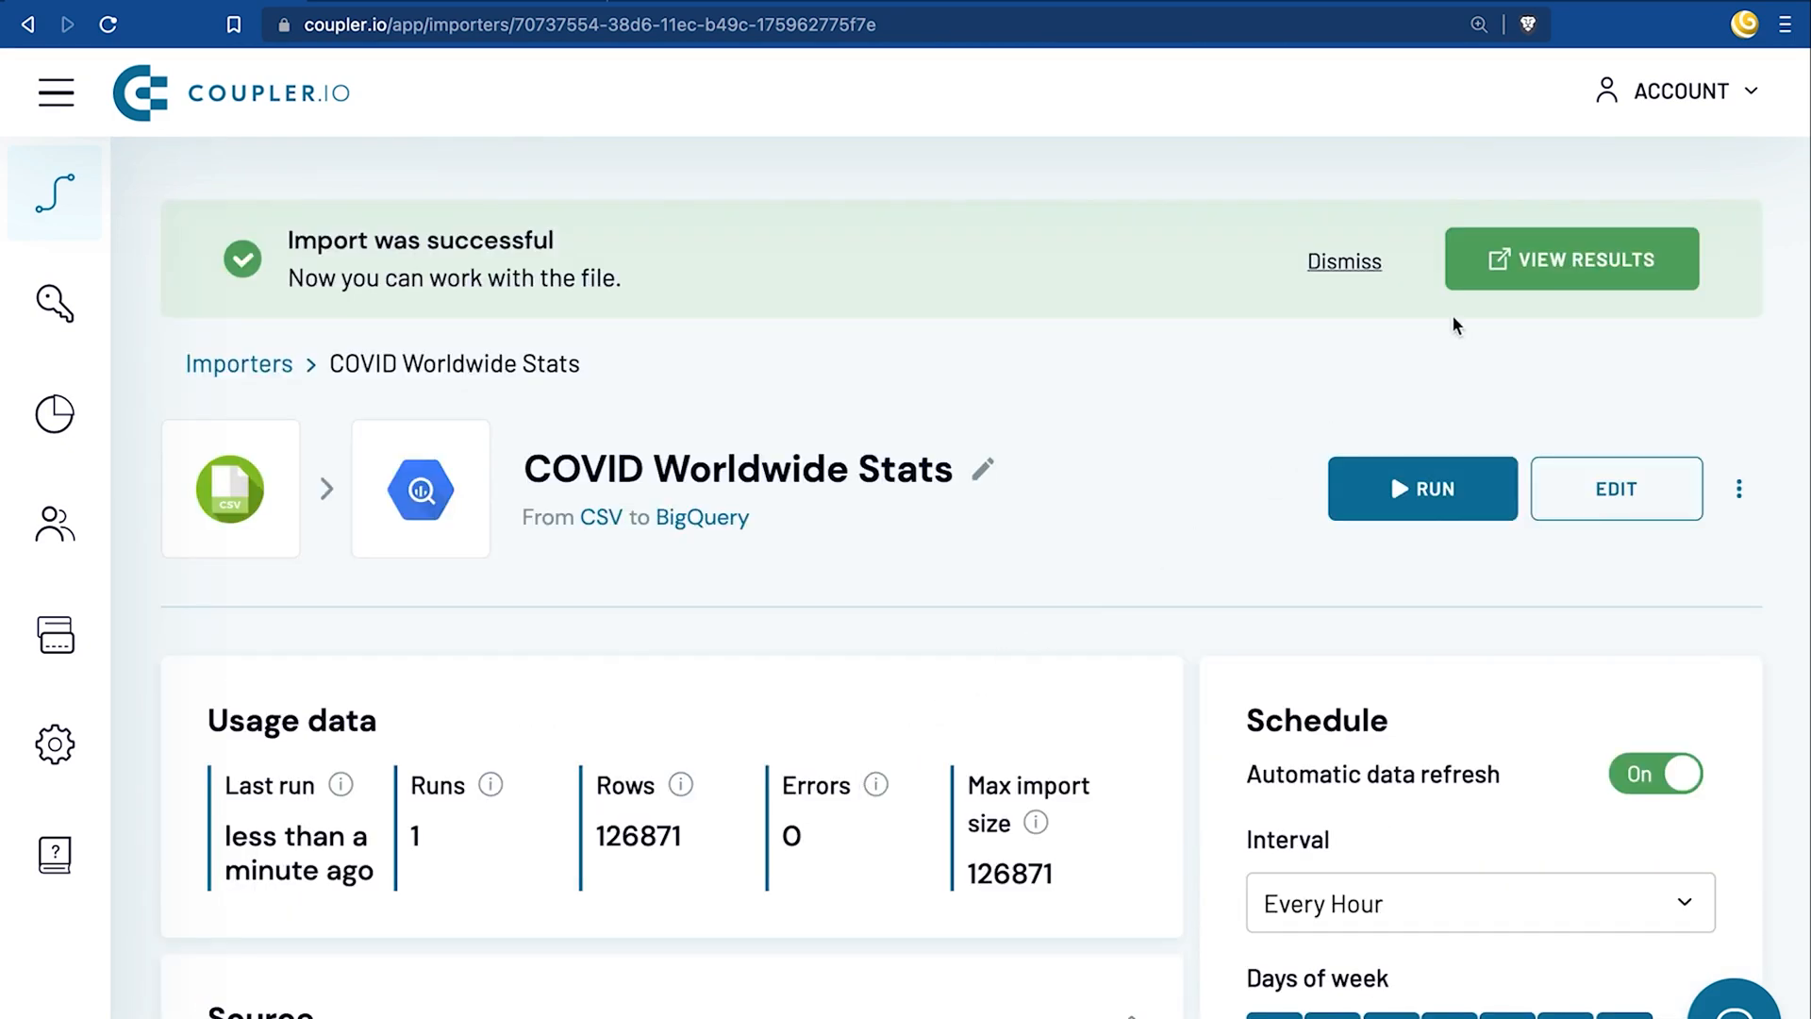
Open the csv_data table in BigQuery and preview the imported COVID rows
left_click(1568, 258)
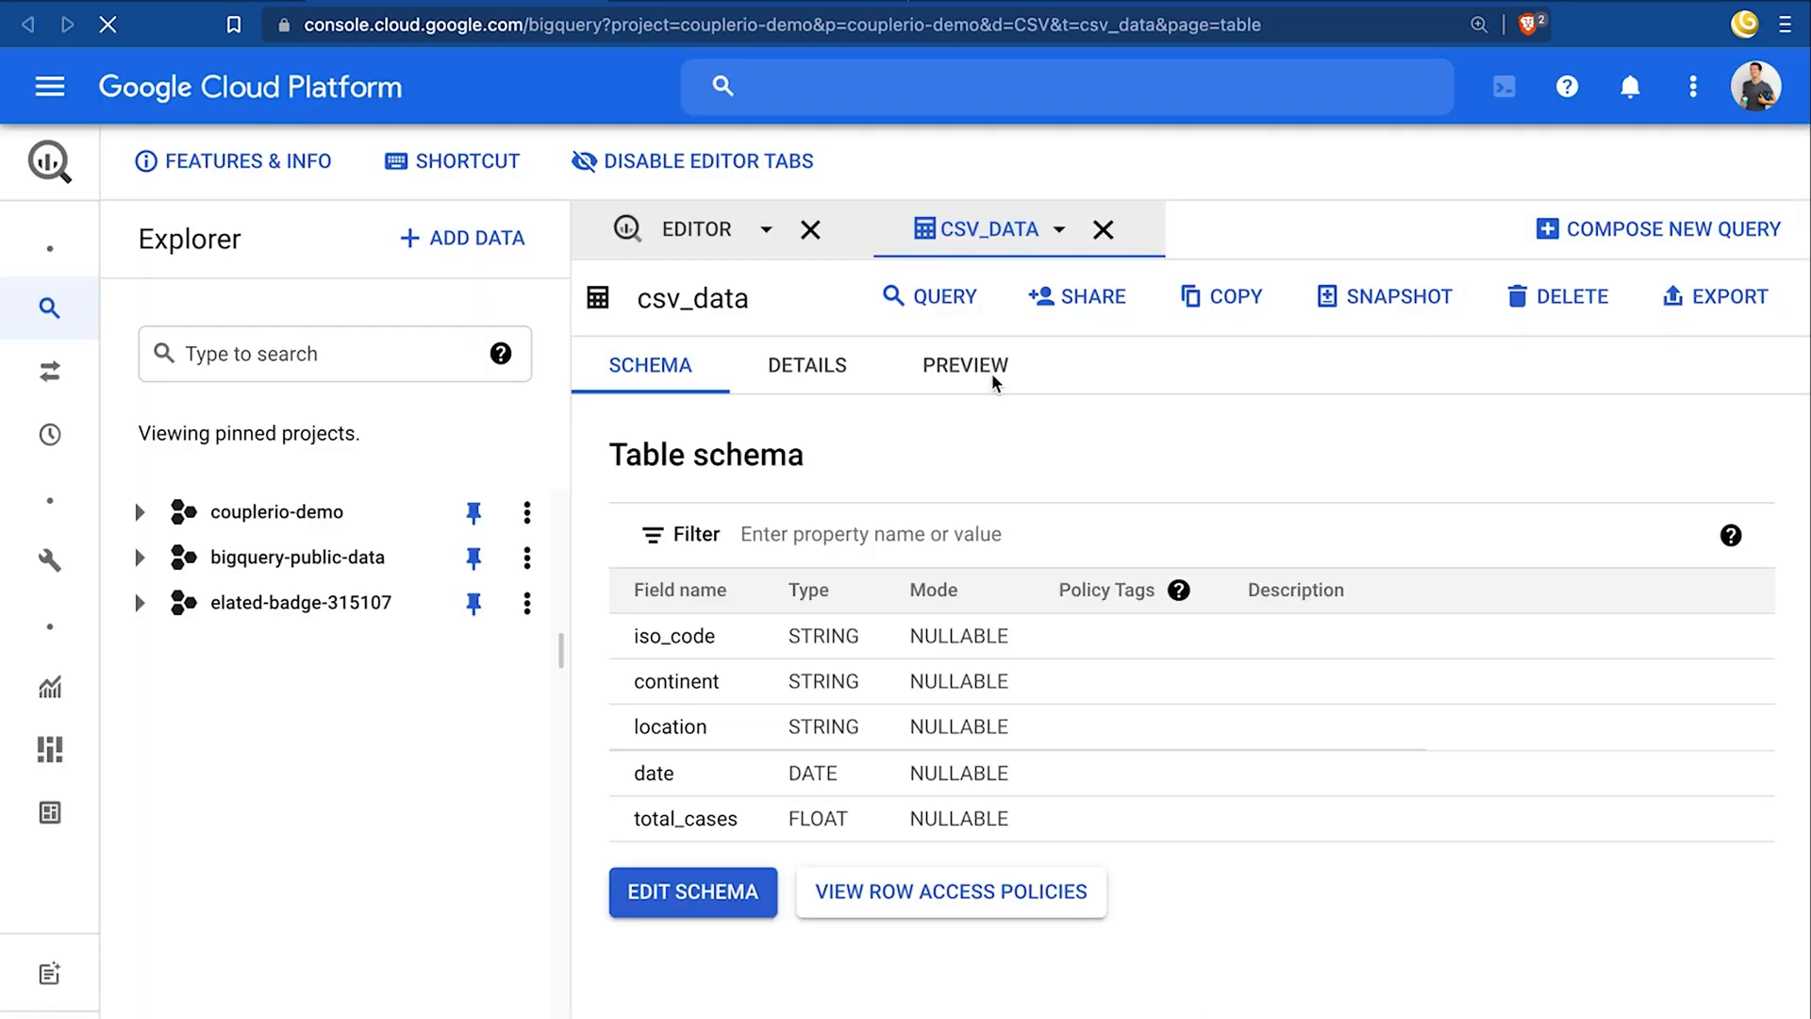
left_click(964, 365)
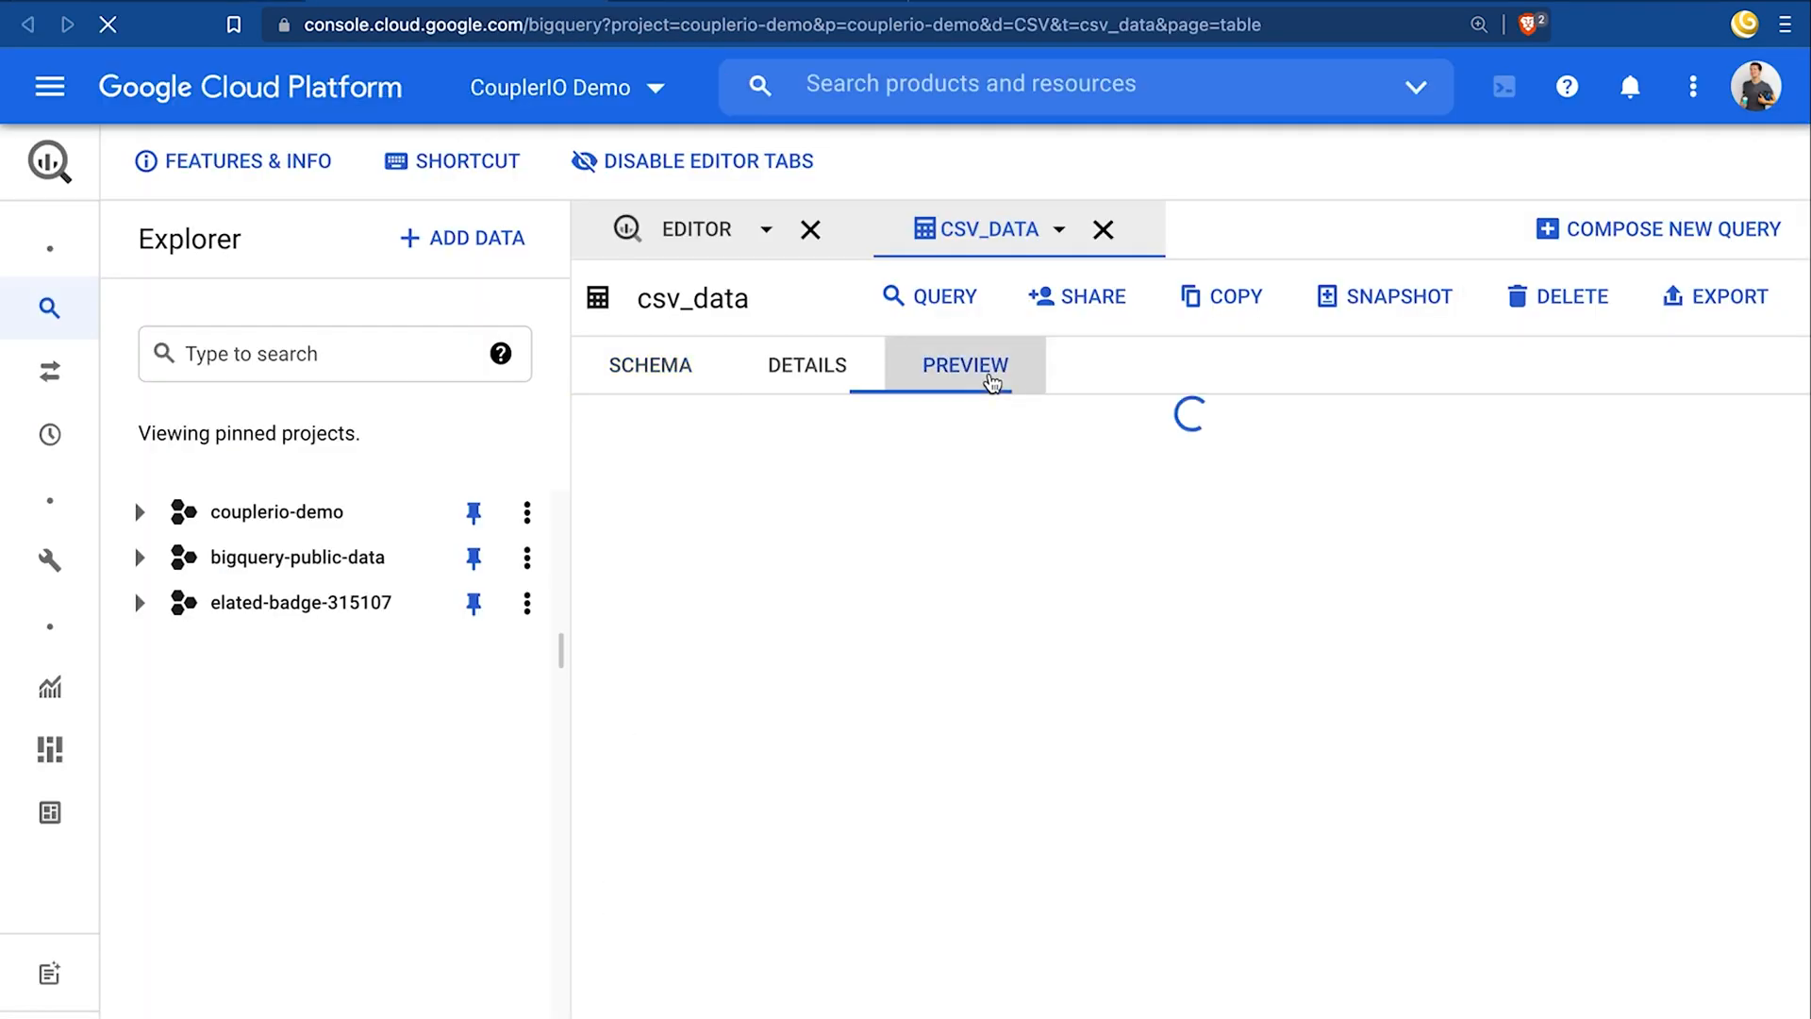
left_click(964, 365)
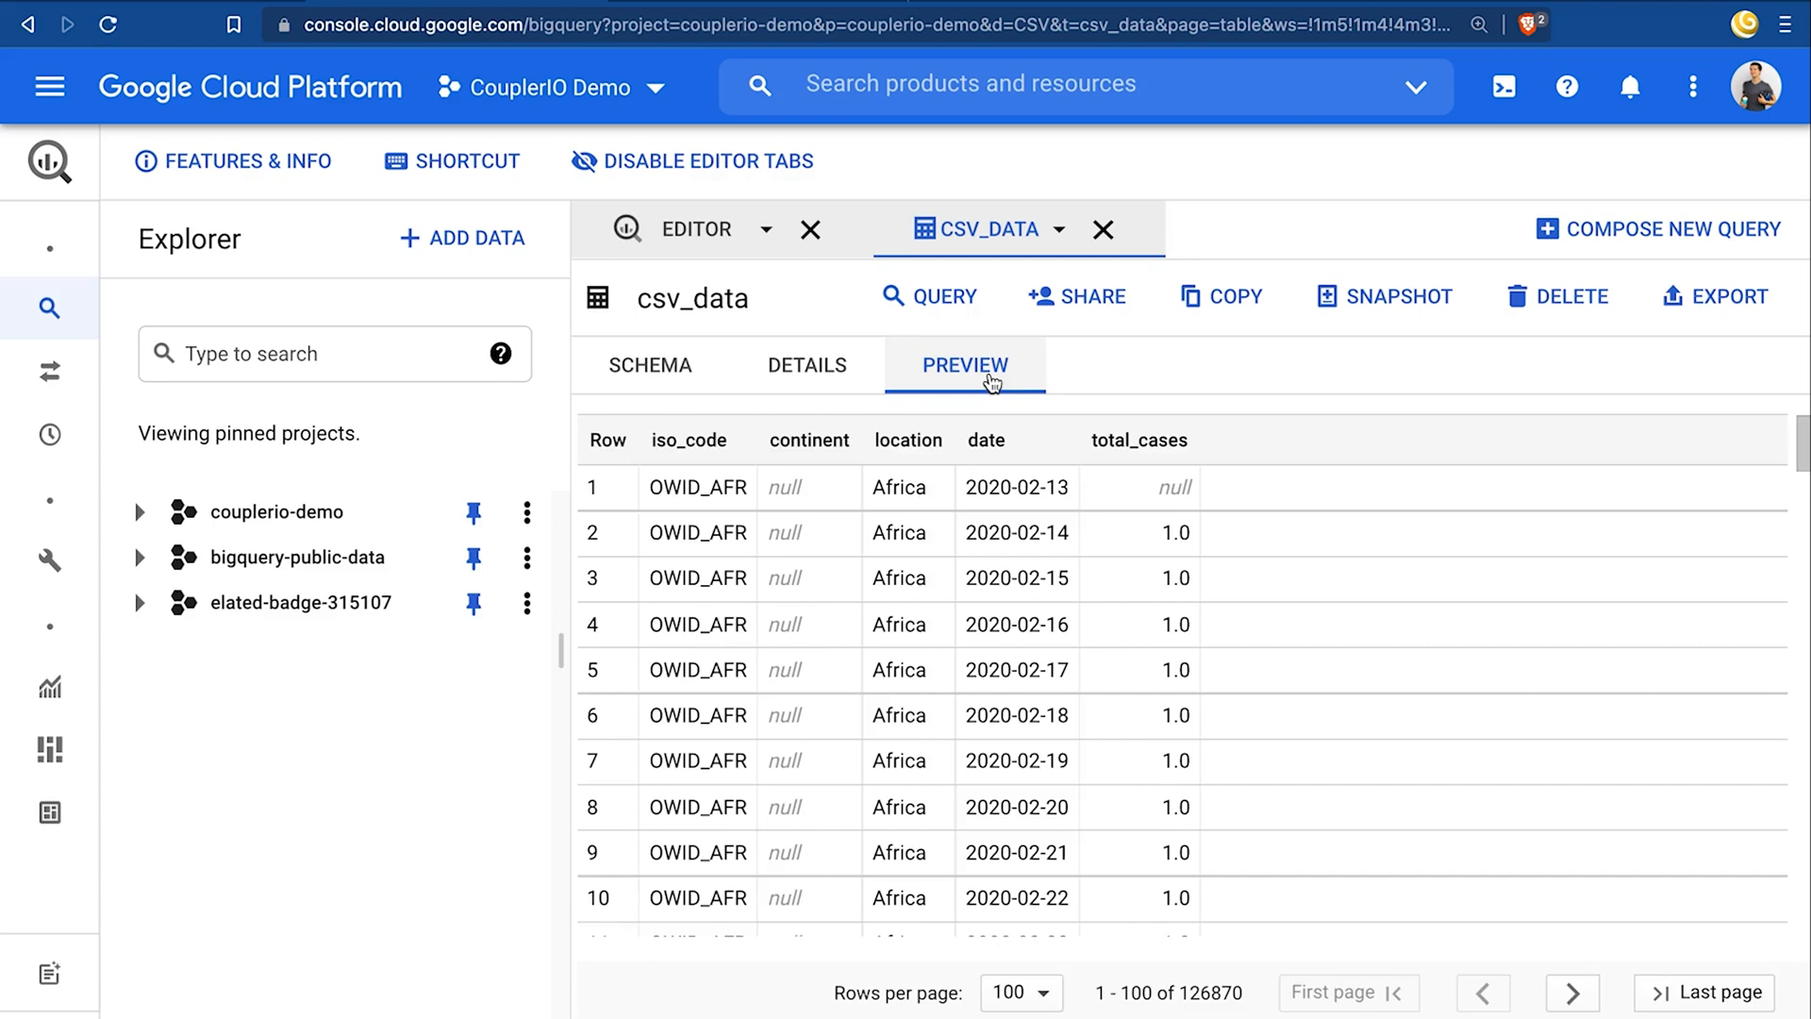